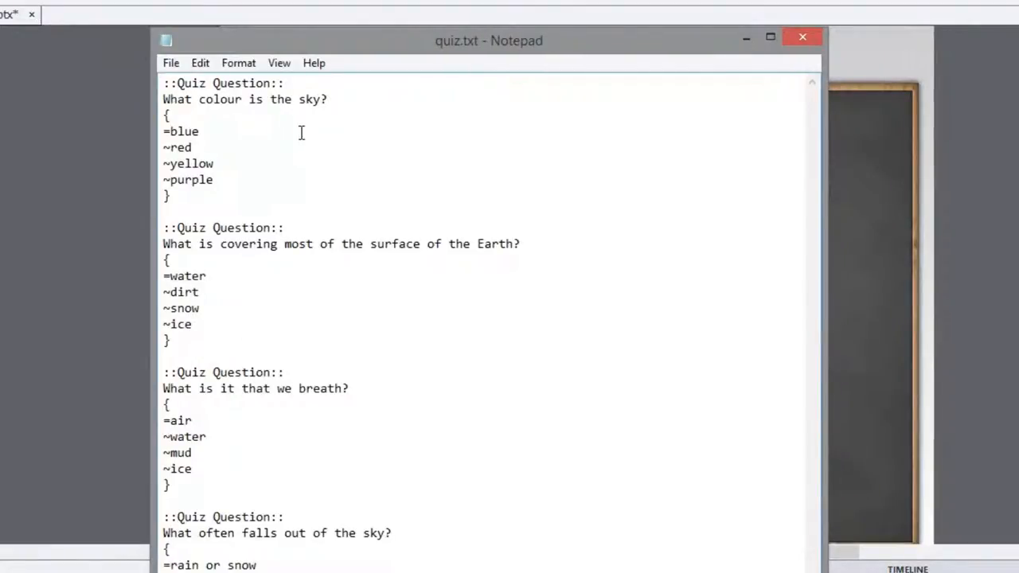
pyautogui.moveTo(444, 93)
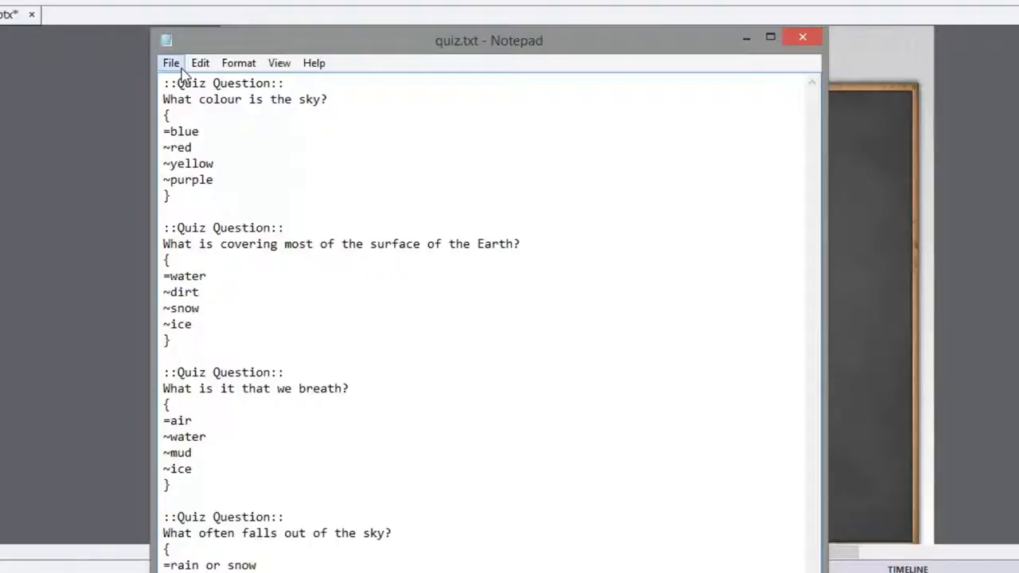
# - Re-save the quiz questions as quiz.txt on the Desktop, overwriting the existing file
pyautogui.click(170, 63)
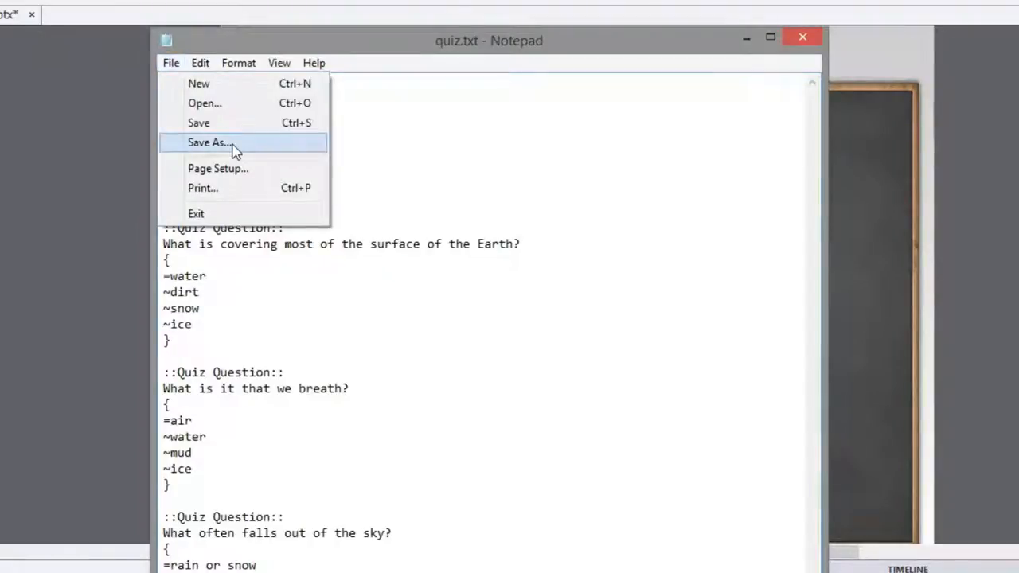
pyautogui.click(209, 143)
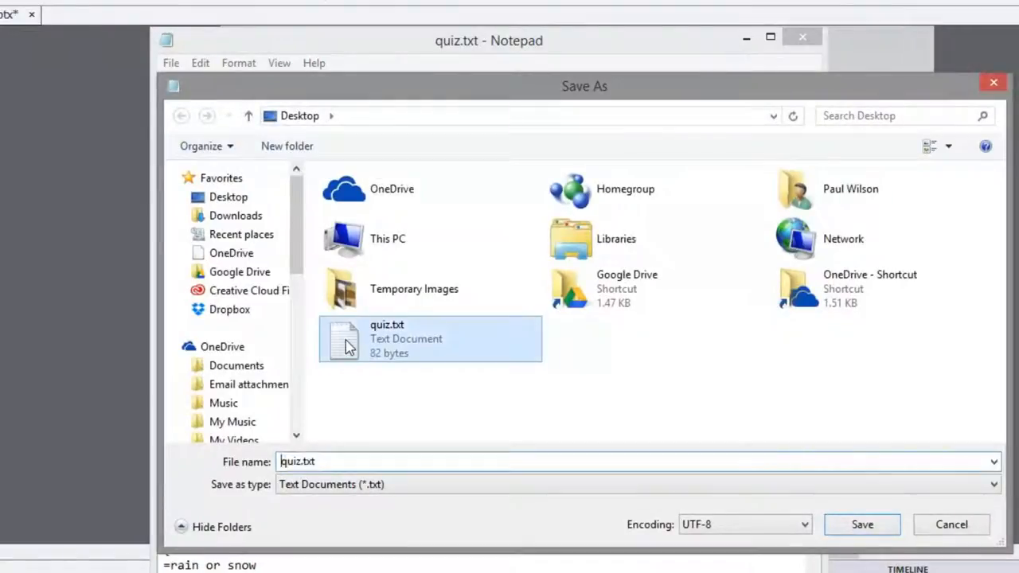
pyautogui.click(862, 524)
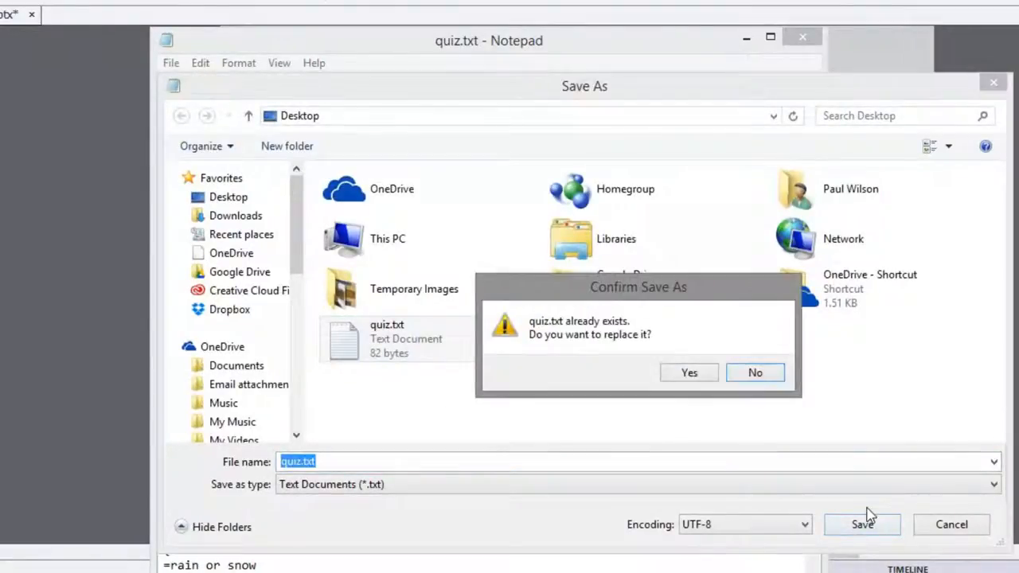
pyautogui.click(688, 373)
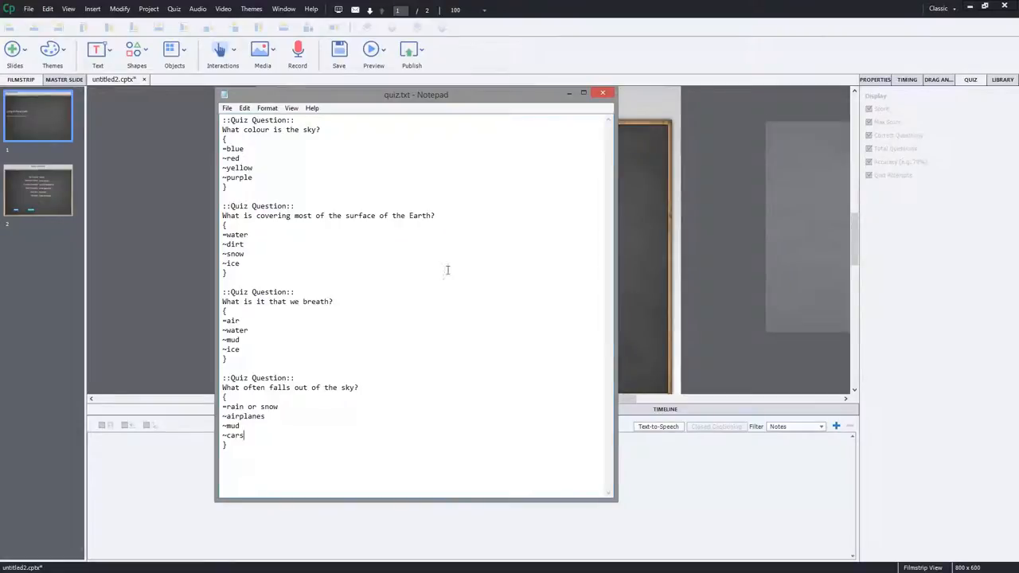
pyautogui.moveTo(598, 107)
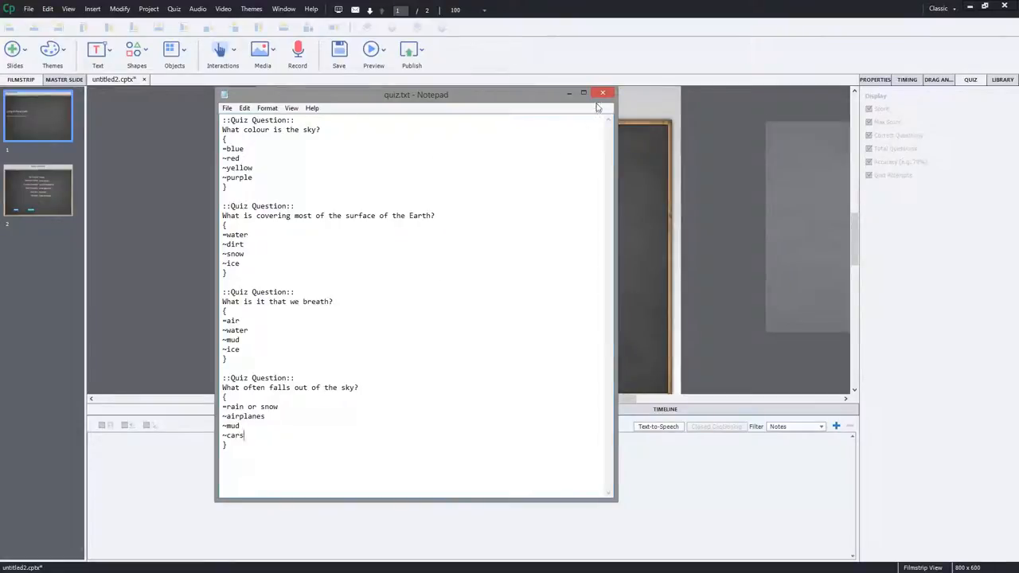
# - Close Notepad and import Desktop quiz.txt as a GIFT format quiz file
pyautogui.click(603, 93)
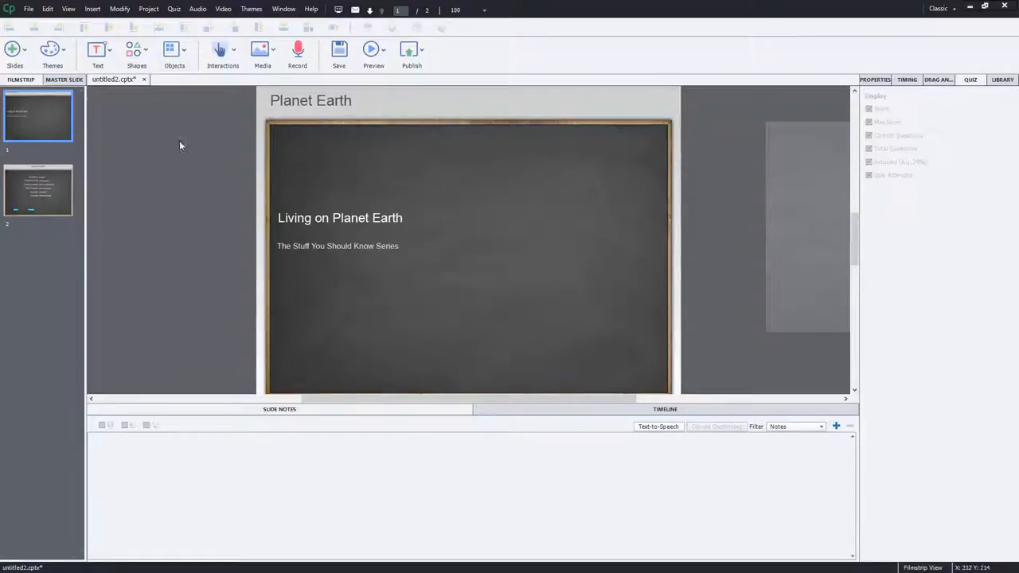
pyautogui.moveTo(353, 133)
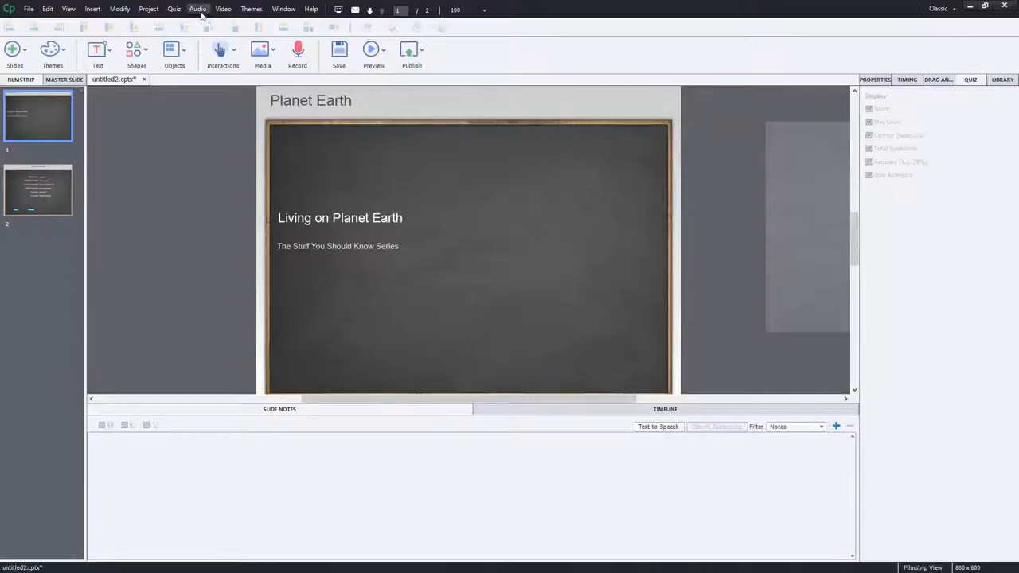
pyautogui.click(174, 8)
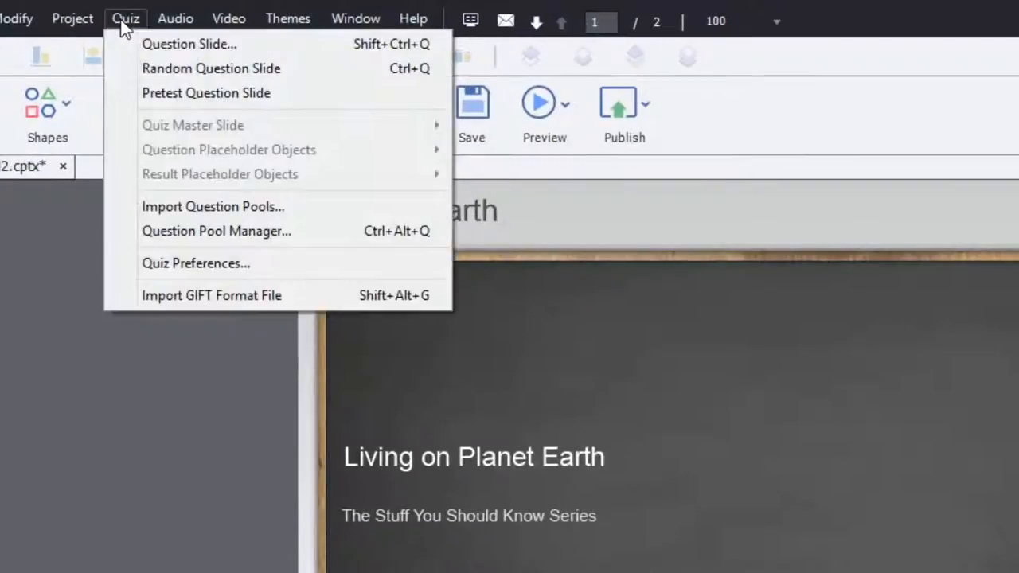
pyautogui.moveTo(211, 295)
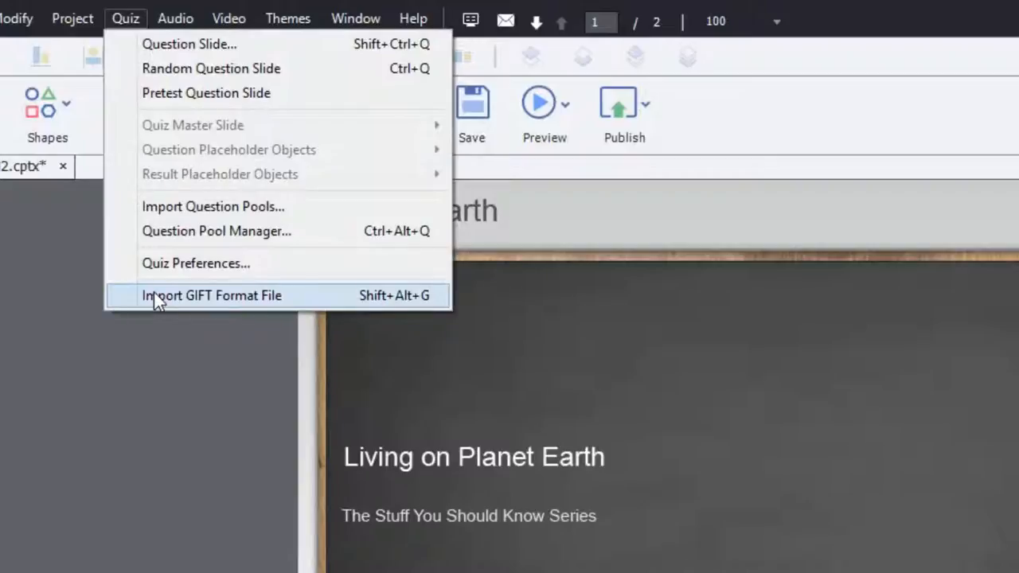
pyautogui.click(211, 295)
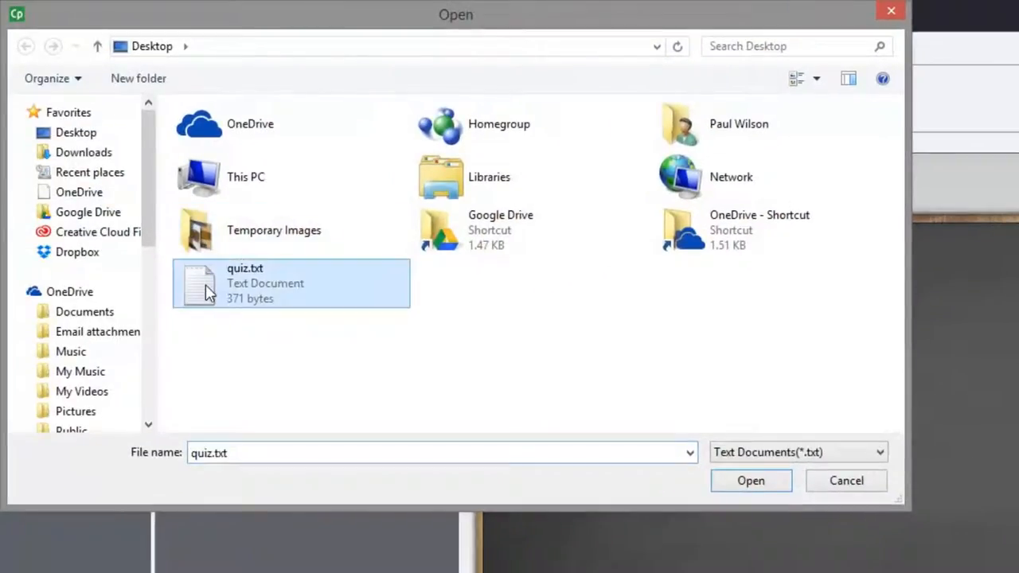
pyautogui.click(749, 480)
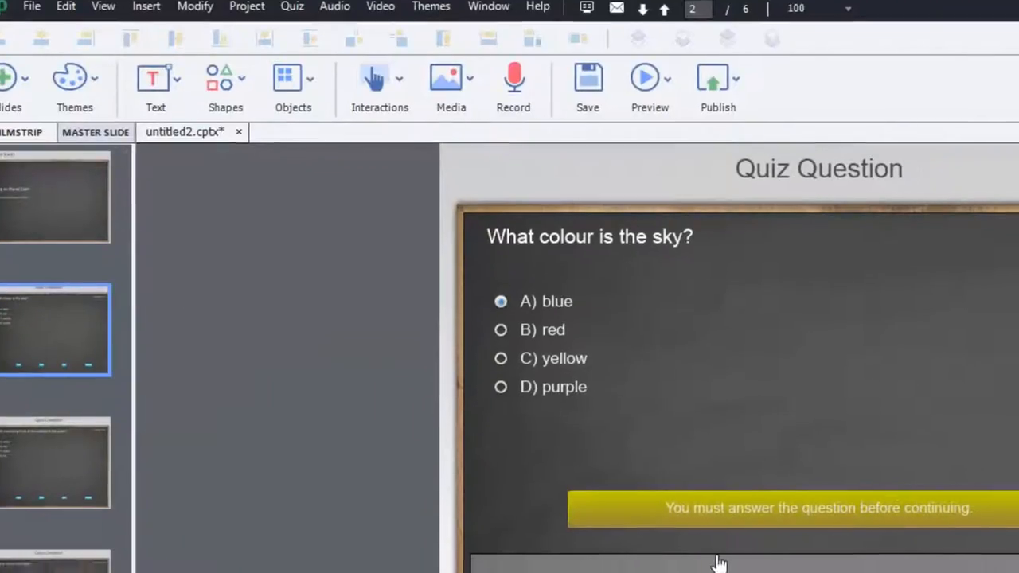
# - Preview the project and advance through quiz questions 1 to 4
pyautogui.click(648, 77)
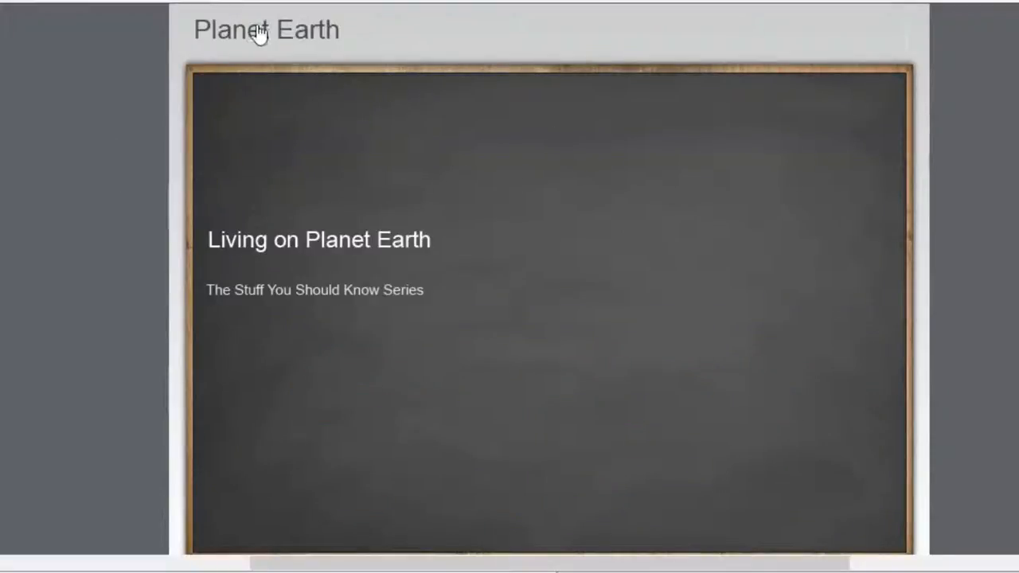
pyautogui.moveTo(412, 332)
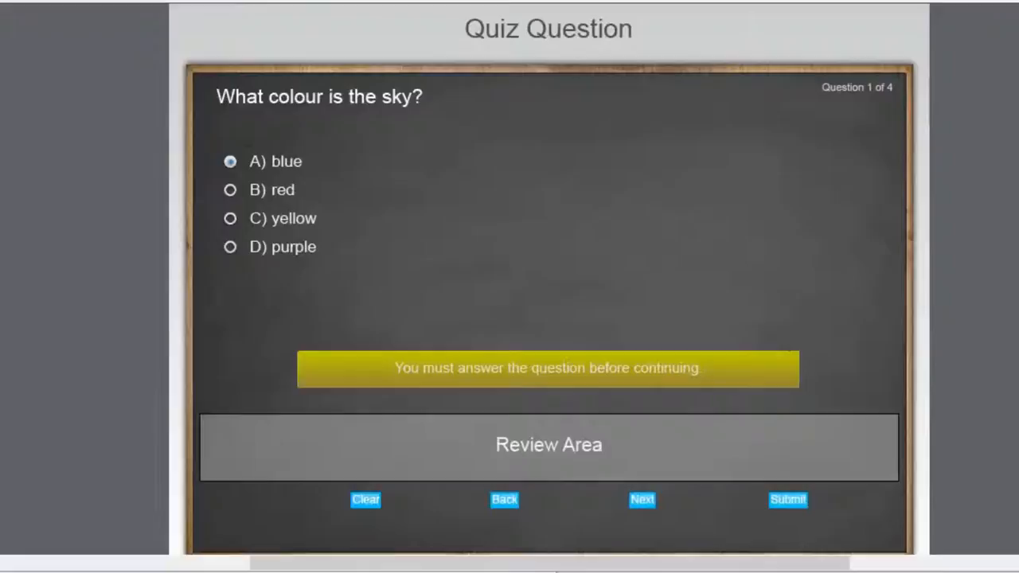
pyautogui.moveTo(434, 97)
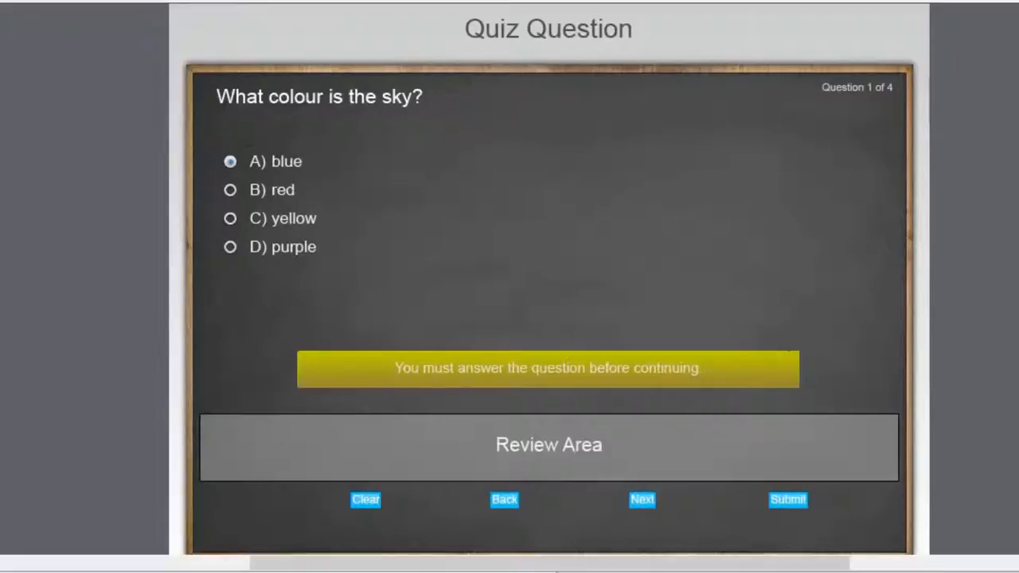
pyautogui.click(642, 499)
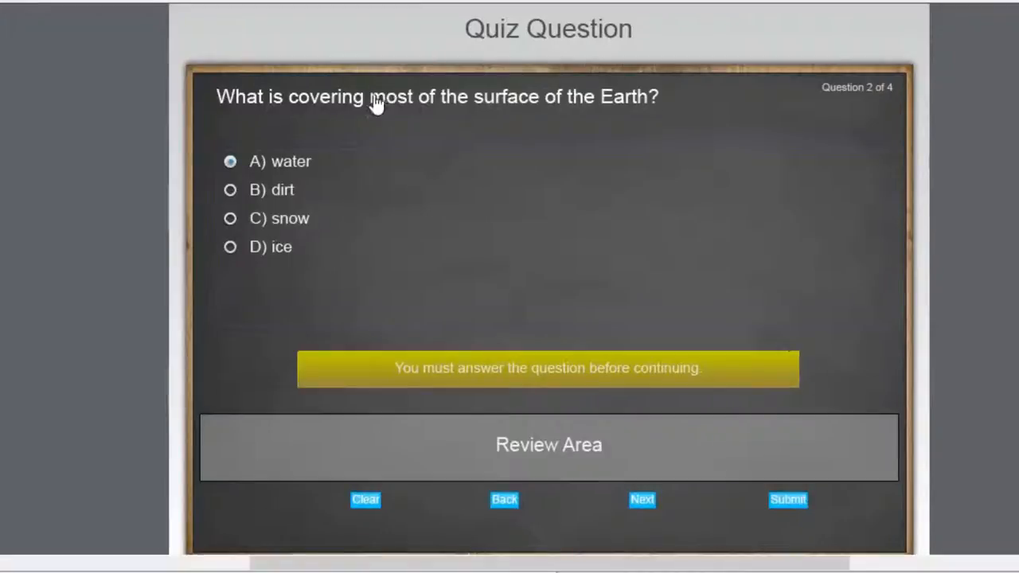
pyautogui.click(642, 499)
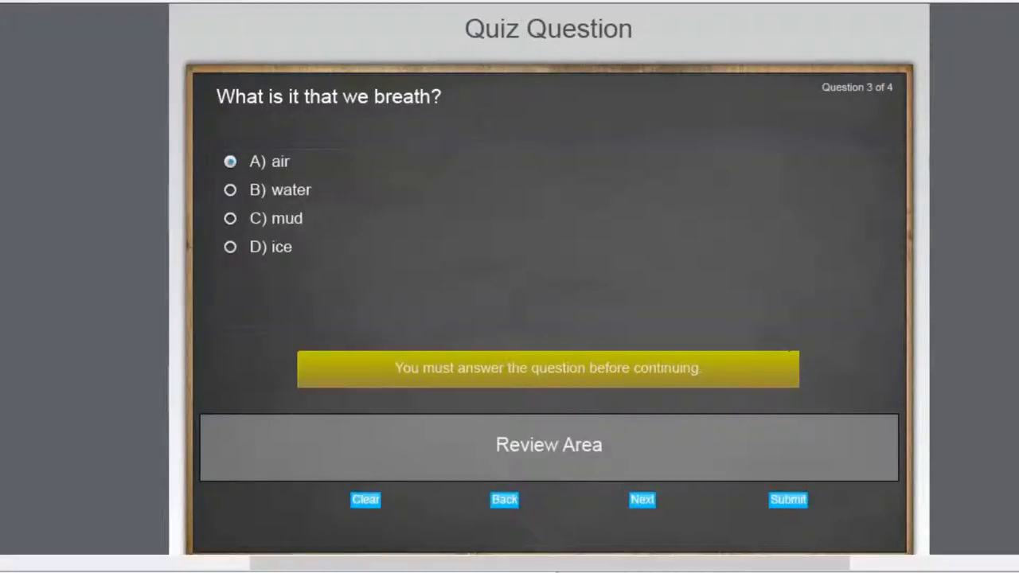
pyautogui.click(642, 500)
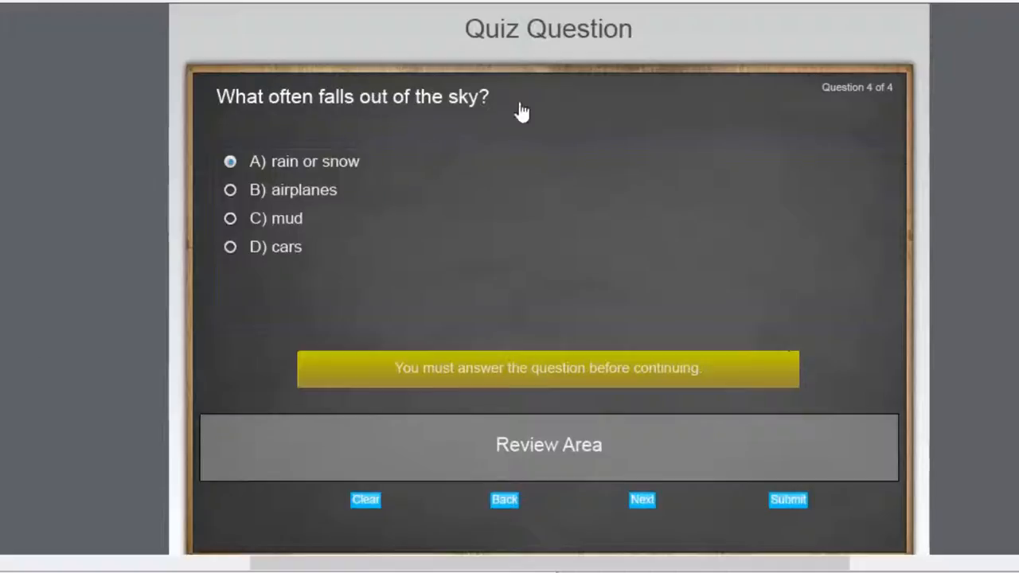
pyautogui.moveTo(302, 217)
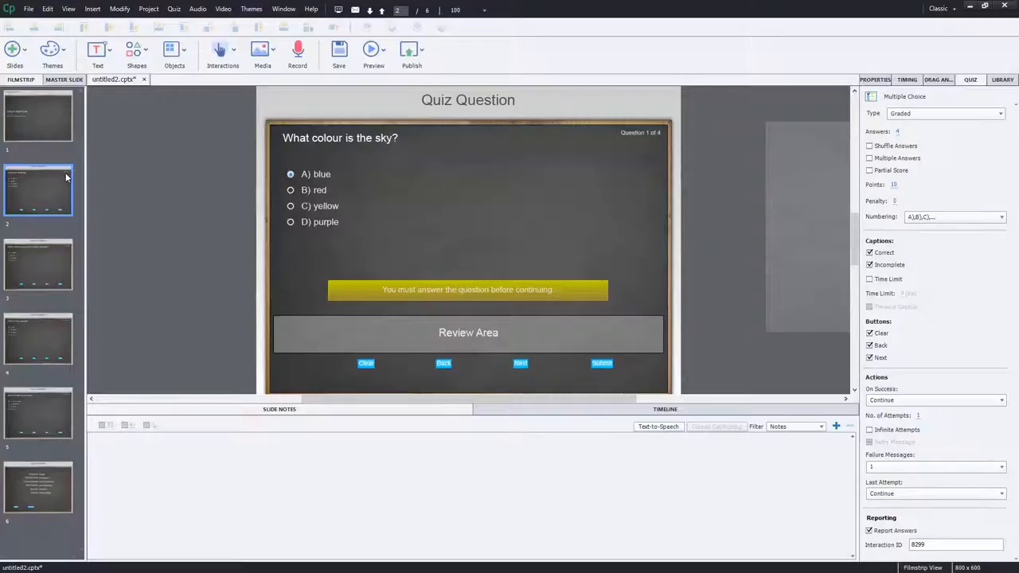
pyautogui.moveTo(51, 174)
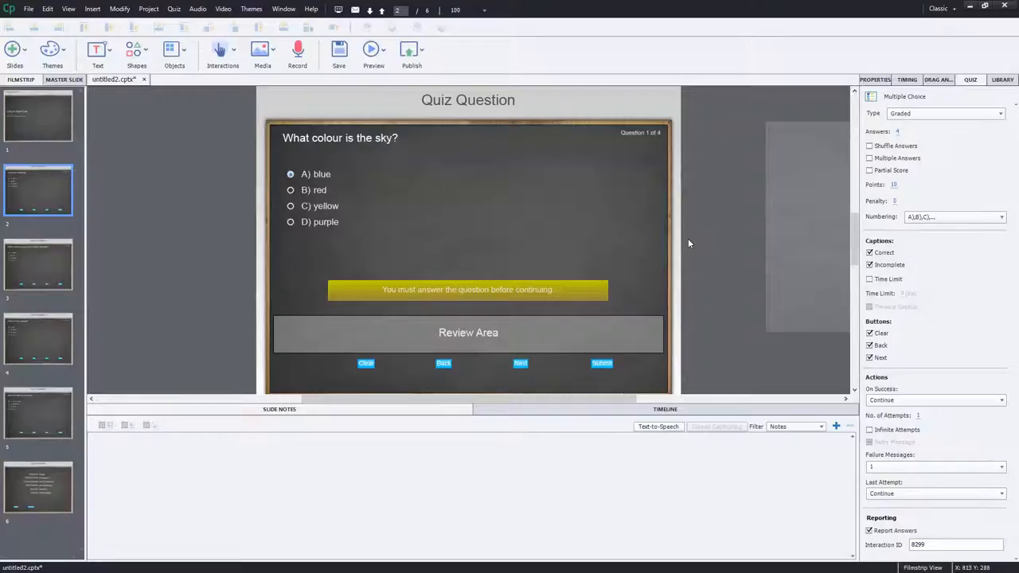
pyautogui.moveTo(671, 252)
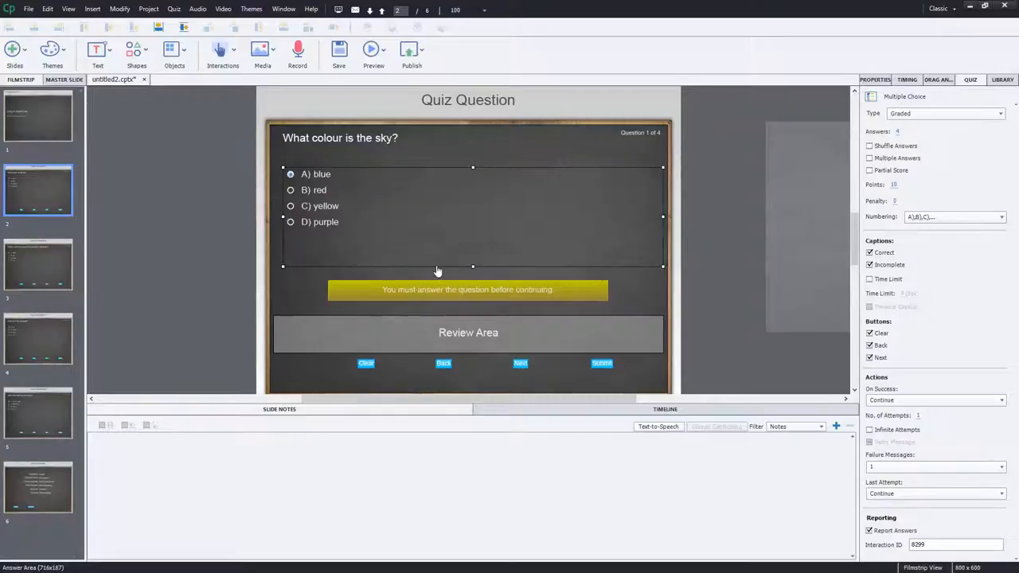
# - Shrink question 1's answer area and stretch the caption to line up with the answers
pyautogui.moveTo(472, 266); pyautogui.dragTo(473, 233)
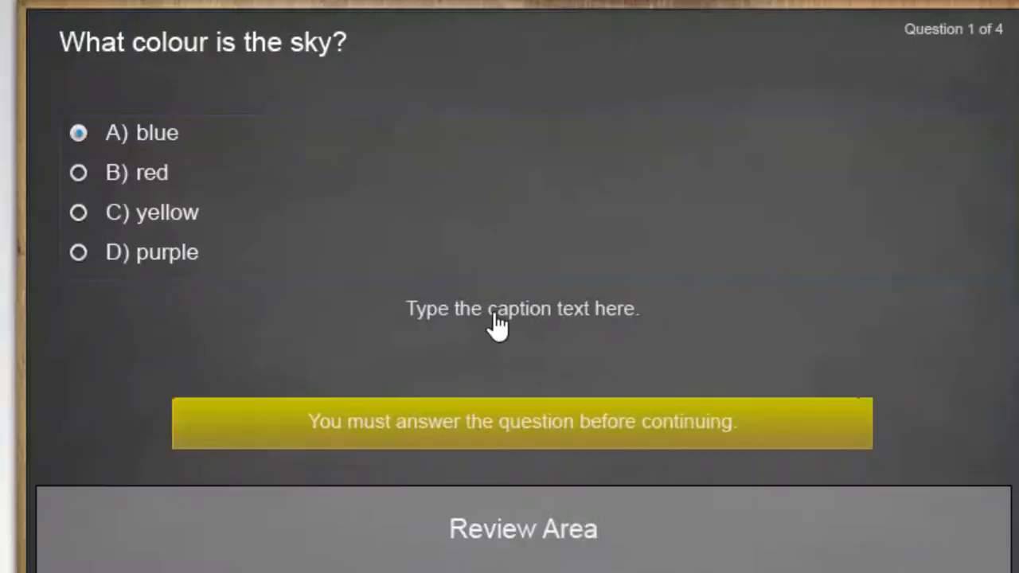
pyautogui.click(522, 309)
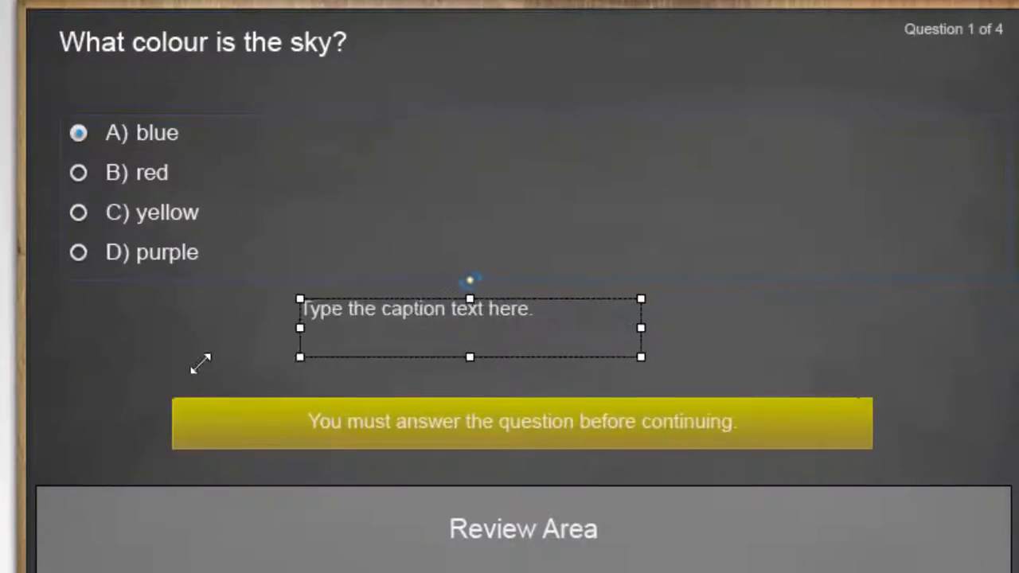
pyautogui.moveTo(301, 356); pyautogui.dragTo(61, 374)
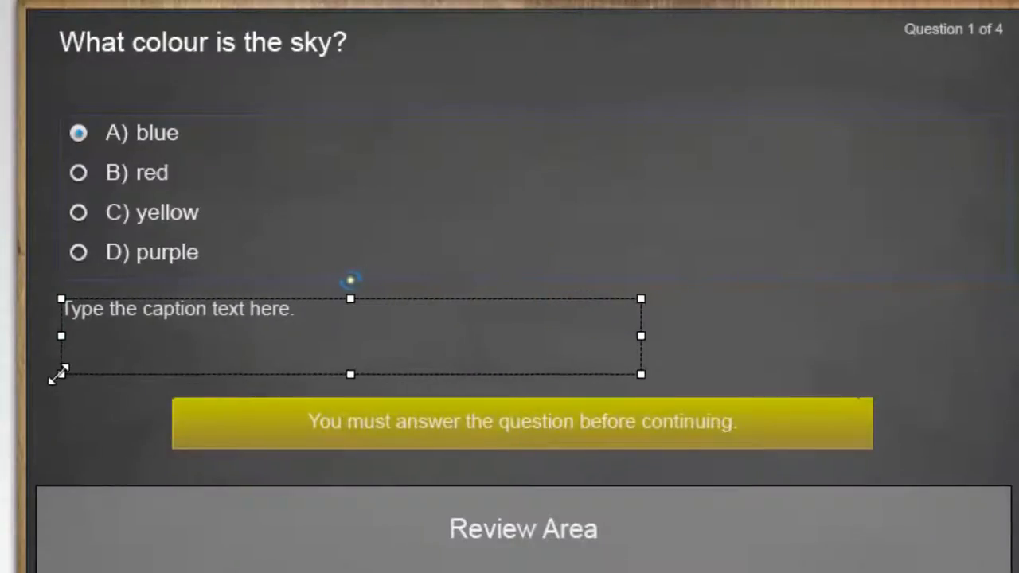
# - Replace the caption text with 'Simply take a look out of a window to get your answer.'
pyautogui.doubleClick(175, 309)
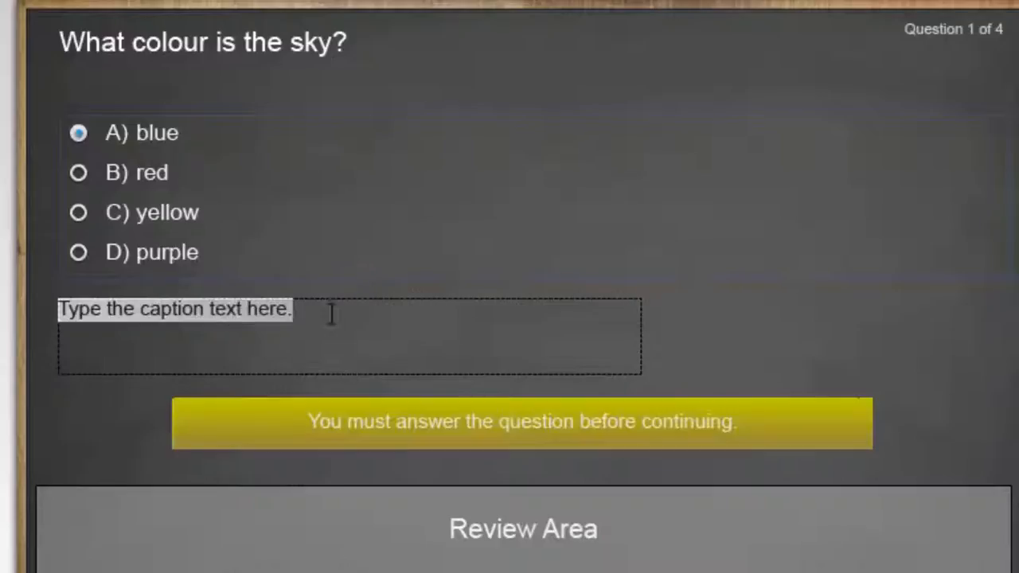
pyautogui.moveTo(486, 406)
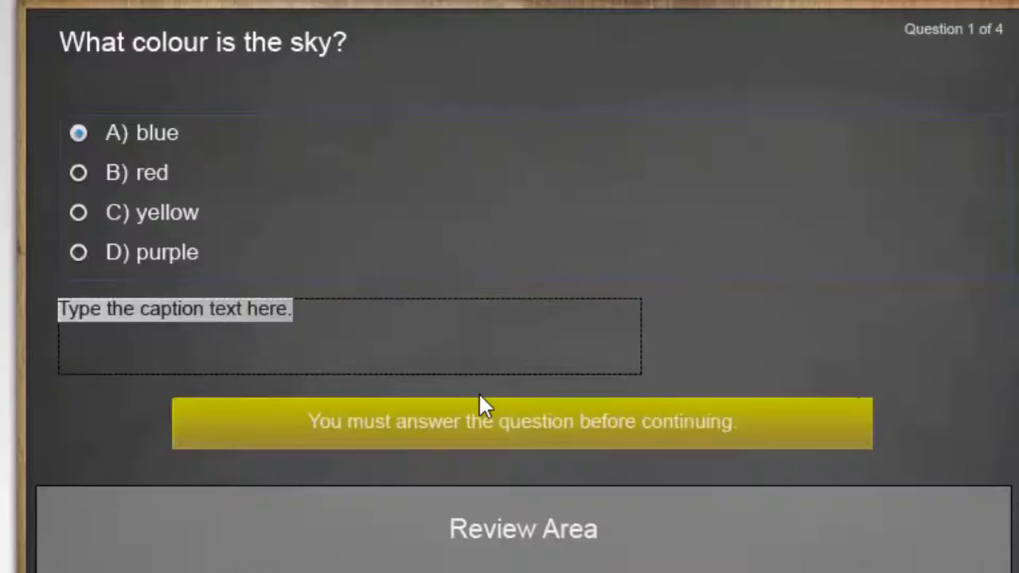
pyautogui.write('S')
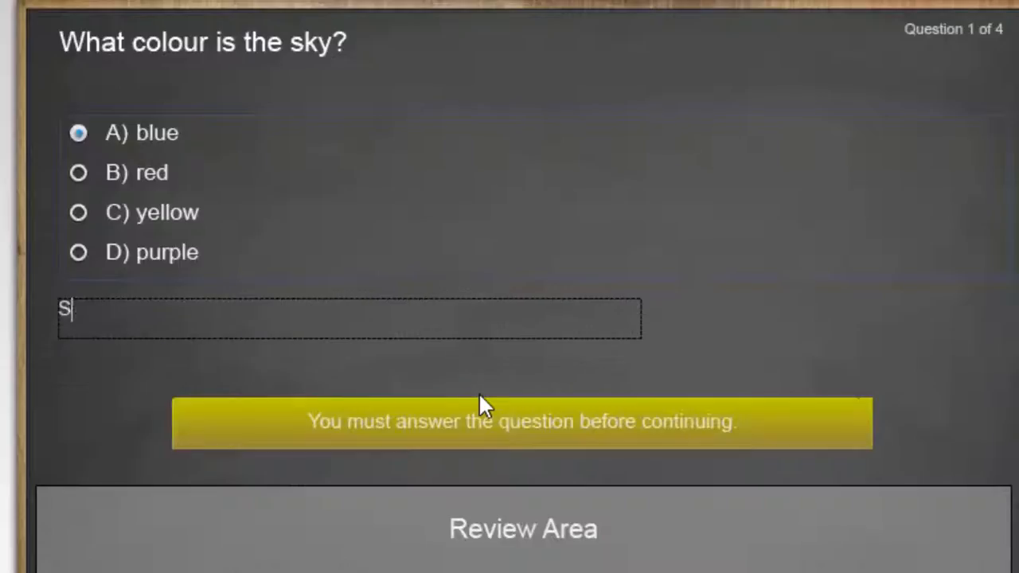
pyautogui.write('imply take')
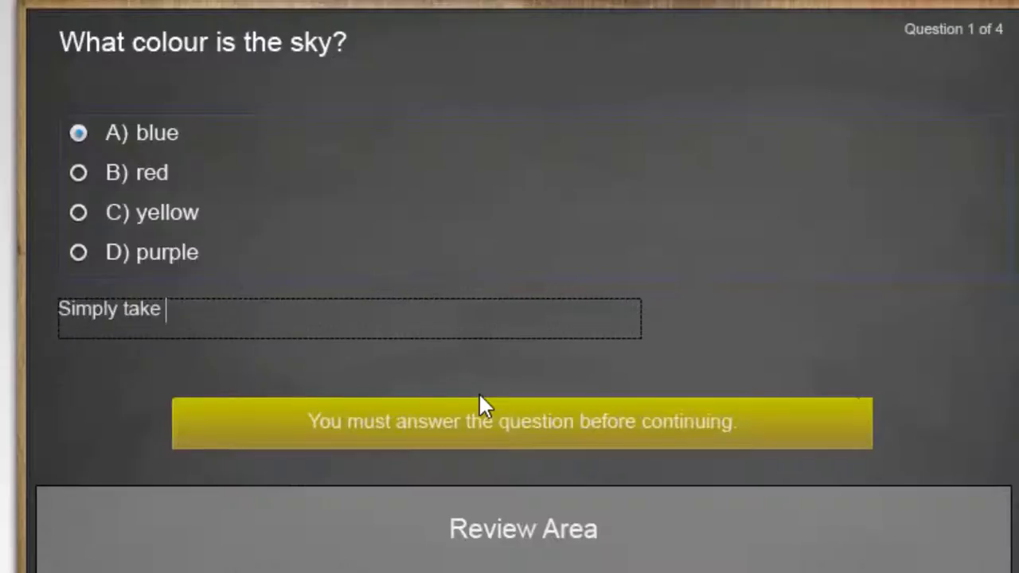
pyautogui.write('a look')
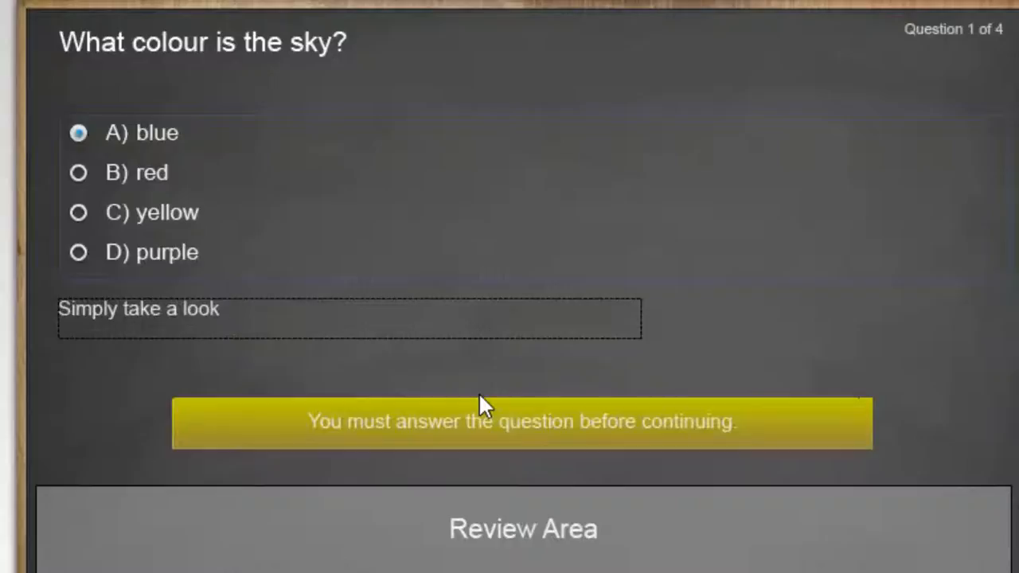
pyautogui.write('out of a')
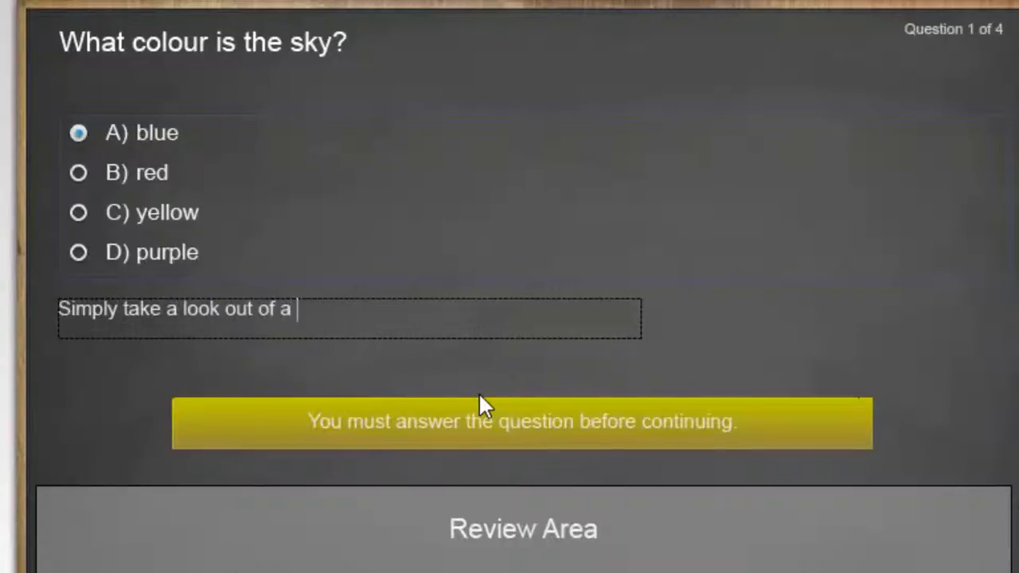
pyautogui.write('window')
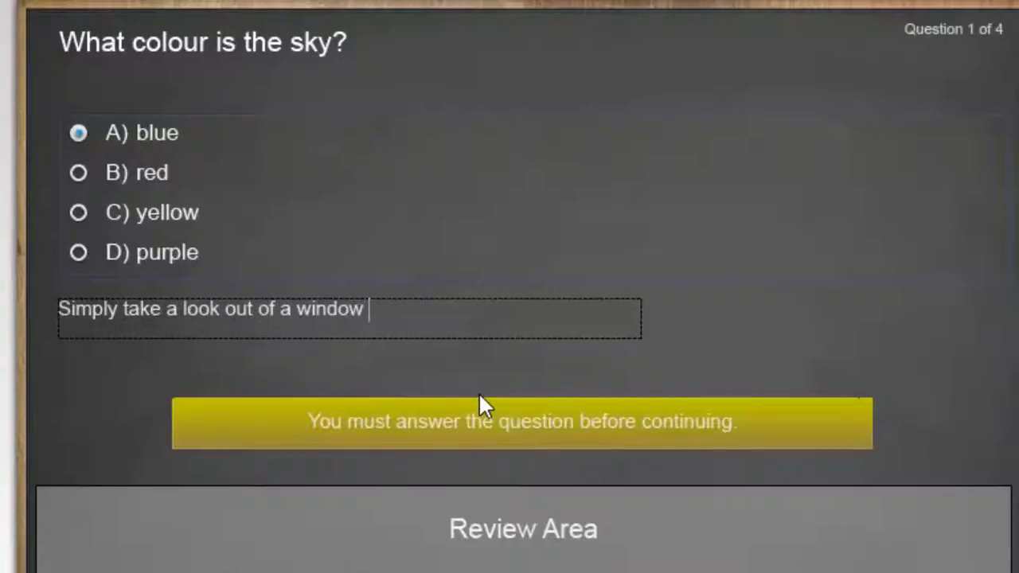
pyautogui.write('to get your')
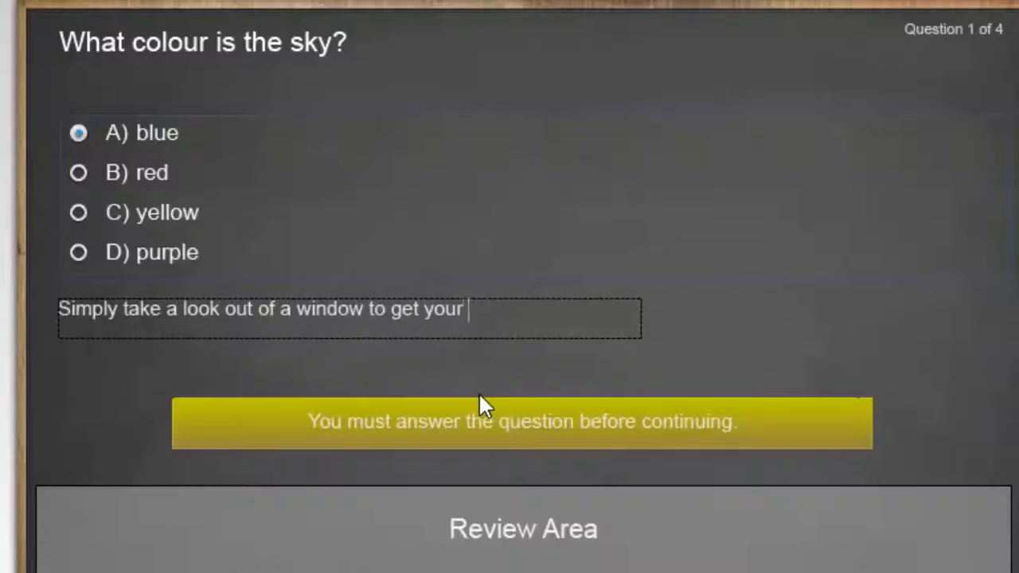
pyautogui.write('answer.')
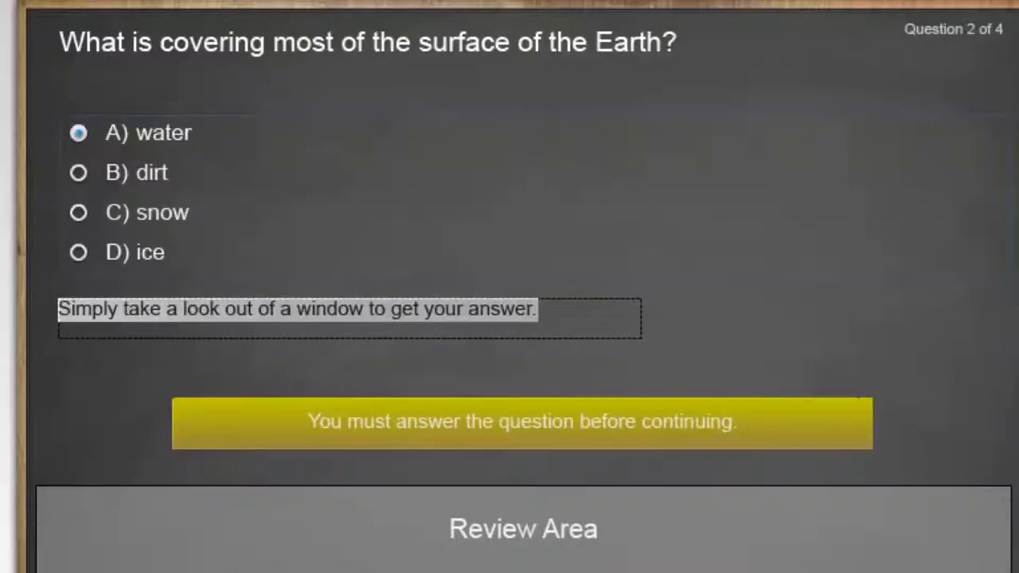
# - Type 'If you have a globe, take a look and see what most of the Earth has covering it.'
pyautogui.write('If you have a')
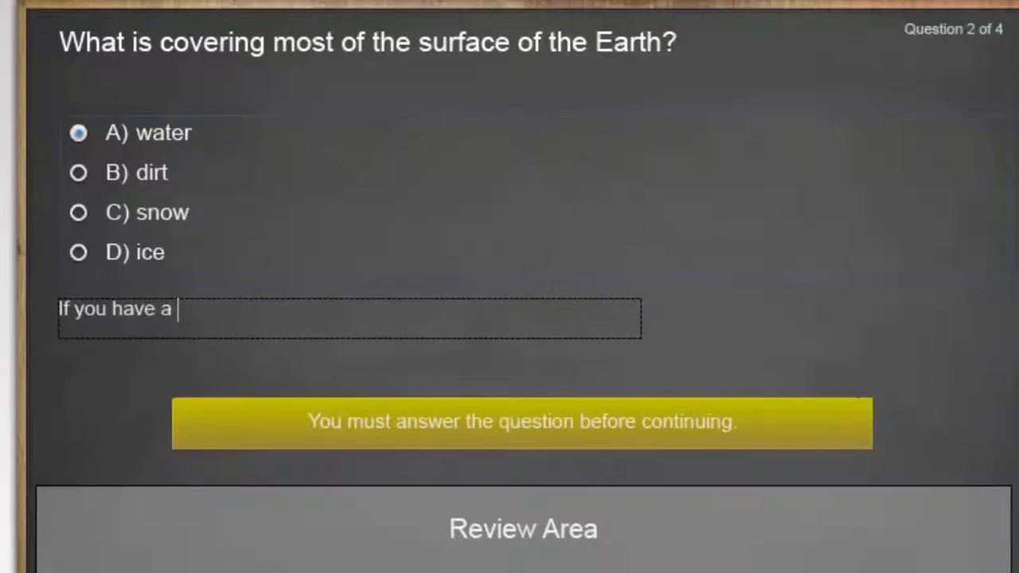
pyautogui.write('globe')
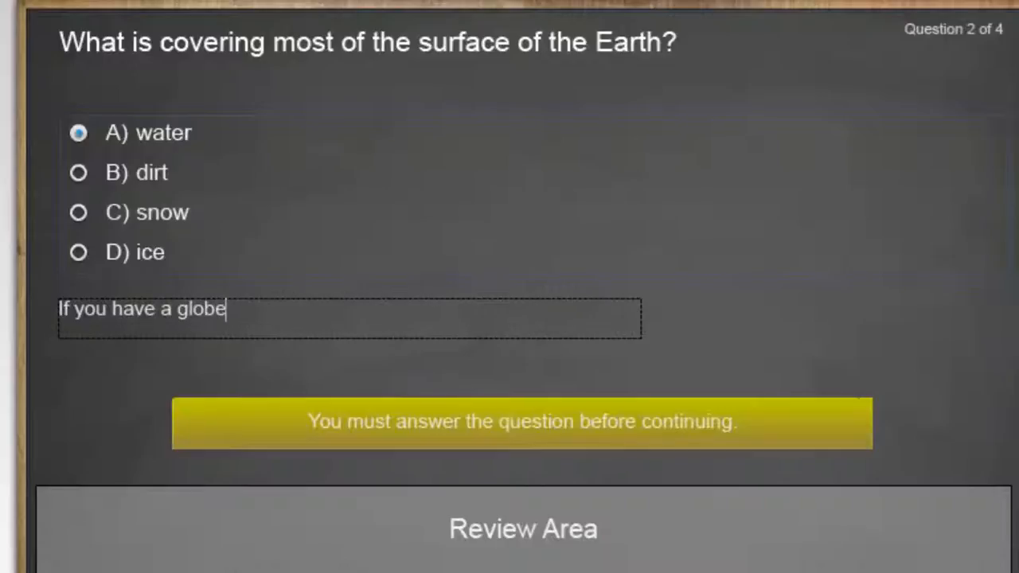
pyautogui.write(', take a look and see what most of t')
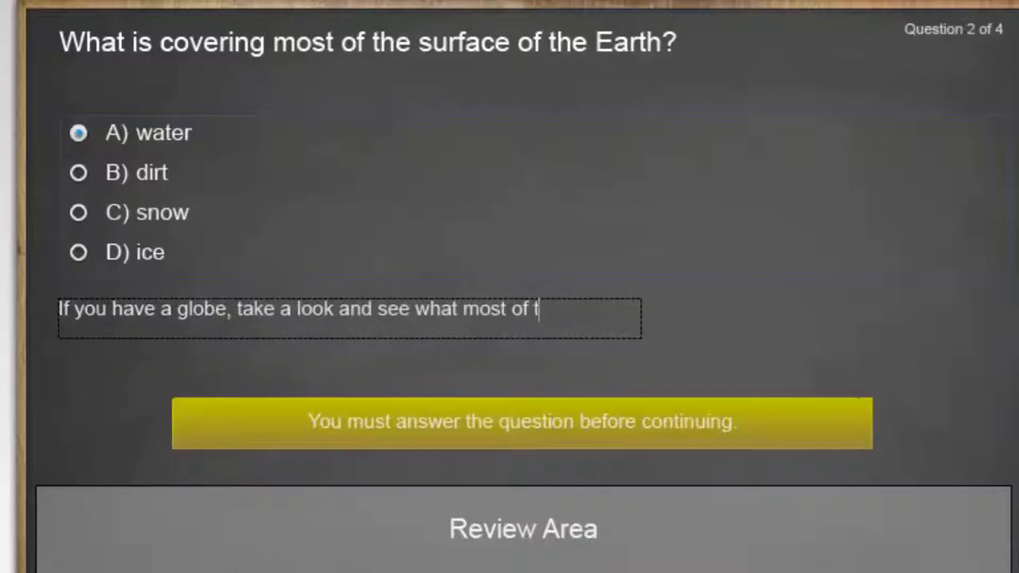
pyautogui.write('he Earth has')
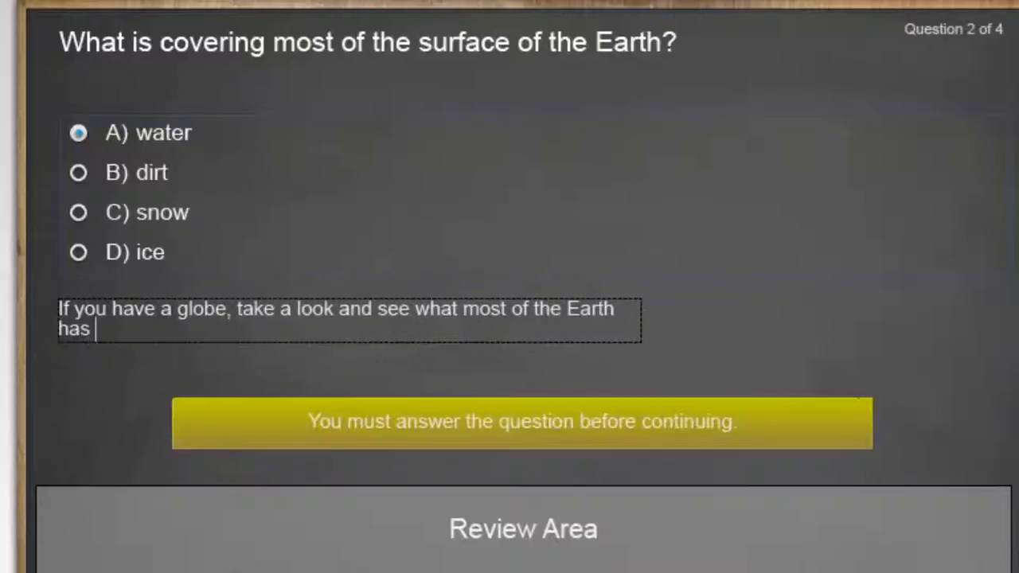
pyautogui.write('covering it.')
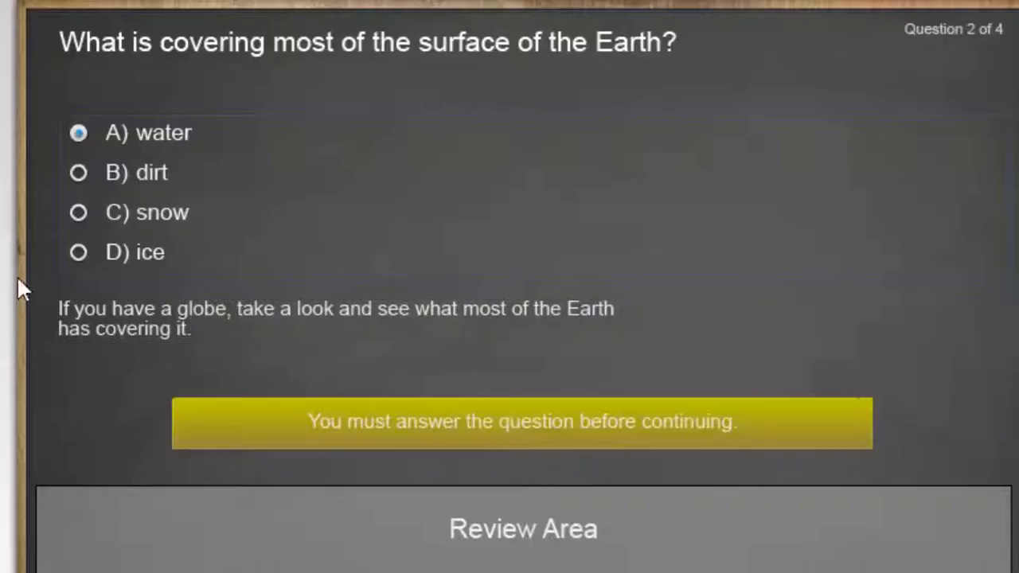
pyautogui.rightClick(349, 319)
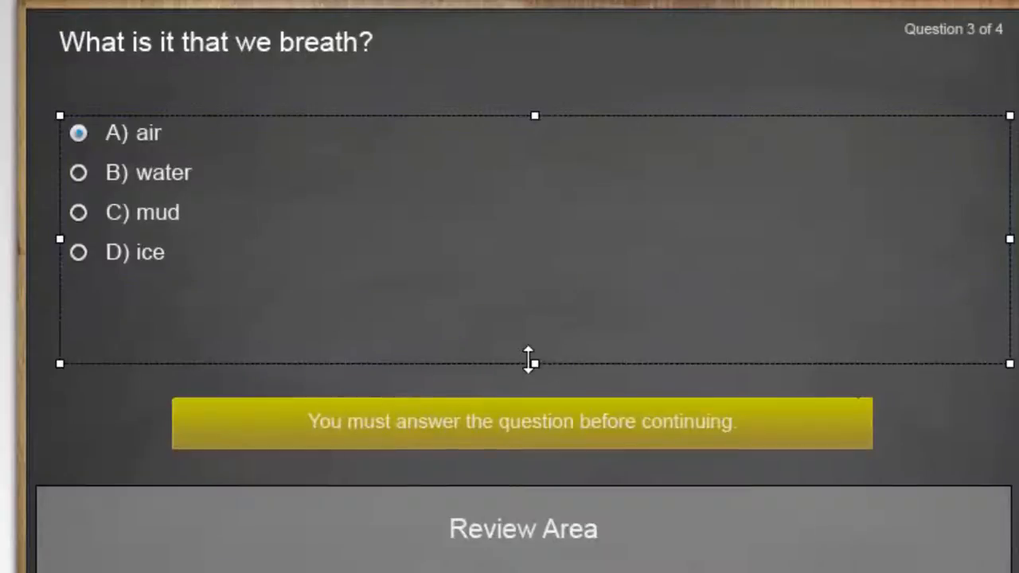
# - Shorten question 3's answer area and type the hint 'It's another word for atmosphere.'
pyautogui.moveTo(528, 362); pyautogui.dragTo(533, 273)
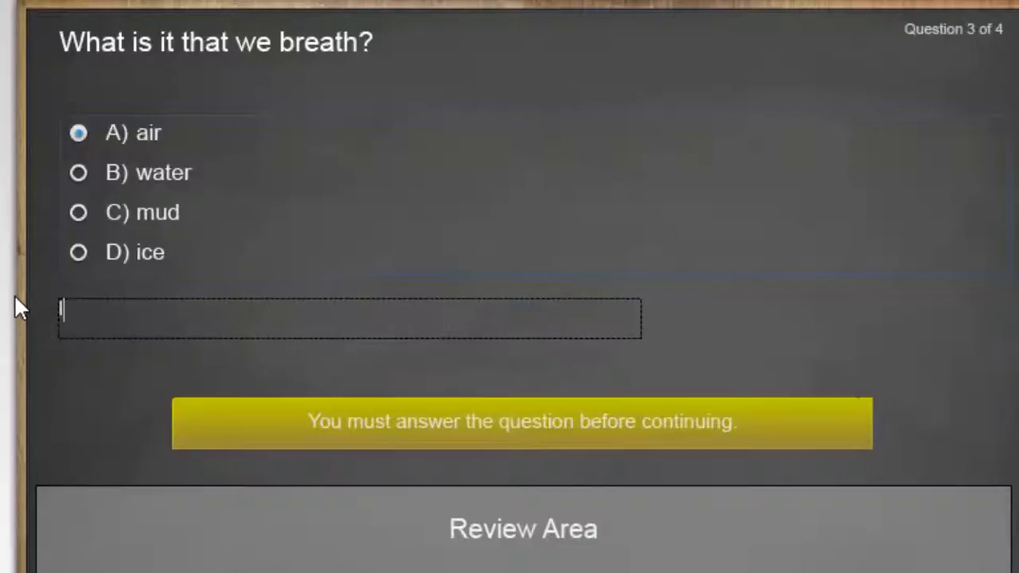
pyautogui.write("It's ano")
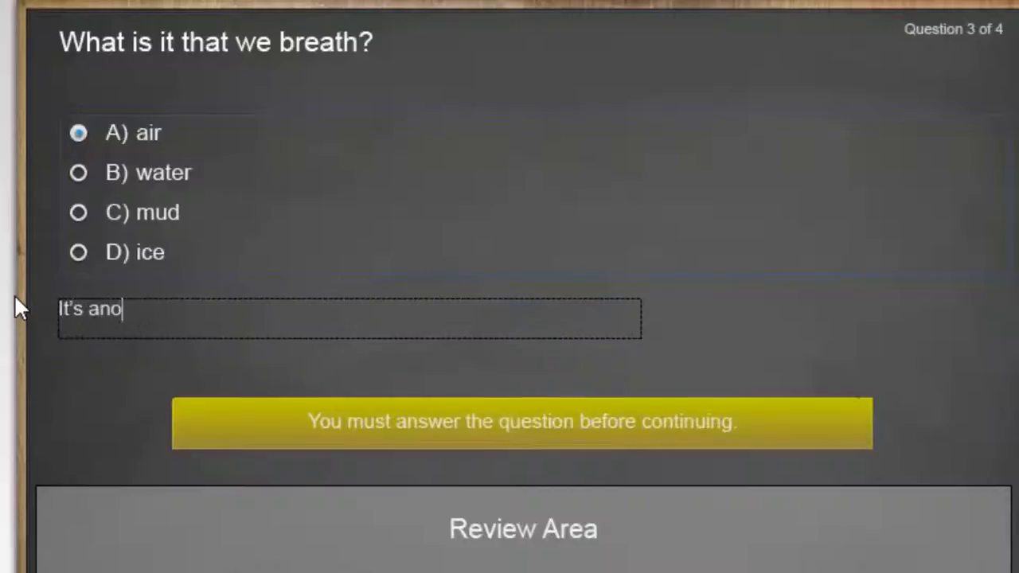
pyautogui.write('ther word for atmo')
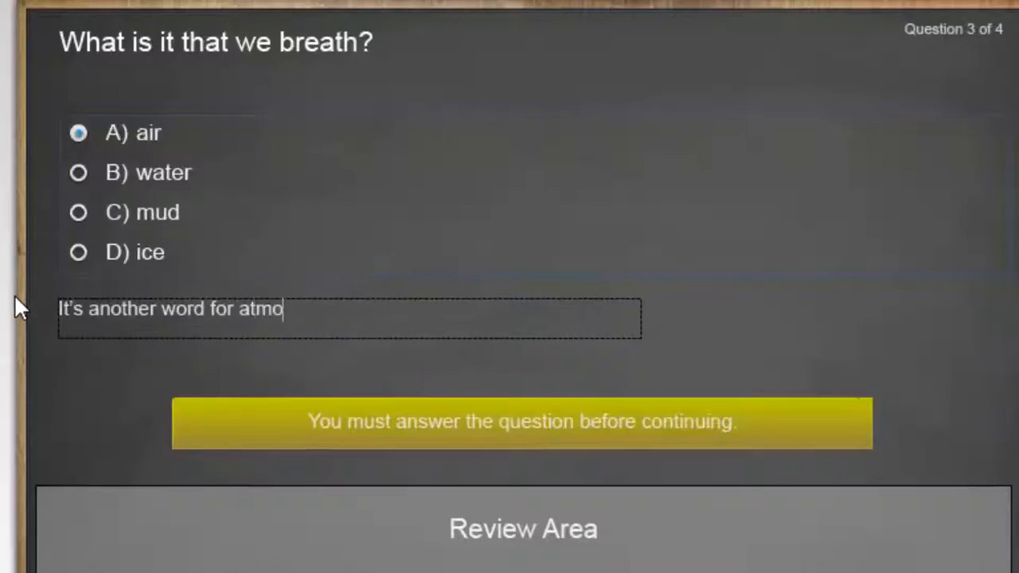
pyautogui.write('sphere.')
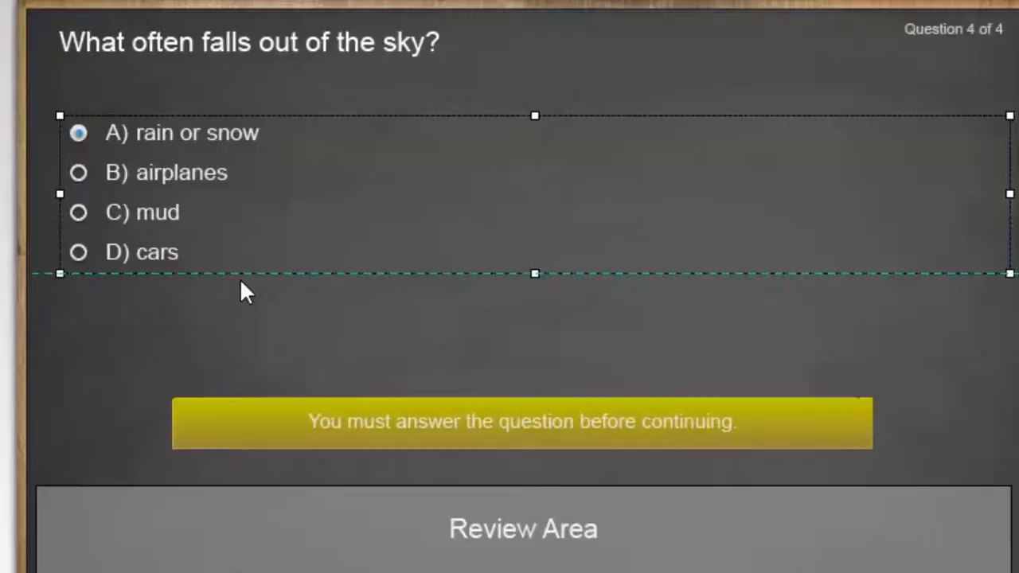
# - Paste the copied caption onto question 4 and type 'Hopefully it isn't airplanes, mud or cars.'
pyautogui.rightClick(245, 291)
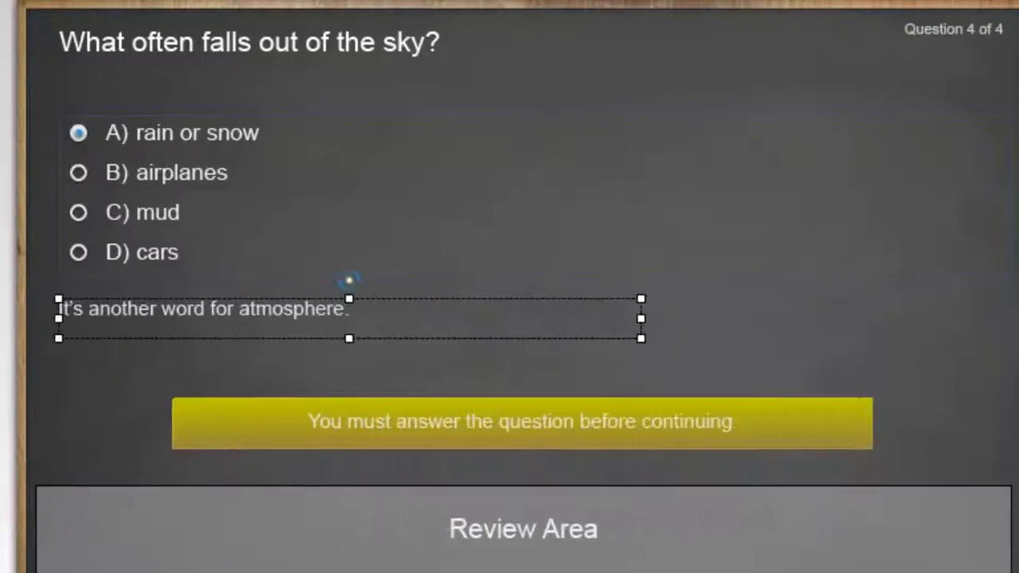
pyautogui.click(318, 331)
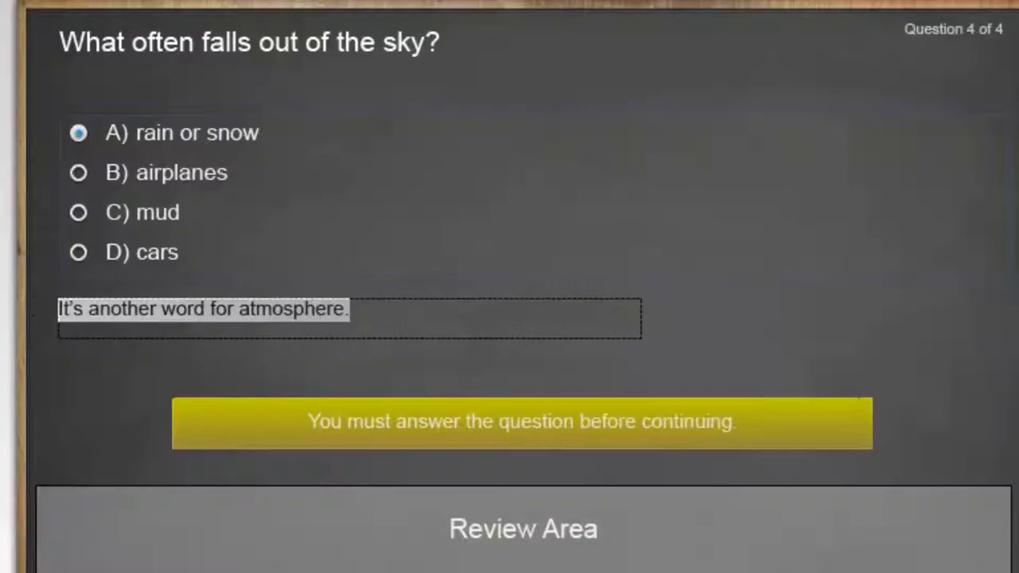
pyautogui.write('H')
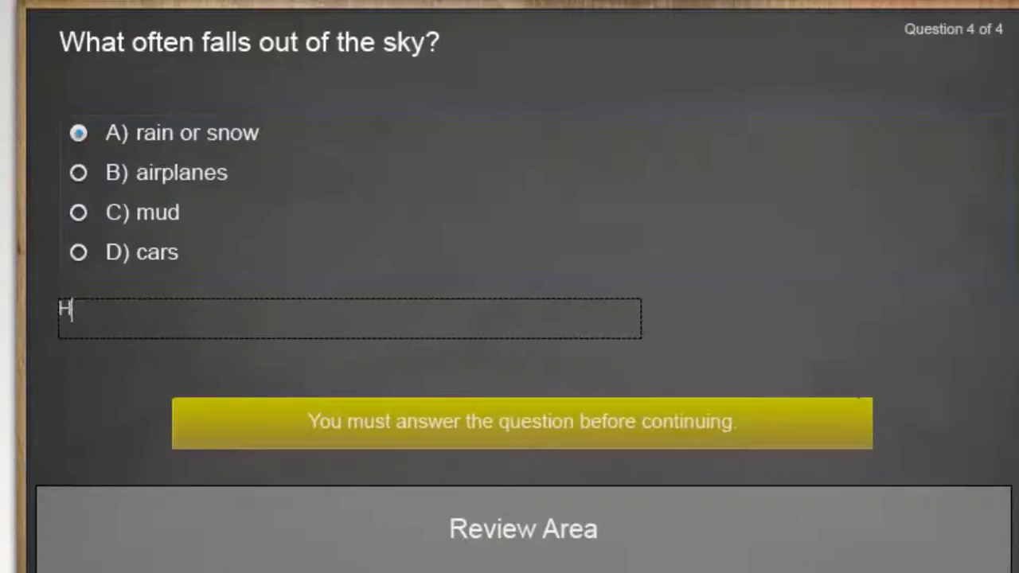
pyautogui.write('opefully it isn')
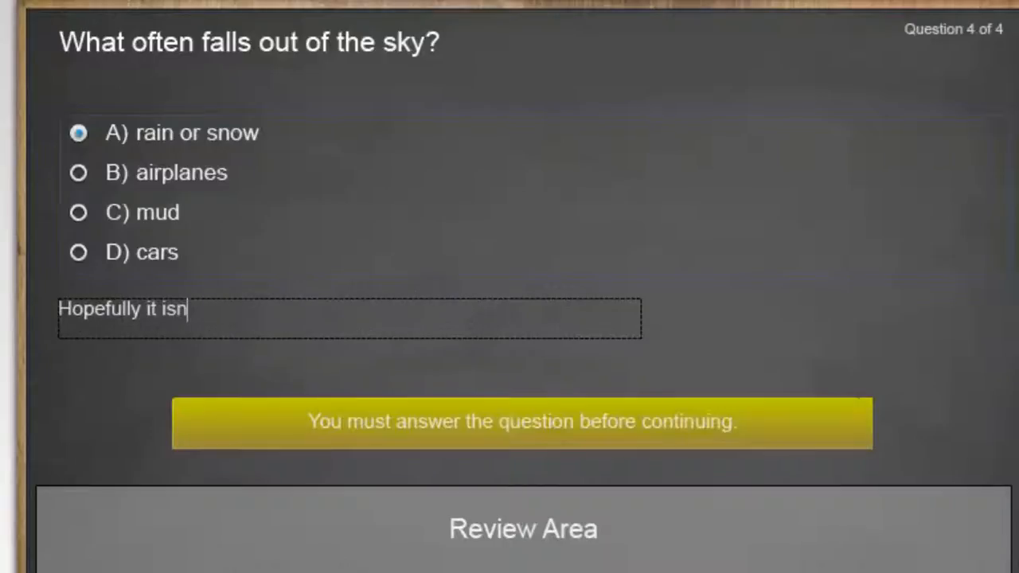
pyautogui.write("'t airplanes")
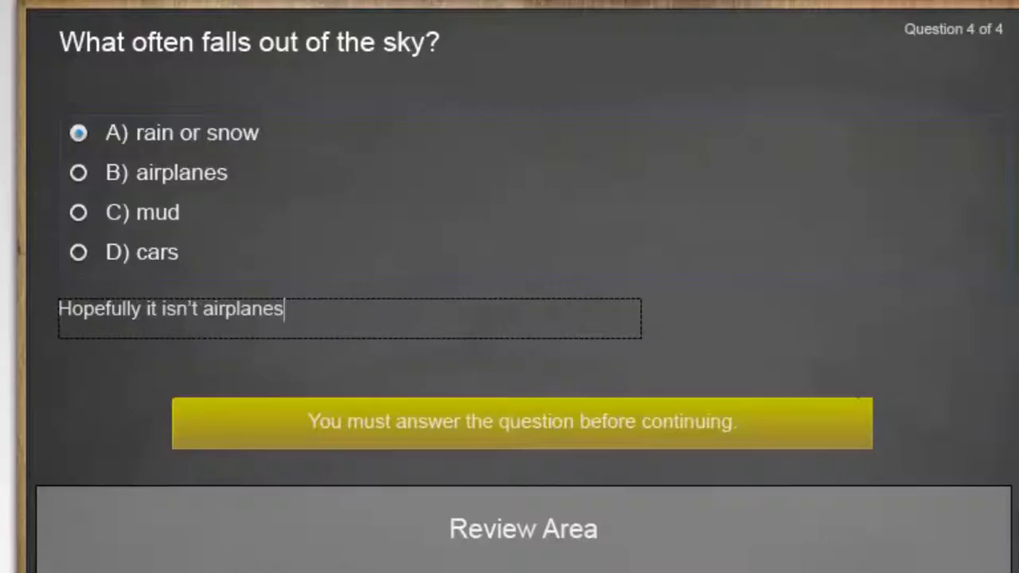
pyautogui.write(', mud or car')
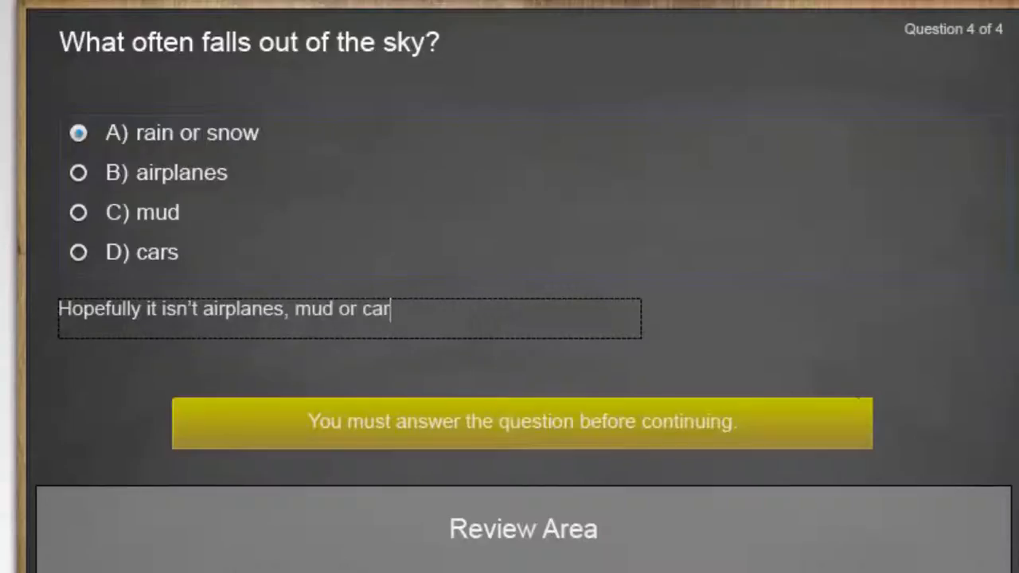
pyautogui.write('s.')
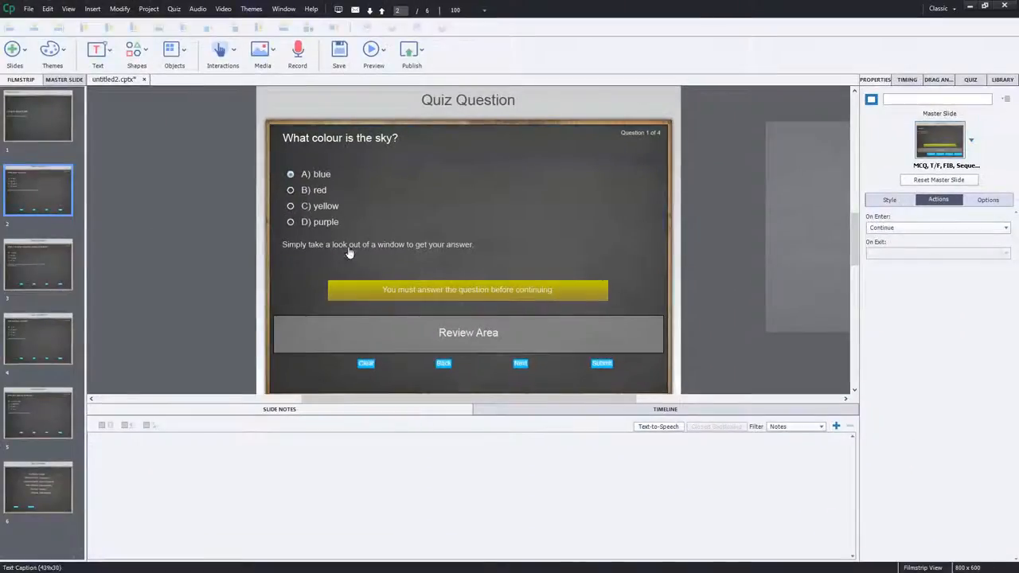
pyautogui.click(378, 244)
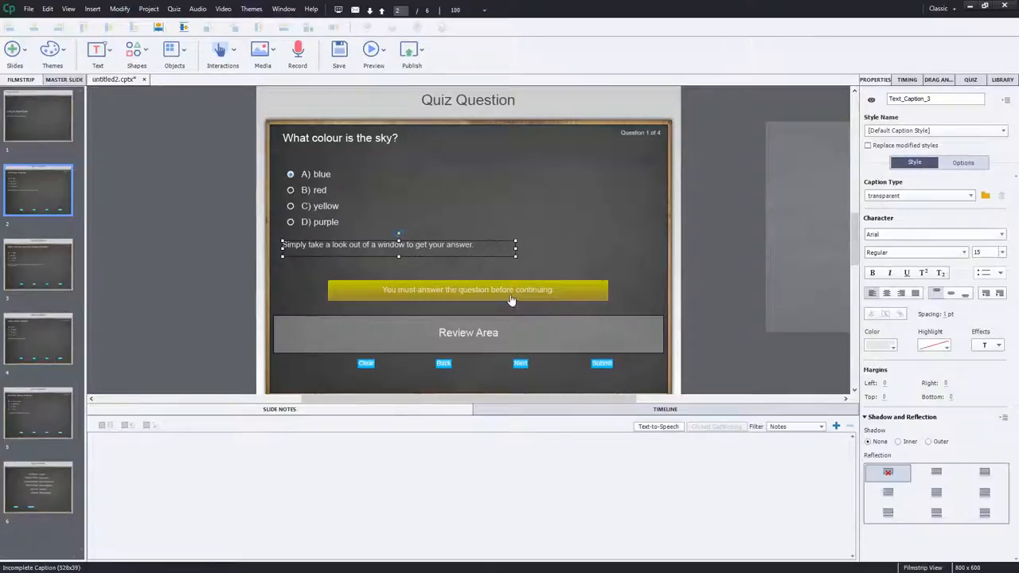
pyautogui.click(468, 289)
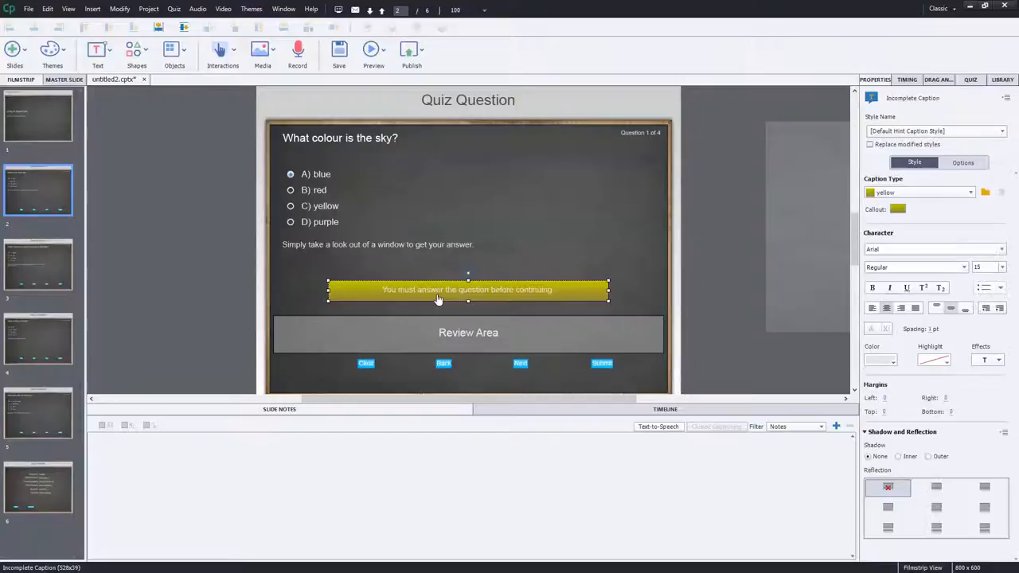
pyautogui.click(377, 245)
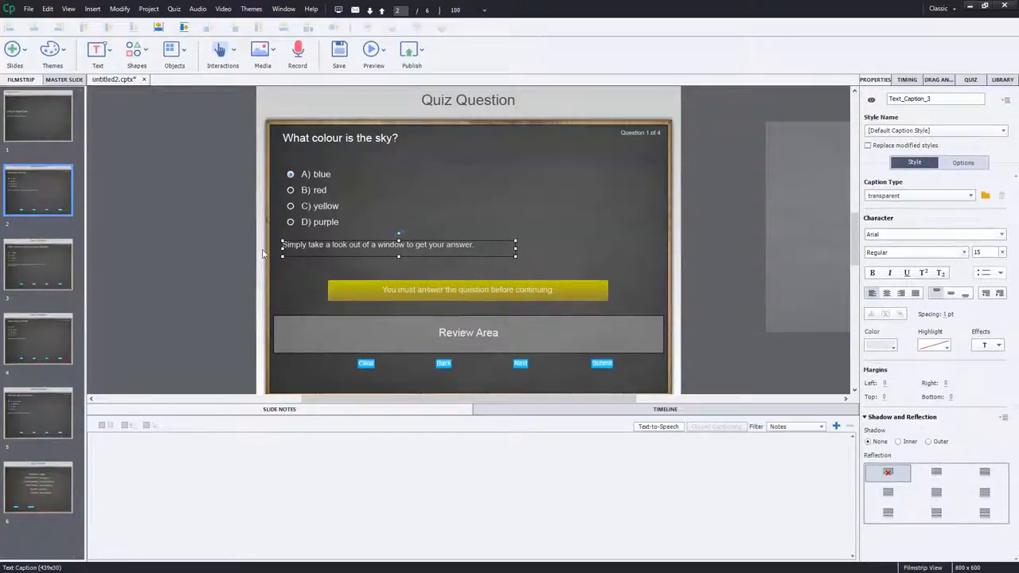
pyautogui.moveTo(200, 263)
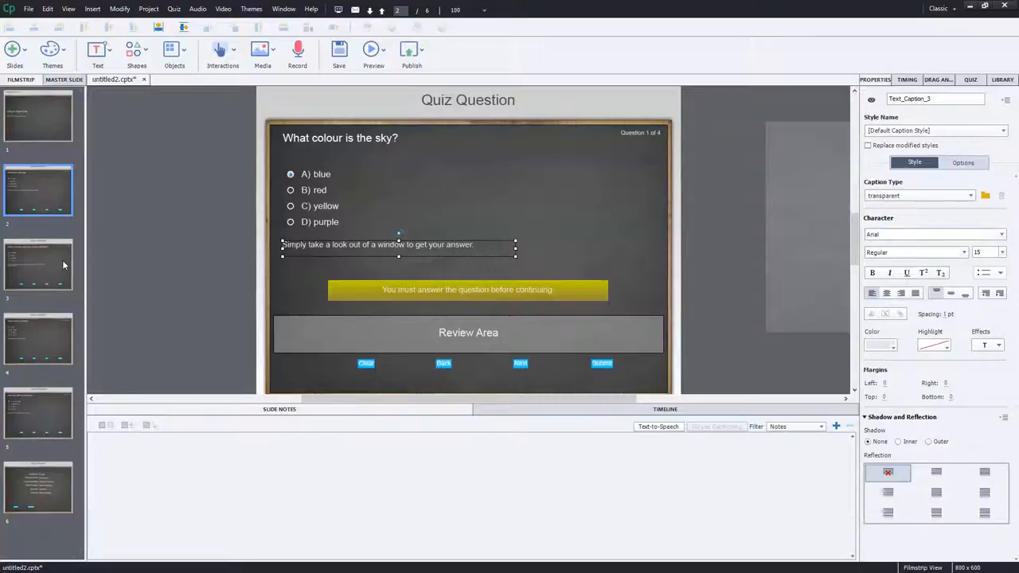
pyautogui.click(38, 265)
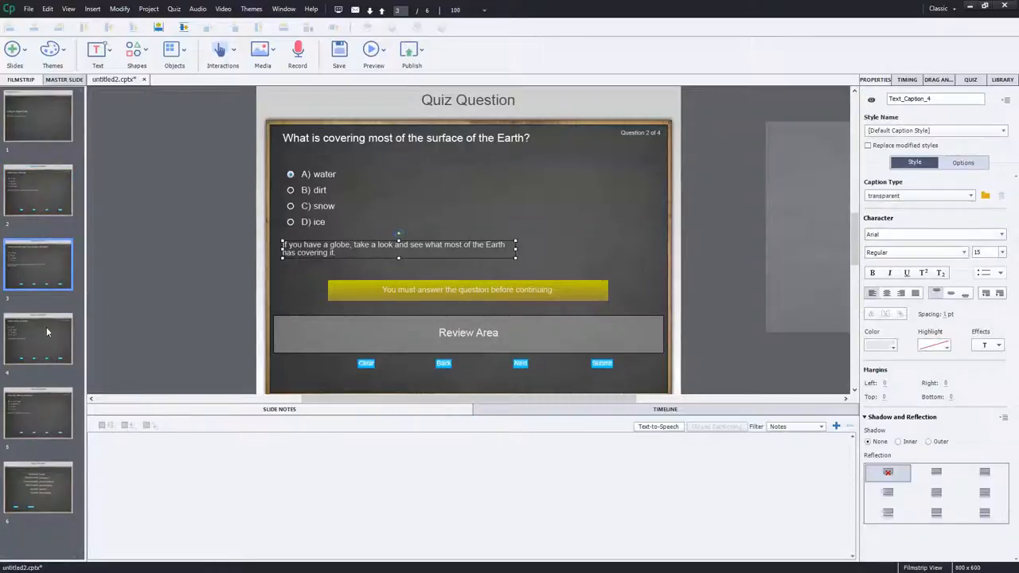
pyautogui.click(37, 338)
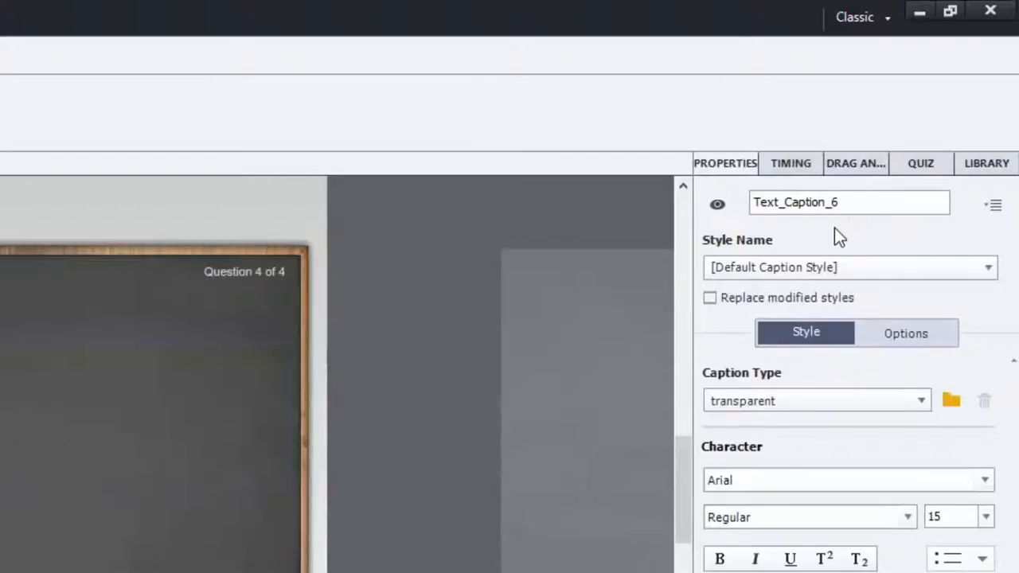
pyautogui.moveTo(850, 223)
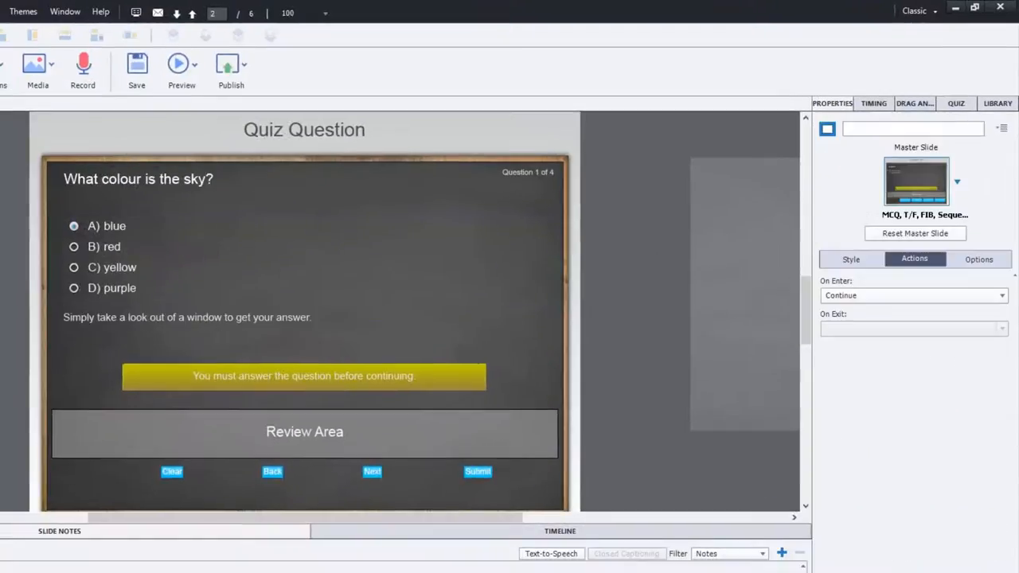
# - Turn off output visibility for hint captions Text_Caption_3 and Text_Caption_5
pyautogui.click(187, 317)
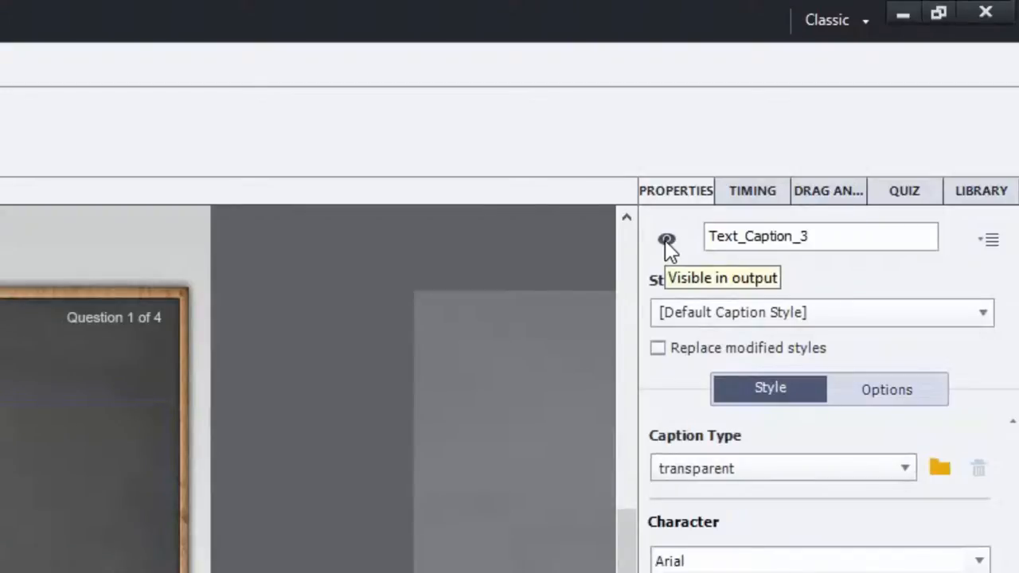
pyautogui.click(666, 238)
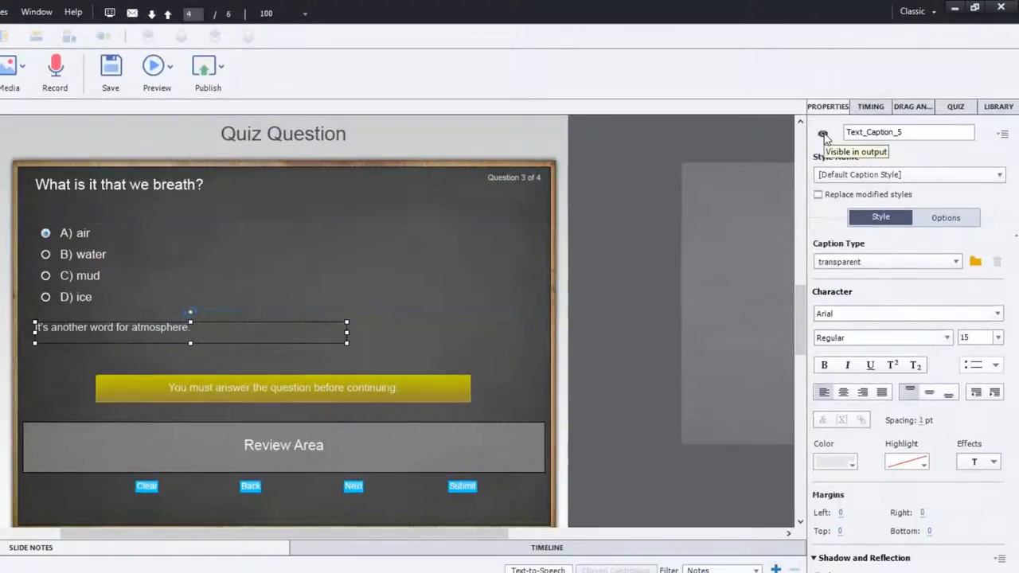
pyautogui.click(823, 133)
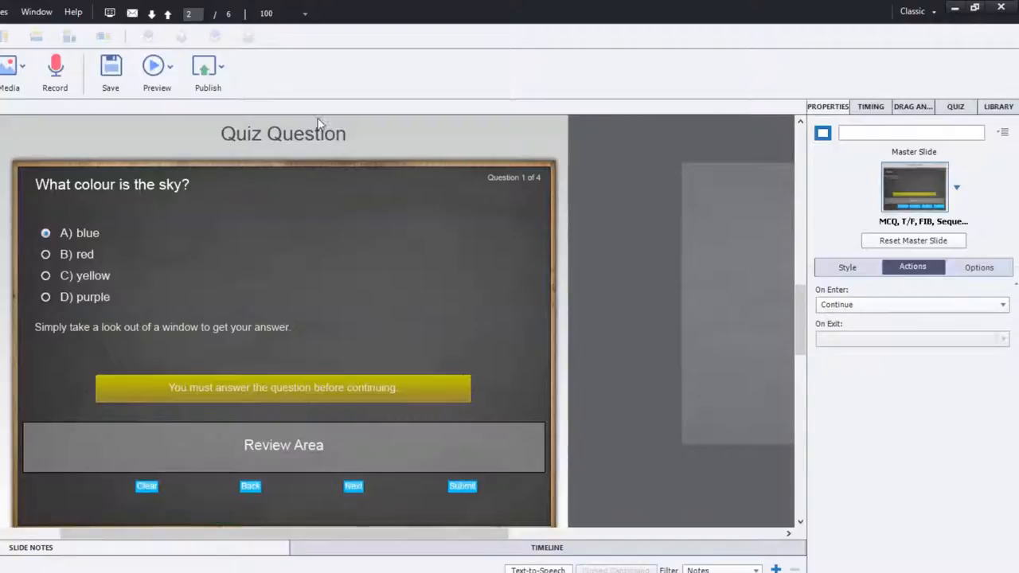
pyautogui.moveTo(381, 122)
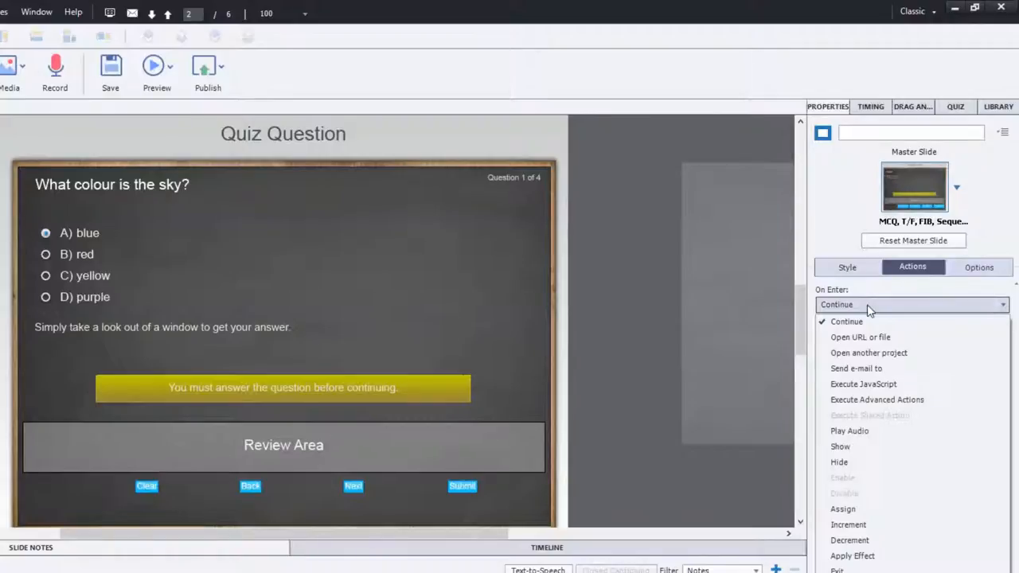
pyautogui.moveTo(876, 310)
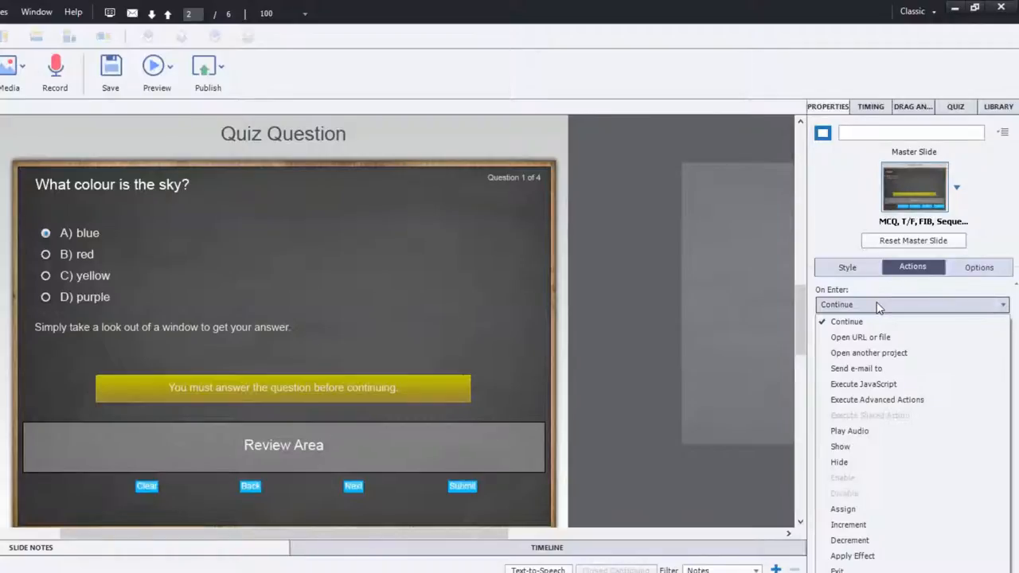
pyautogui.moveTo(863, 383)
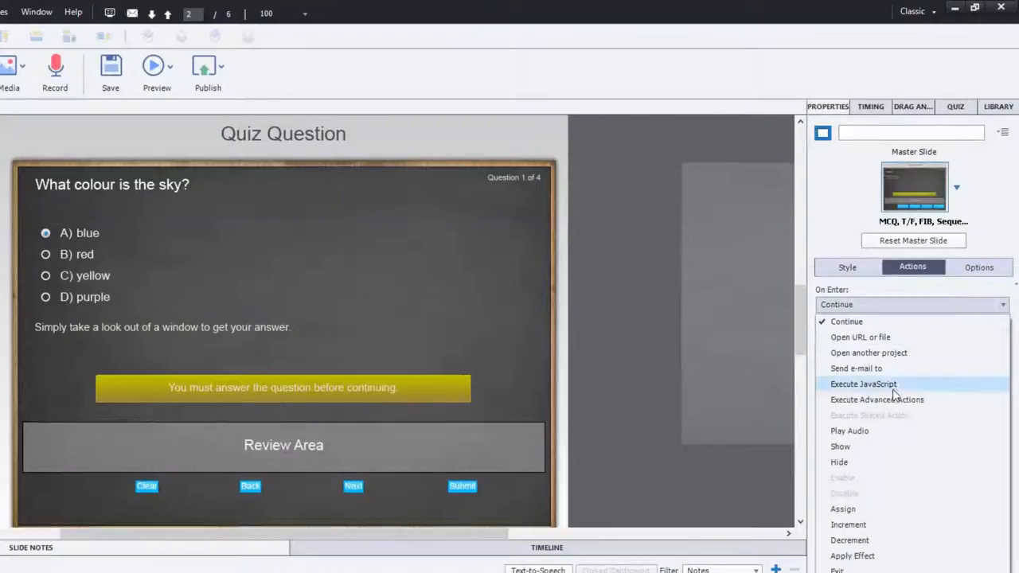
pyautogui.moveTo(876, 399)
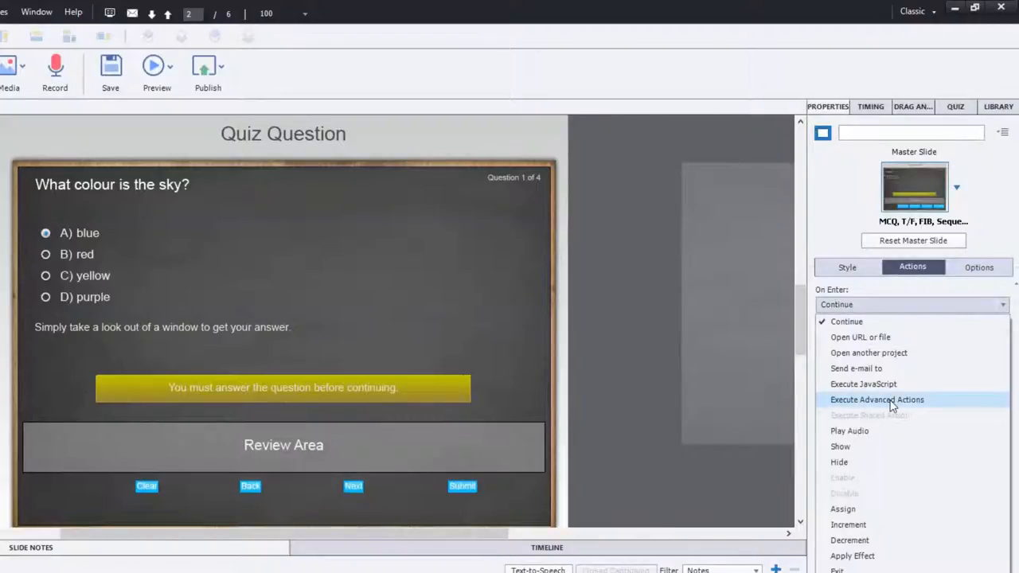
# - Set question 1's On Enter to Execute Advanced Actions and open the Advanced Actions editor
pyautogui.click(876, 400)
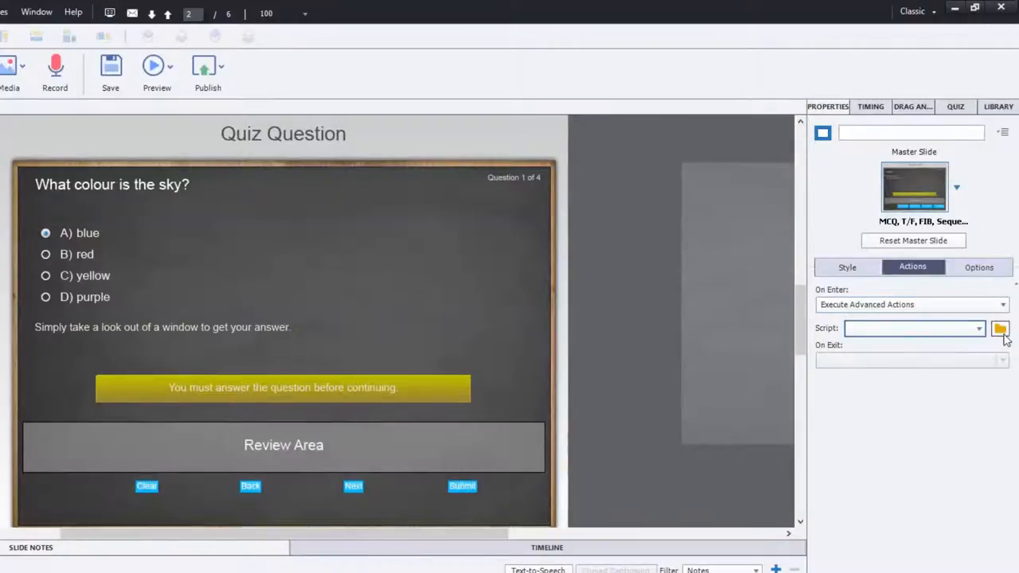
pyautogui.moveTo(999, 329)
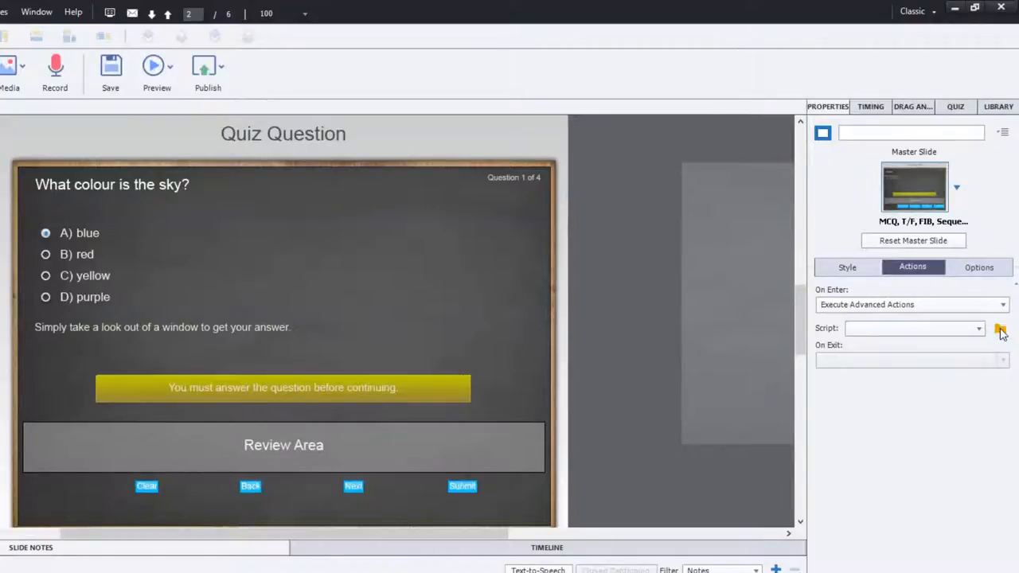
pyautogui.click(1000, 328)
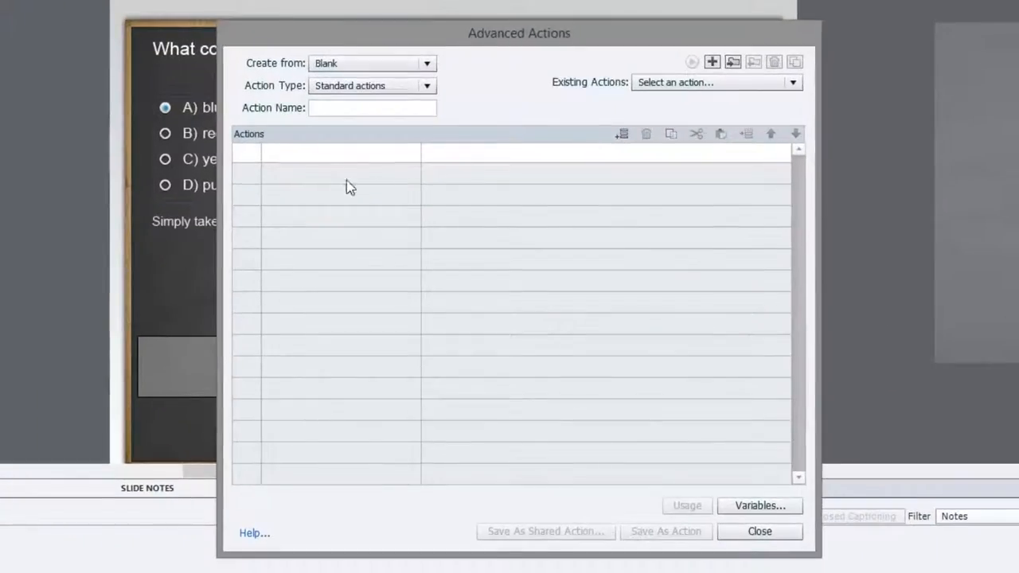
# - Switch the action type to Conditional actions and name the action Review_Messages
pyautogui.click(372, 108)
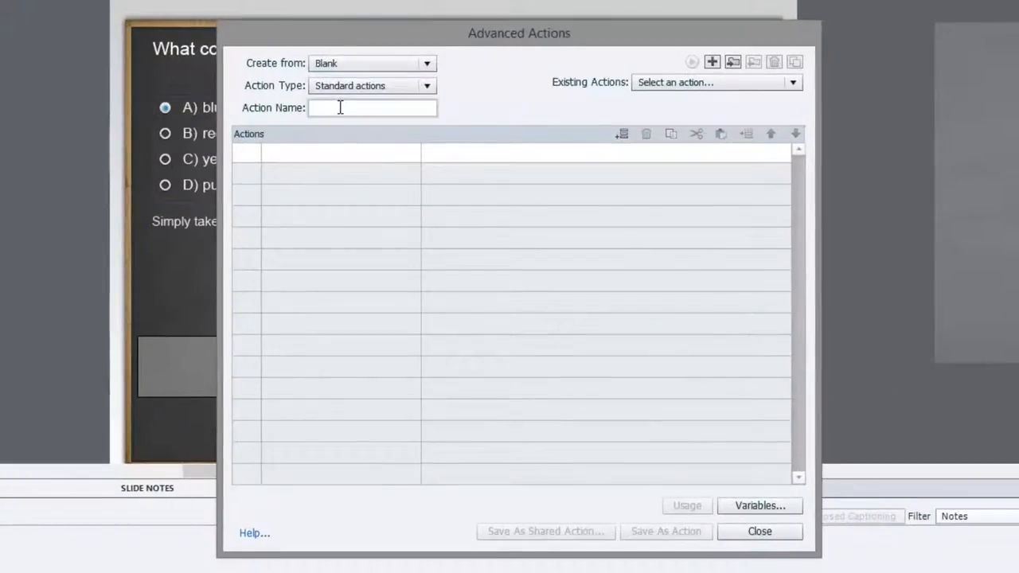
pyautogui.write('ReviewMess')
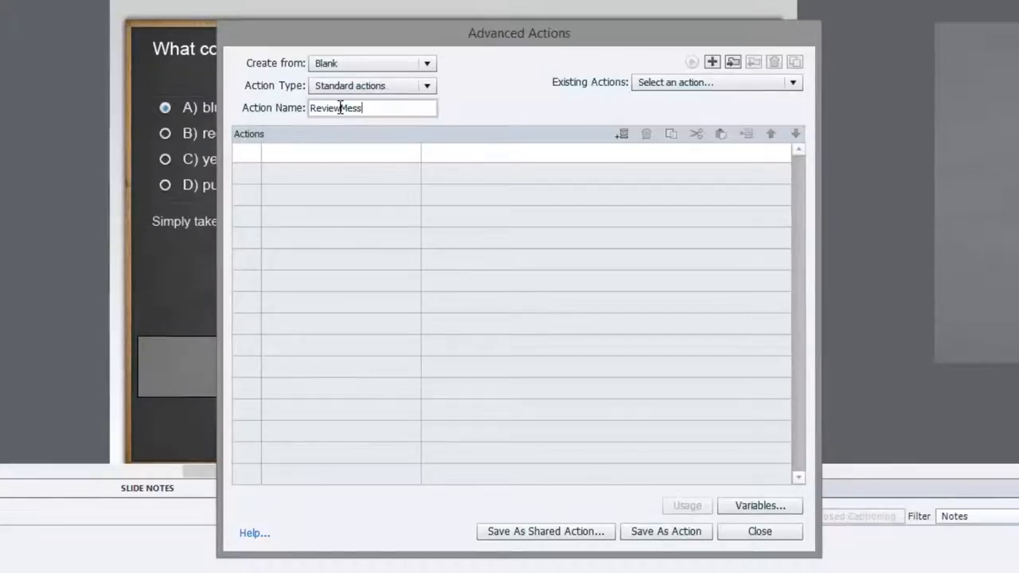
pyautogui.write('ages')
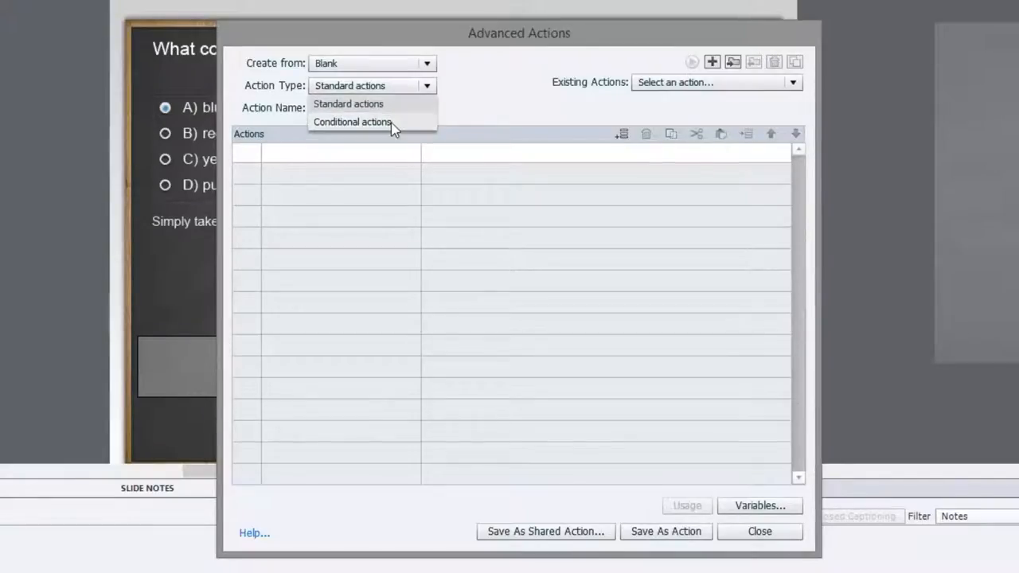
pyautogui.click(352, 121)
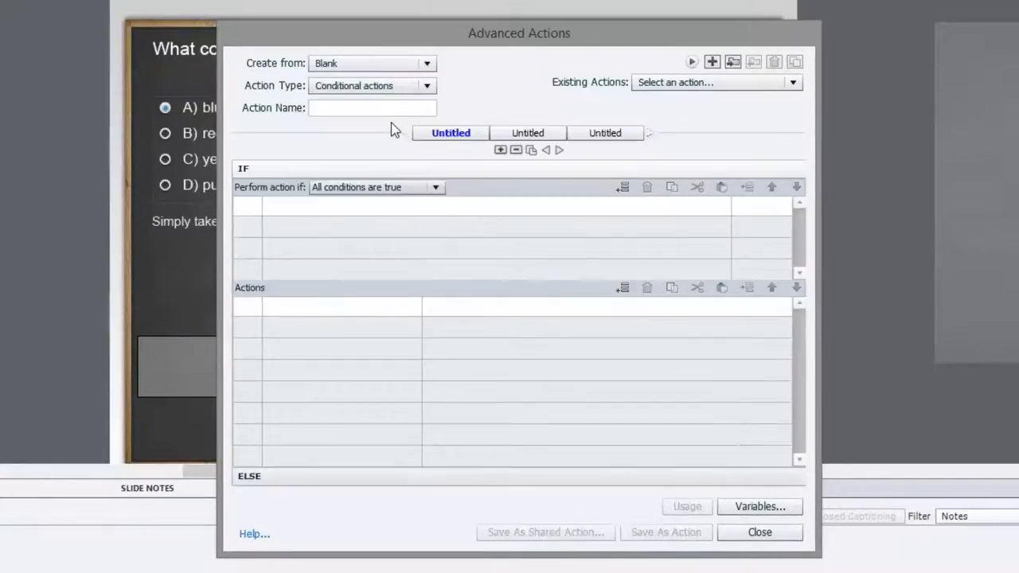
pyautogui.click(372, 107)
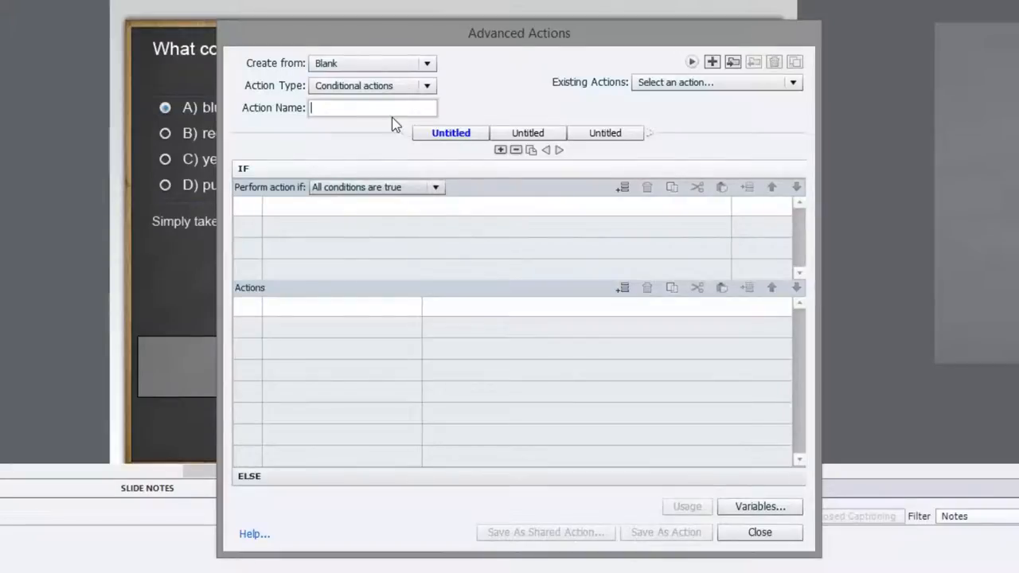
pyautogui.write('Review_M')
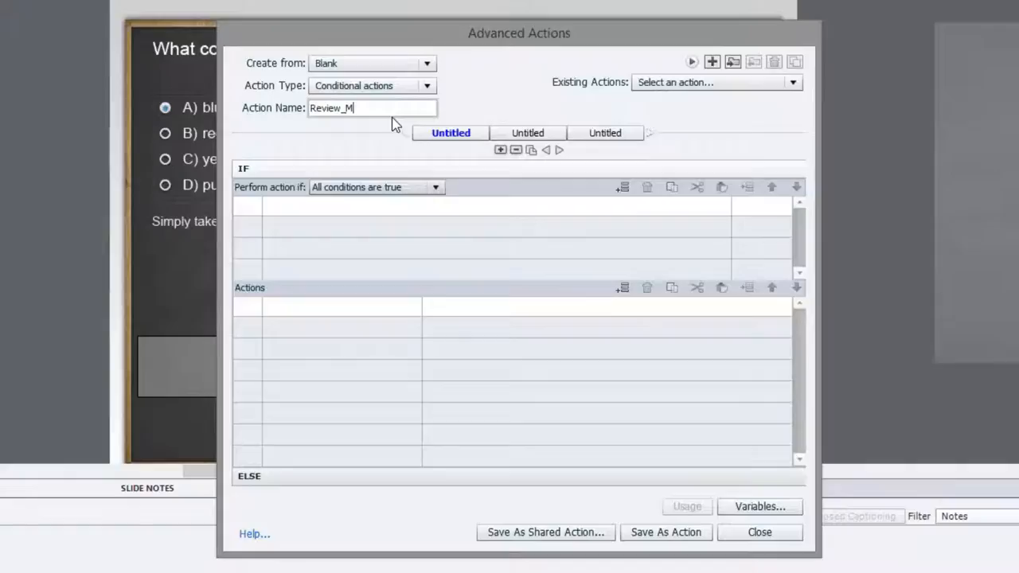
pyautogui.write('essages')
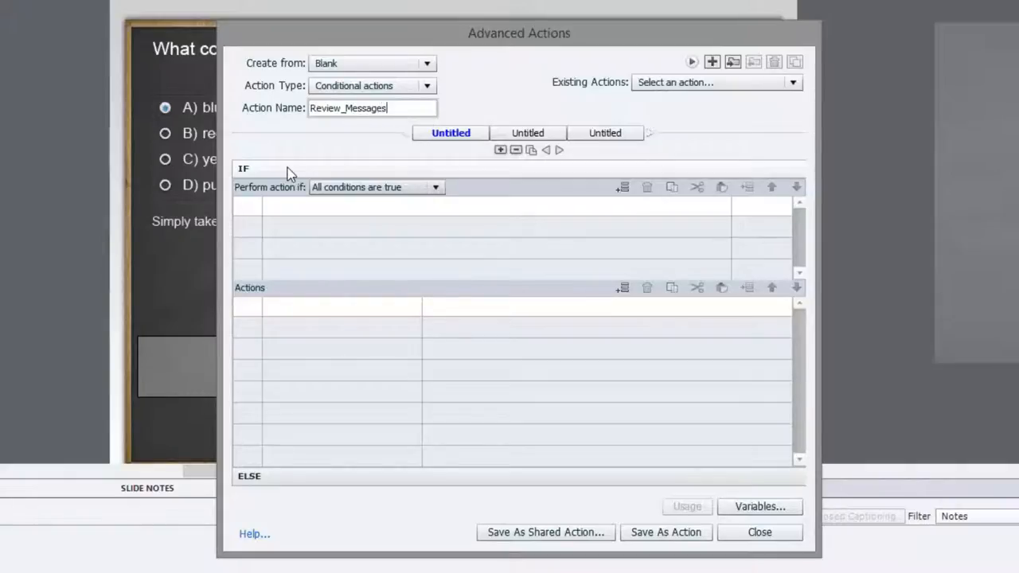
pyautogui.moveTo(310, 213)
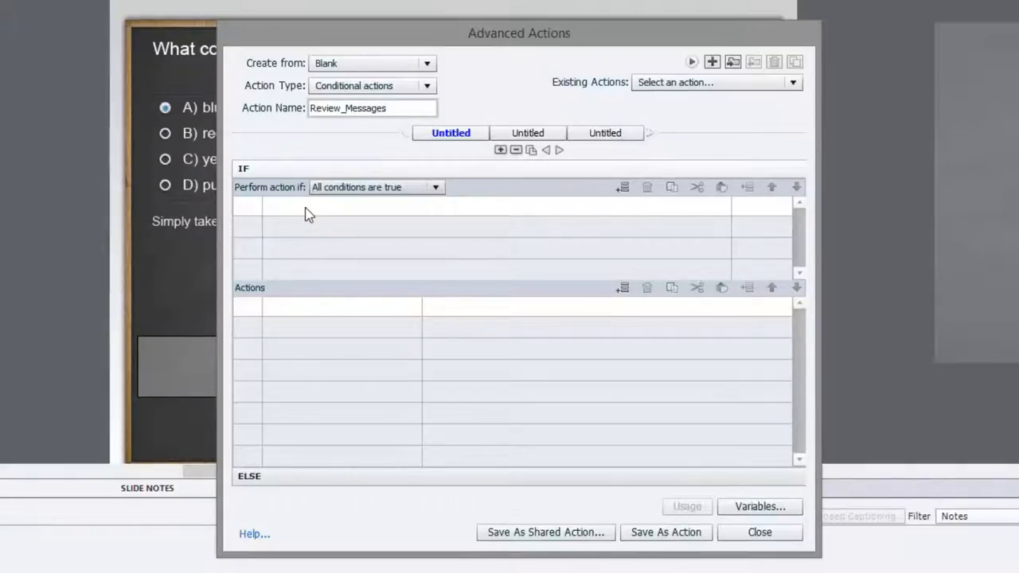
# - Add Review_Messages' first condition: variable cpInReviewMode is equal to literal 1
pyautogui.click(623, 187)
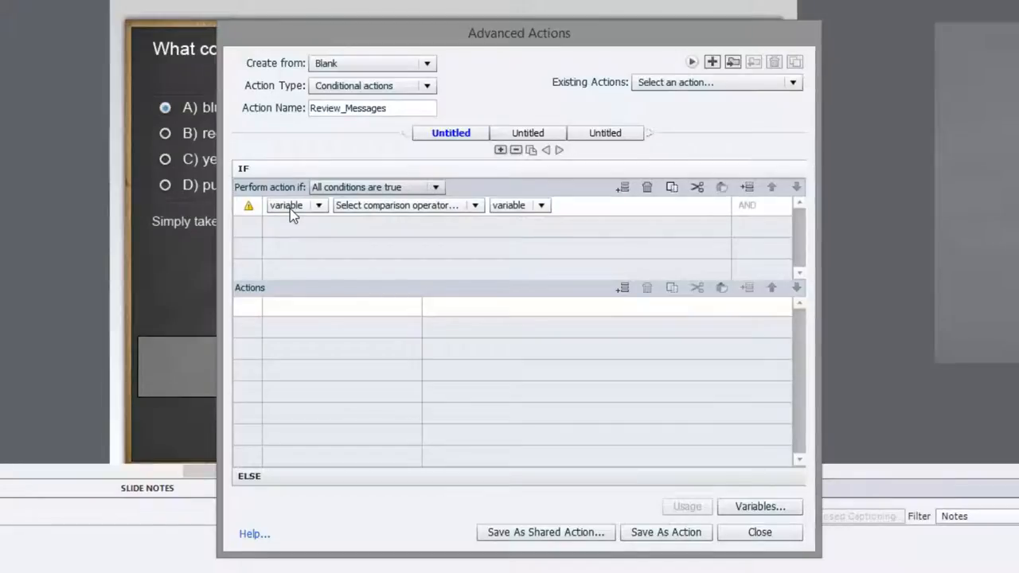
pyautogui.click(317, 205)
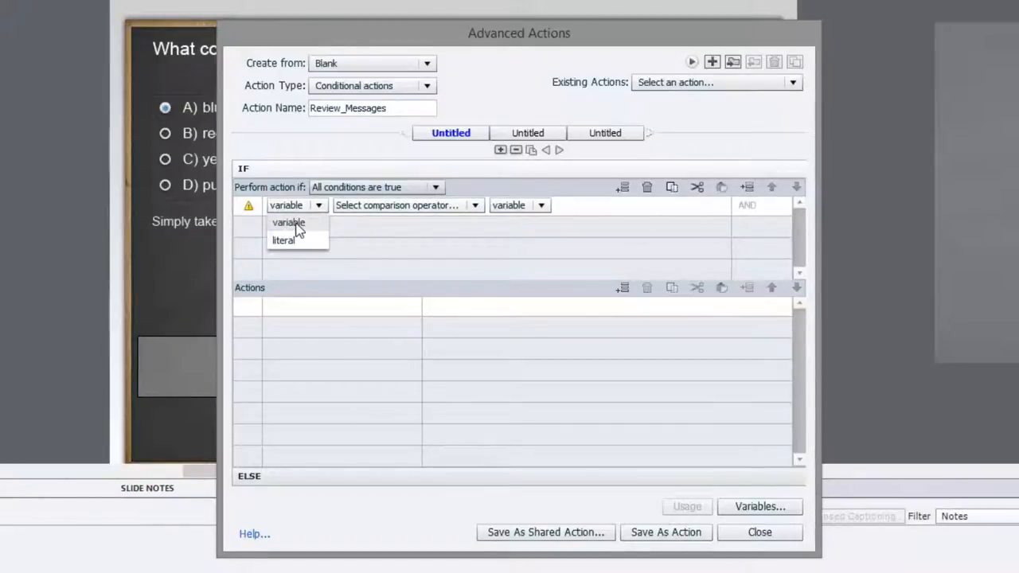
pyautogui.click(289, 222)
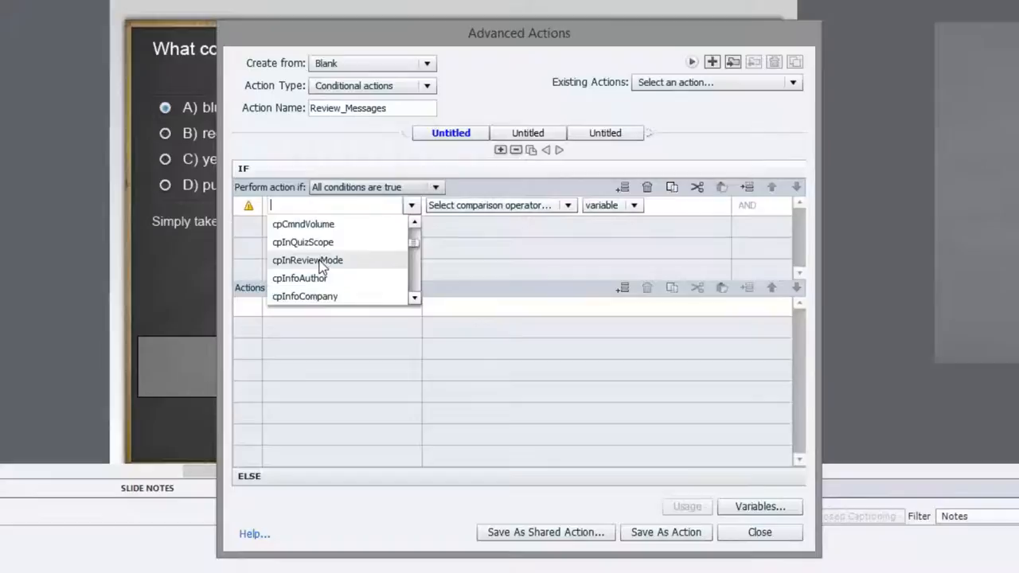
pyautogui.moveTo(304, 271)
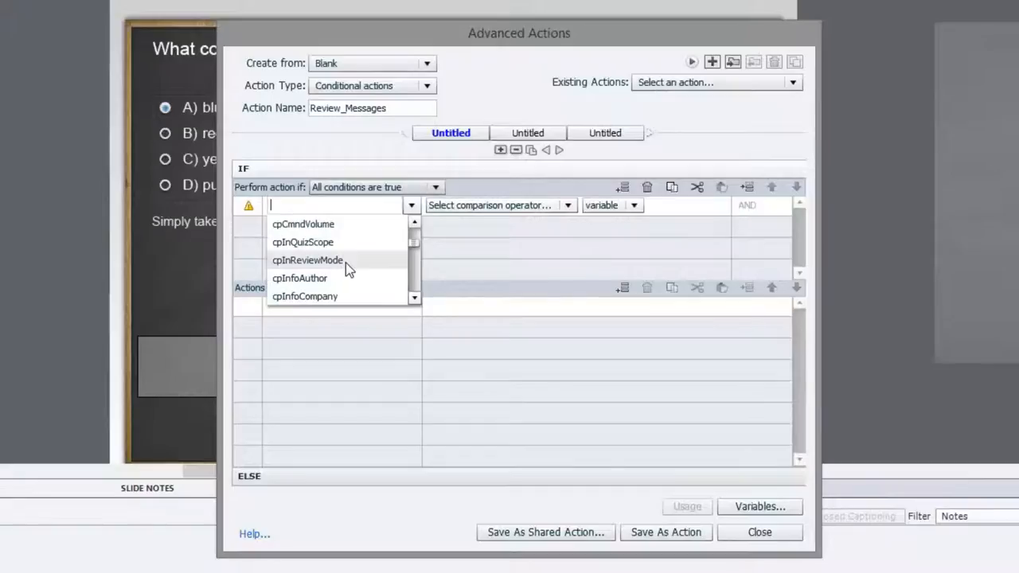
pyautogui.click(307, 260)
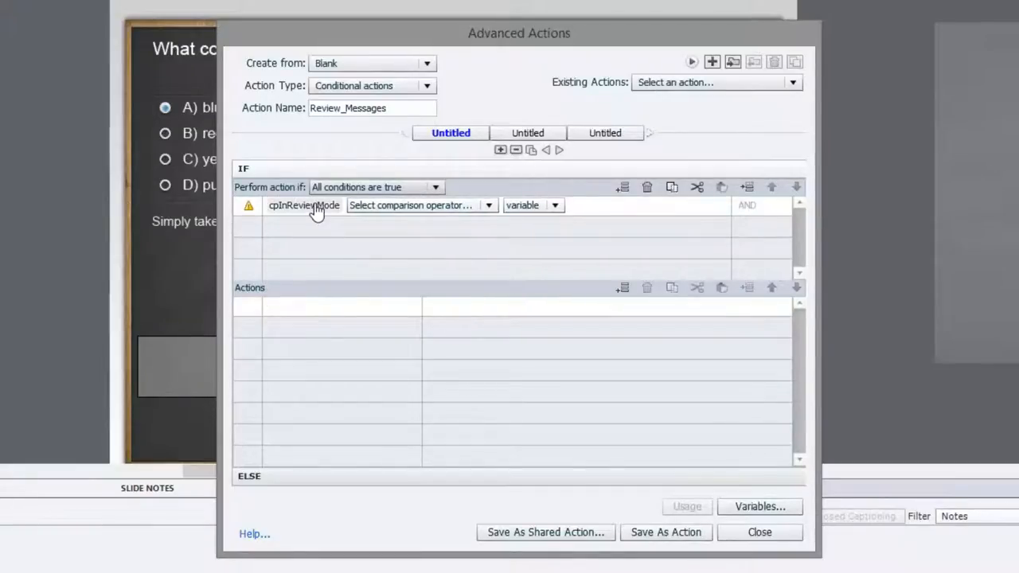
pyautogui.moveTo(387, 220)
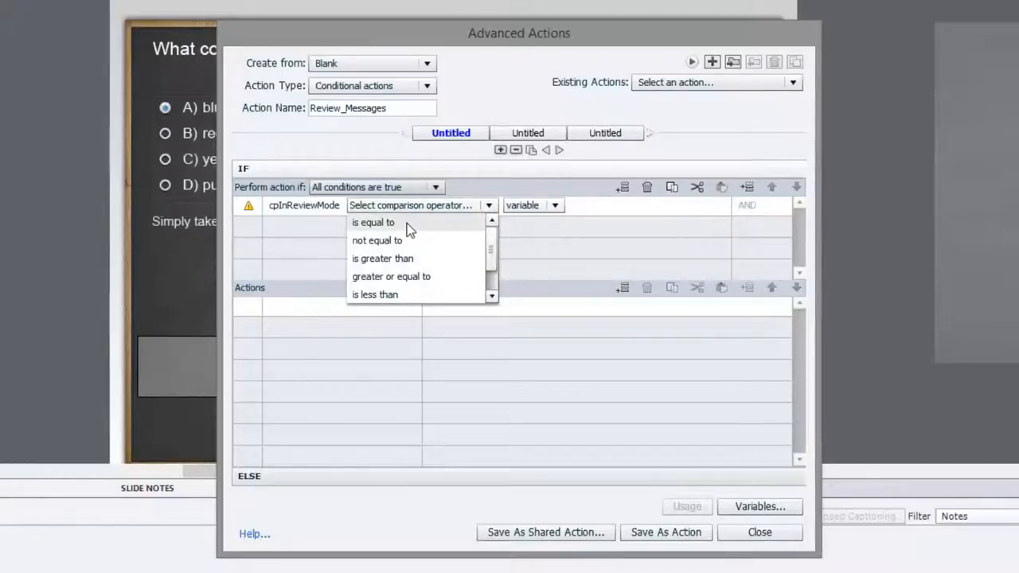
pyautogui.click(373, 222)
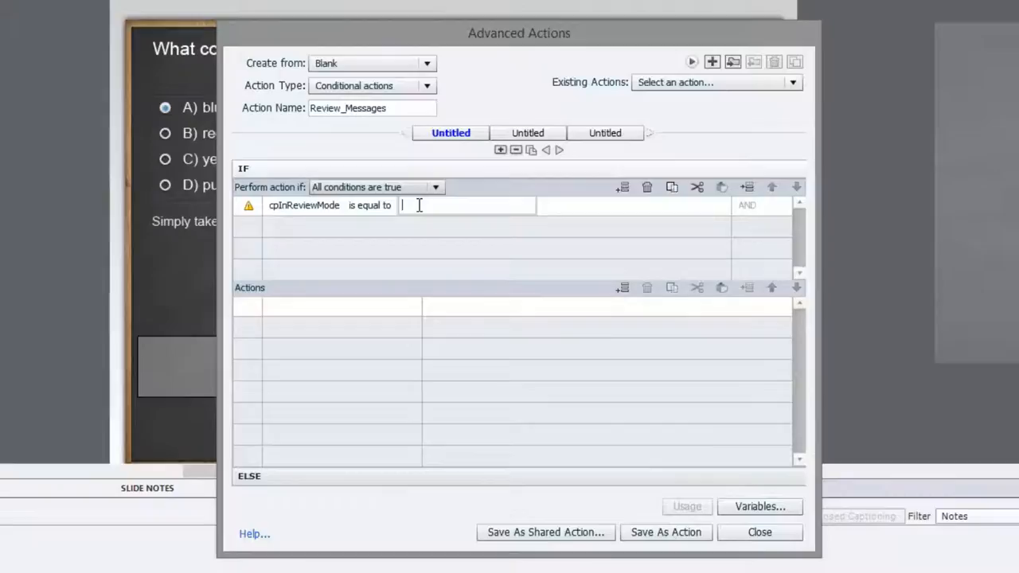
pyautogui.write('0')
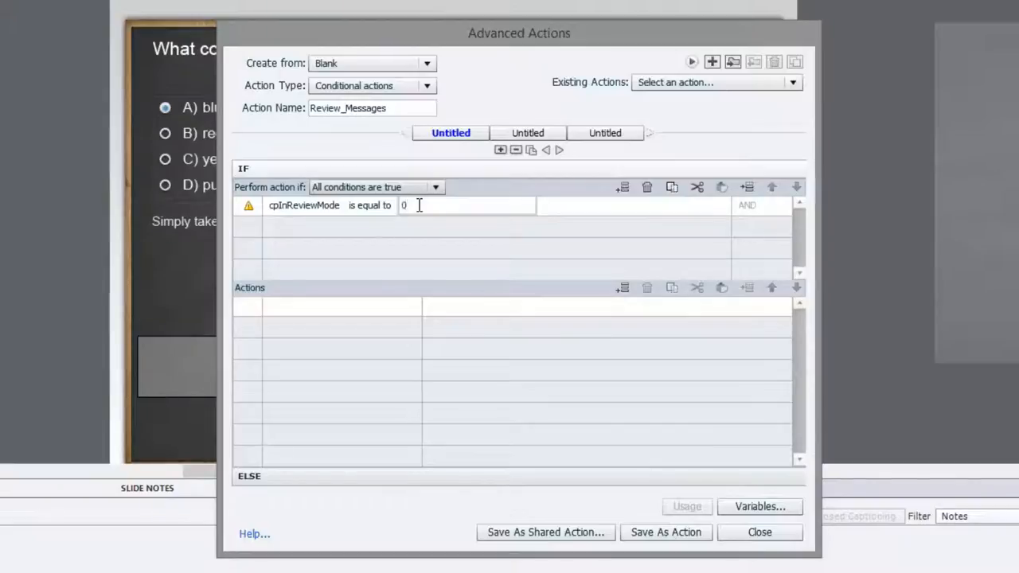
pyautogui.write('1')
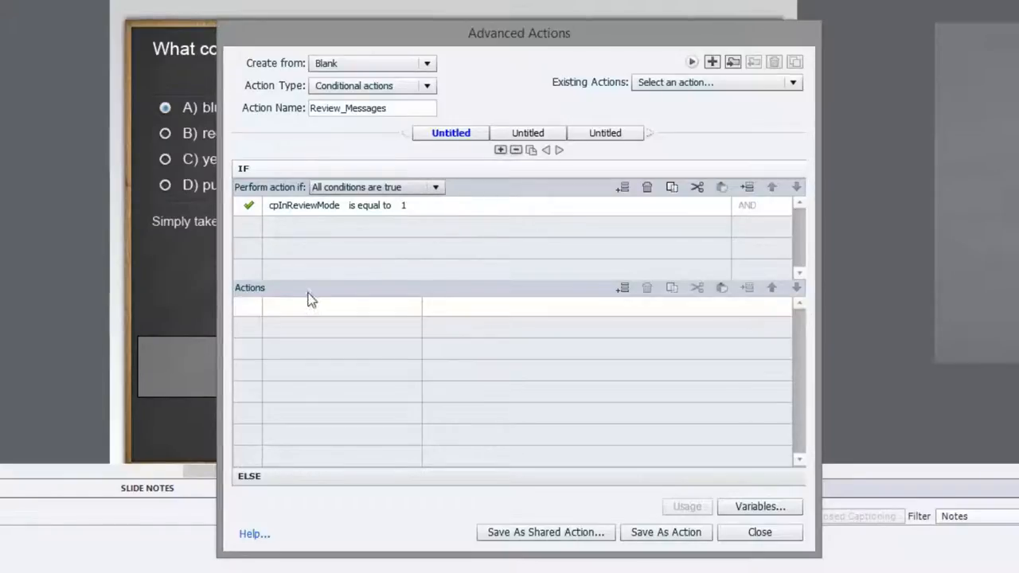
# - Add Show actions for Text_Caption_3, Text_Caption_4, Text_Caption_5 and Text_Caption_6 in the IF branch
pyautogui.click(327, 305)
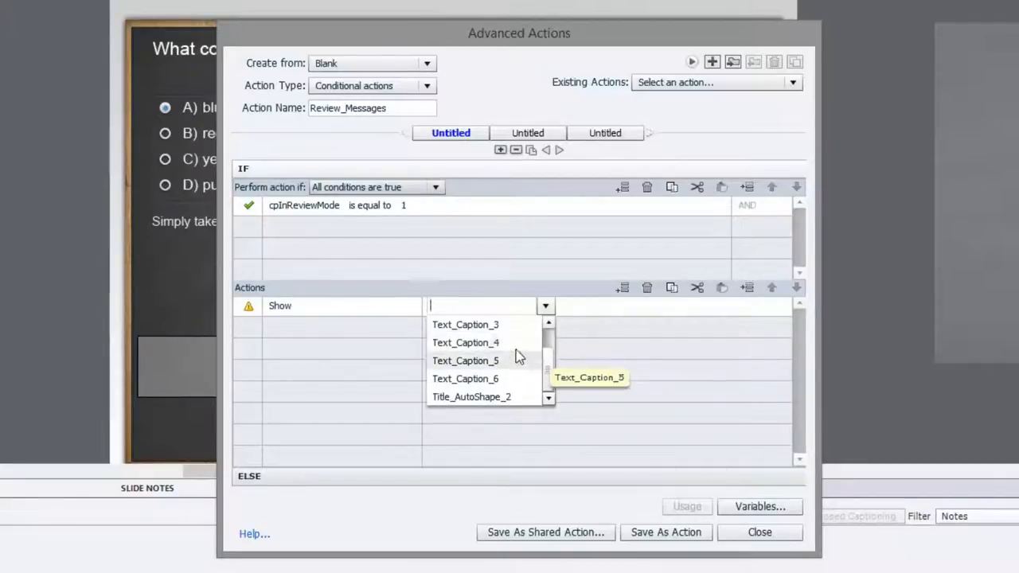
pyautogui.click(465, 324)
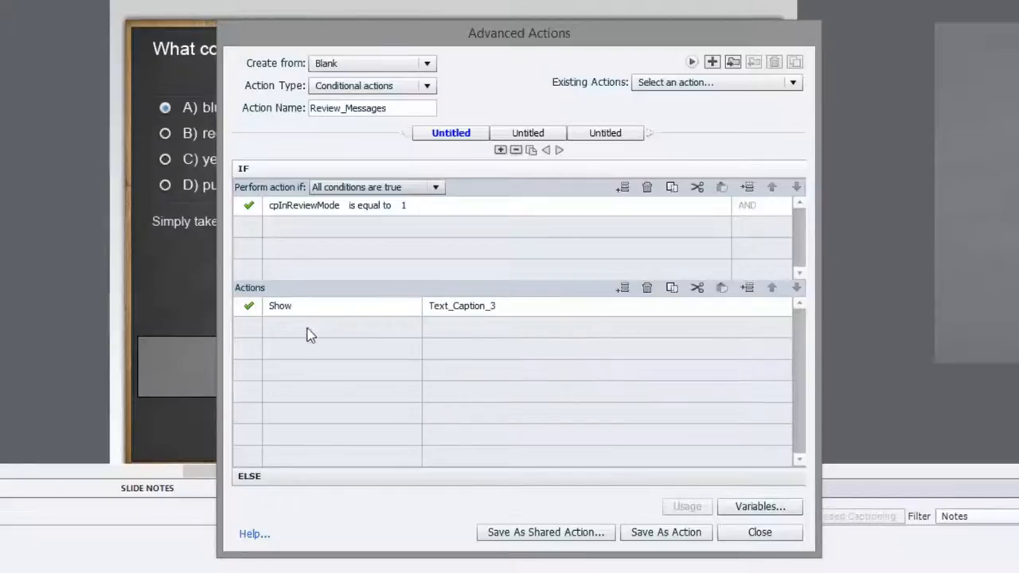
pyautogui.click(327, 327)
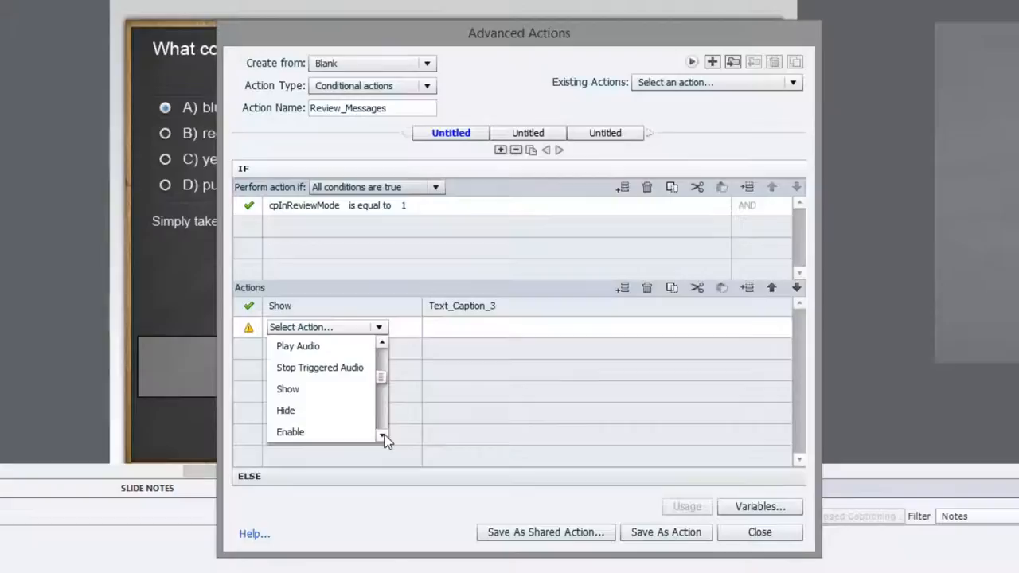
pyautogui.scroll(-3)
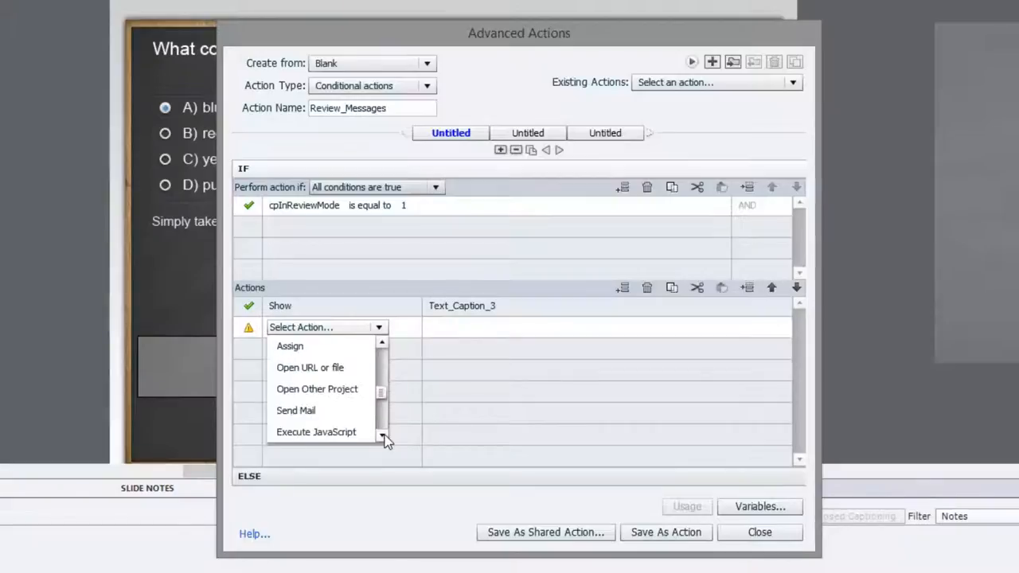
pyautogui.scroll(-3)
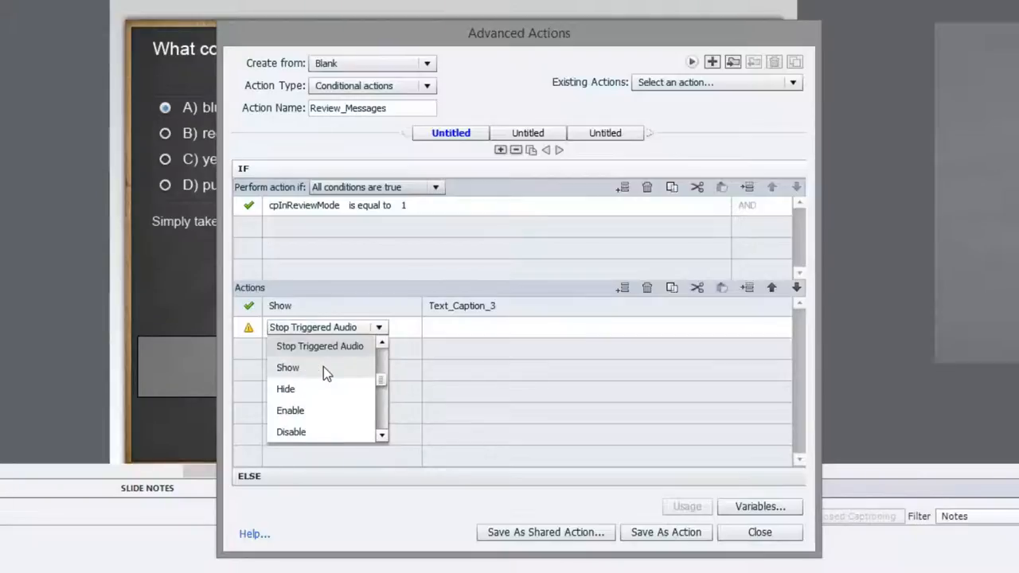
pyautogui.click(287, 367)
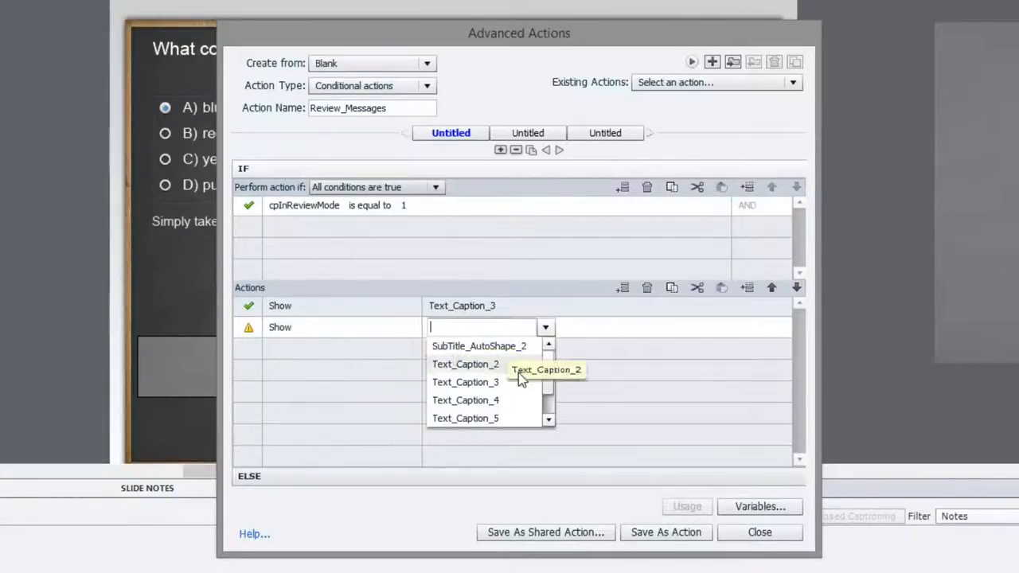
pyautogui.click(464, 400)
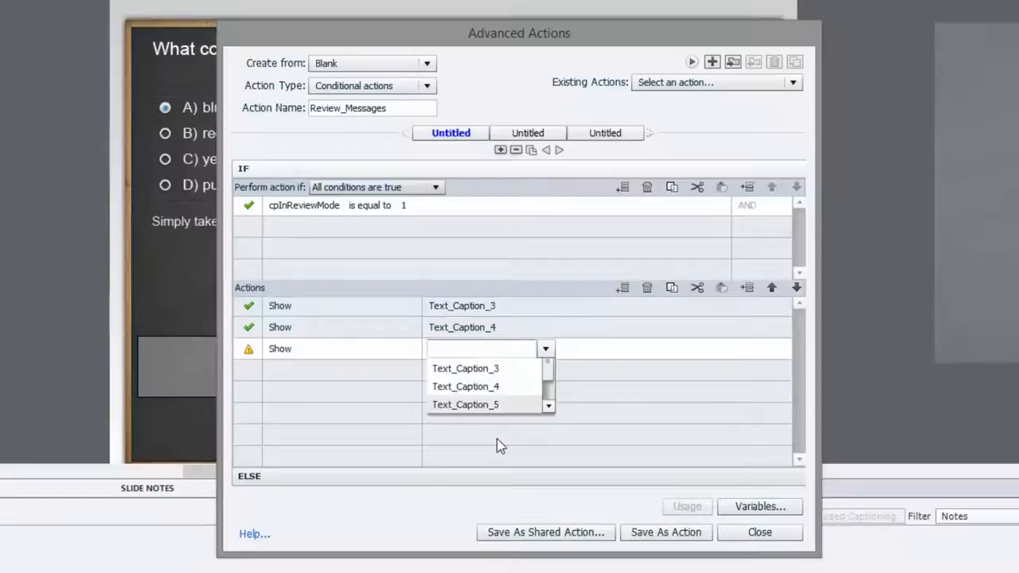
pyautogui.click(465, 404)
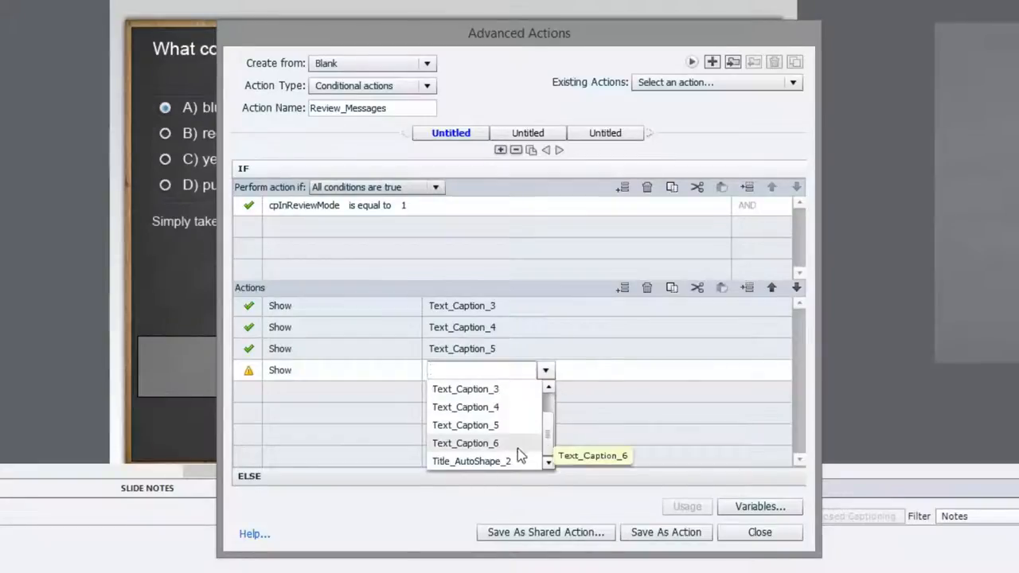
pyautogui.click(465, 444)
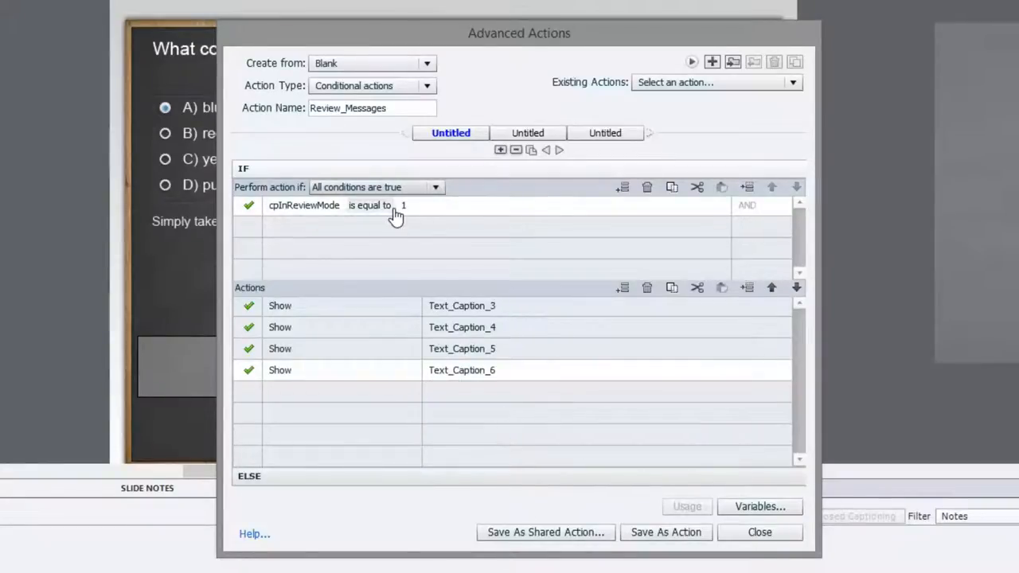
pyautogui.moveTo(361, 480)
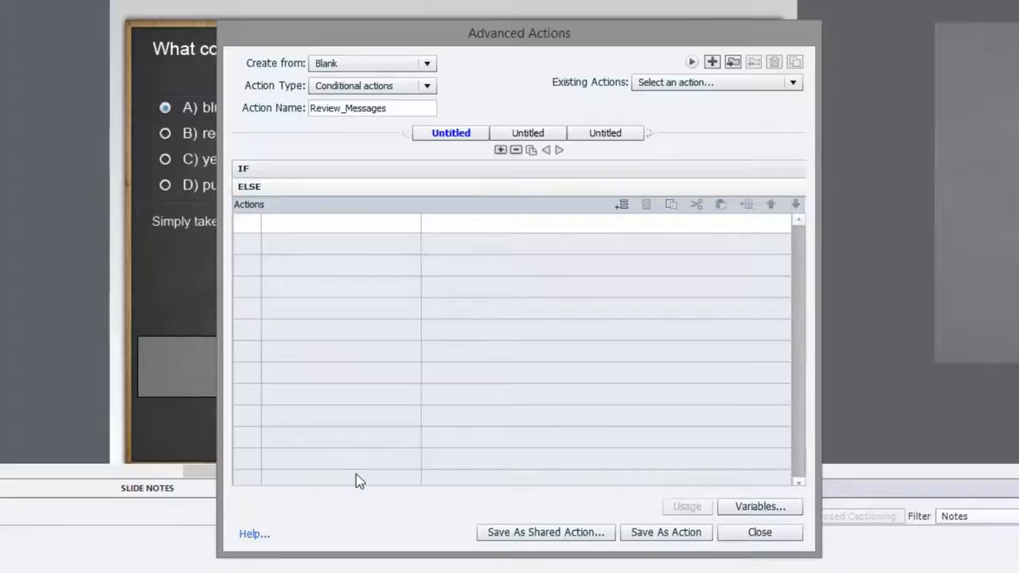
# - Add four Hide actions in the ELSE branch for Text_Caption_3 through Text_Caption_6
pyautogui.click(324, 222)
pyautogui.write('Hide')
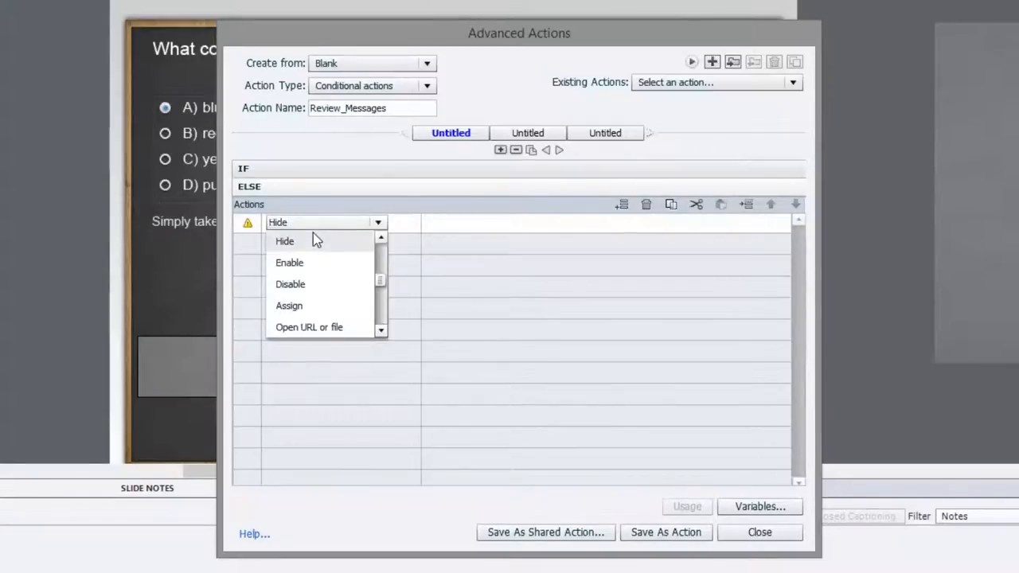
pyautogui.click(284, 240)
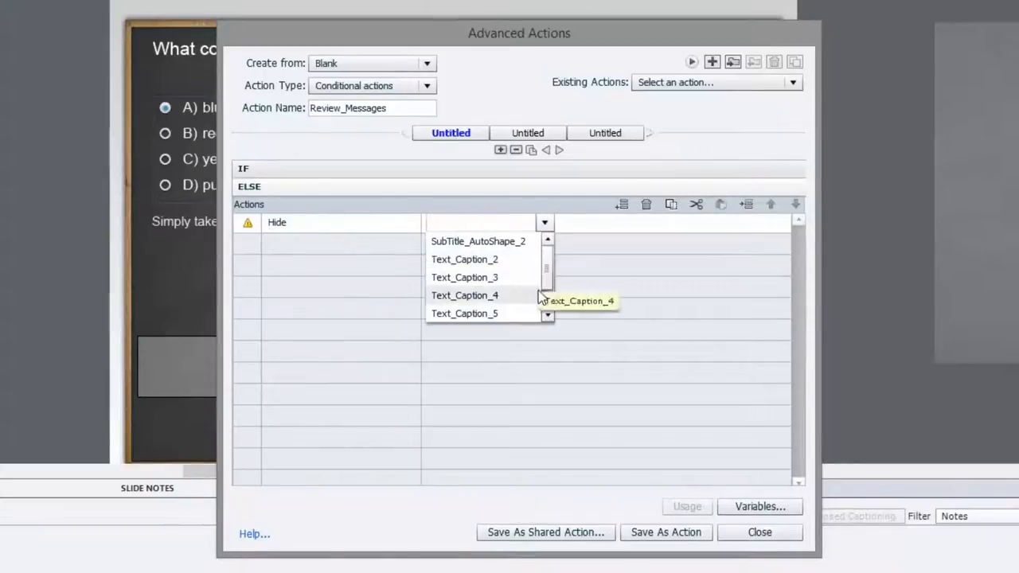
pyautogui.click(464, 277)
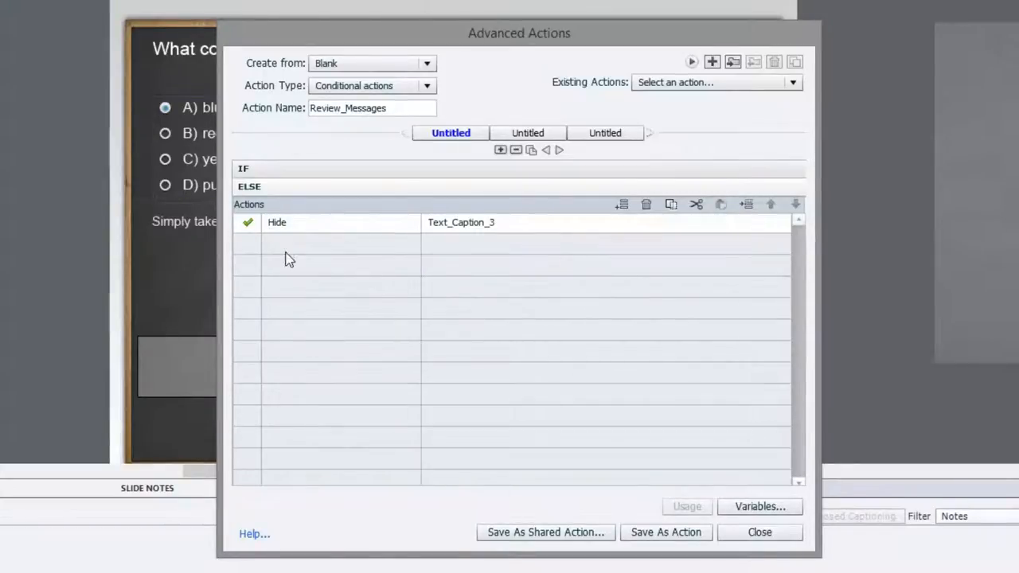
pyautogui.click(378, 243)
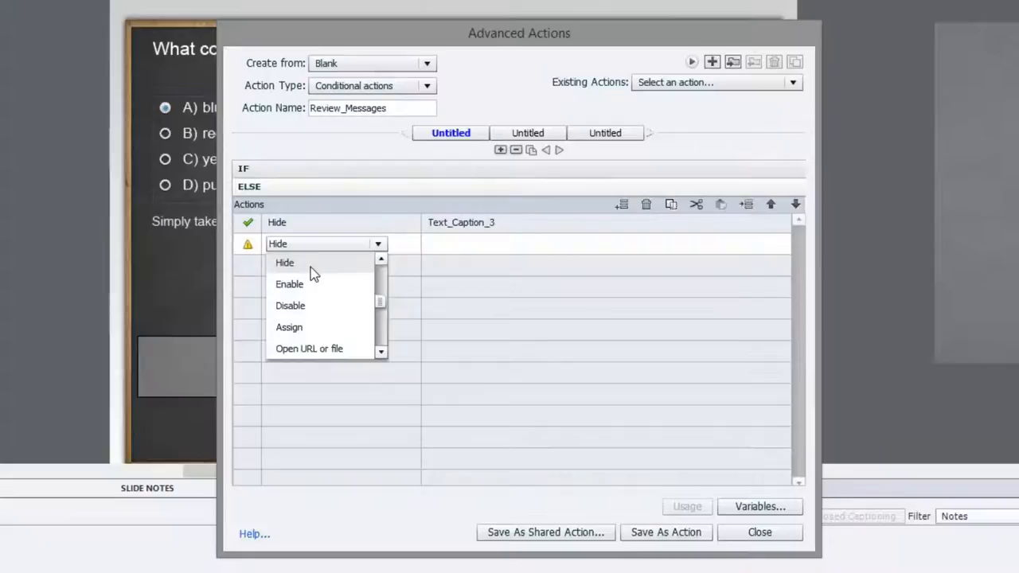
pyautogui.click(284, 261)
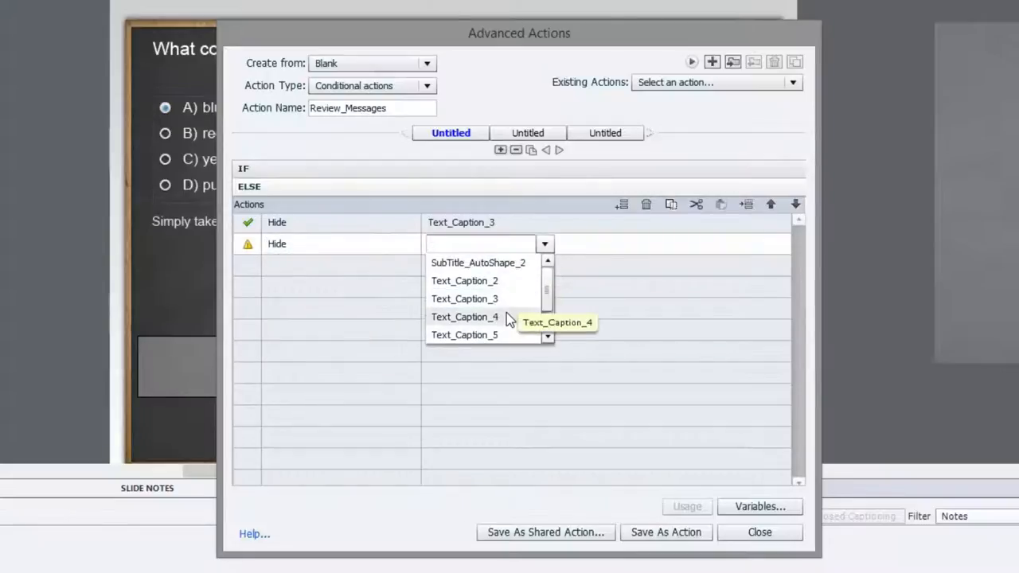
pyautogui.click(464, 317)
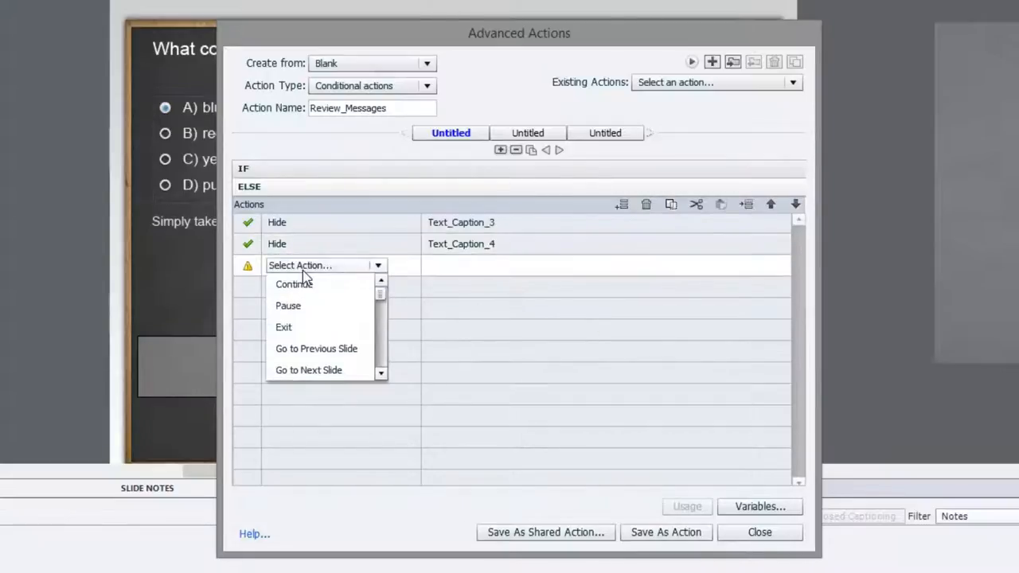
pyautogui.click(277, 284)
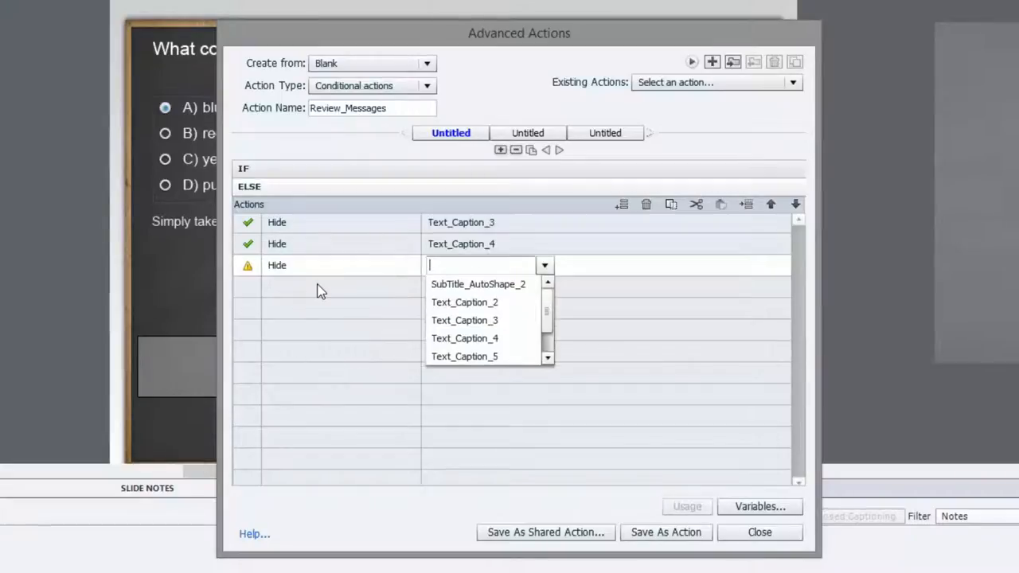
pyautogui.moveTo(414, 294)
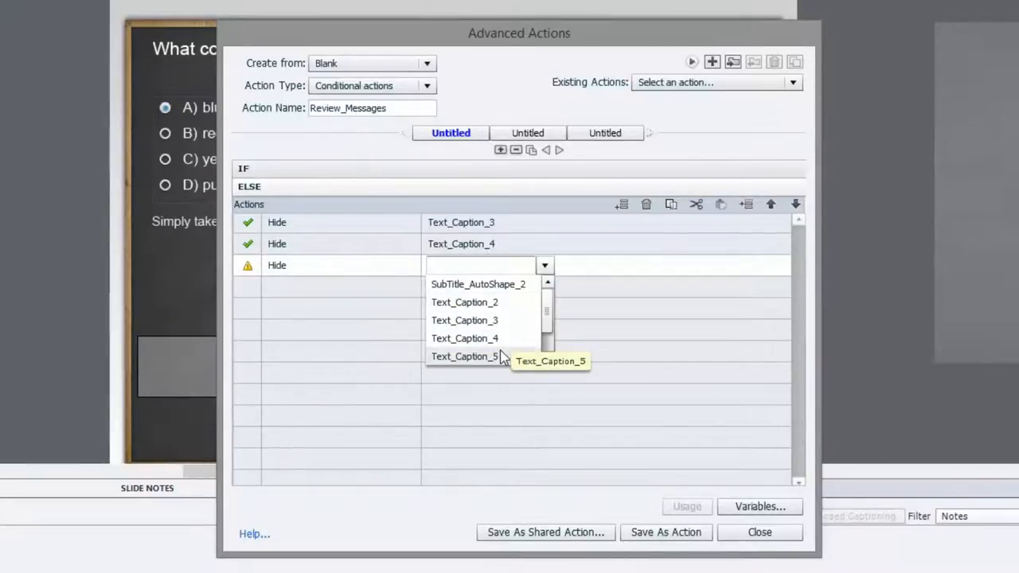
pyautogui.click(464, 356)
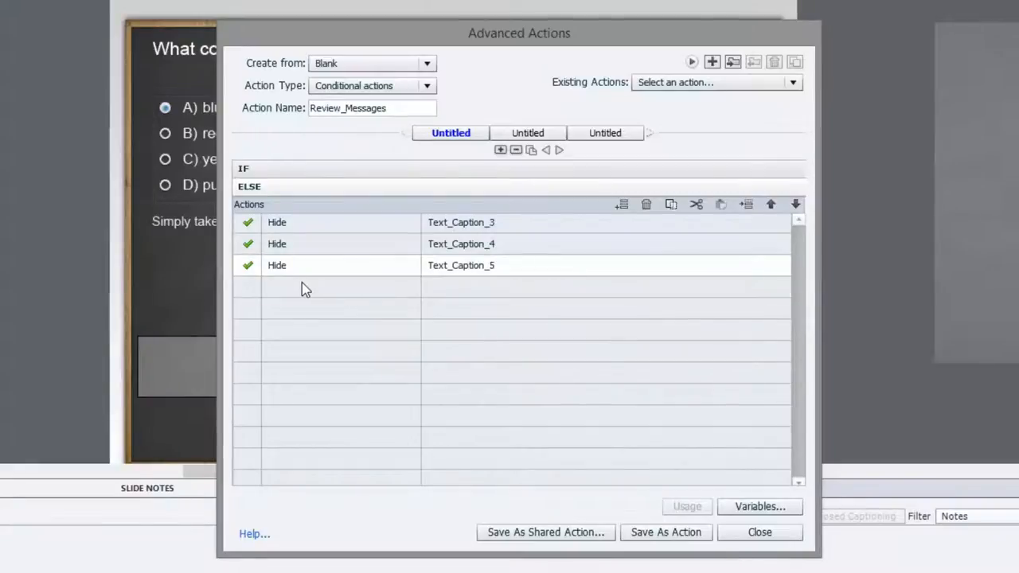
pyautogui.click(322, 287)
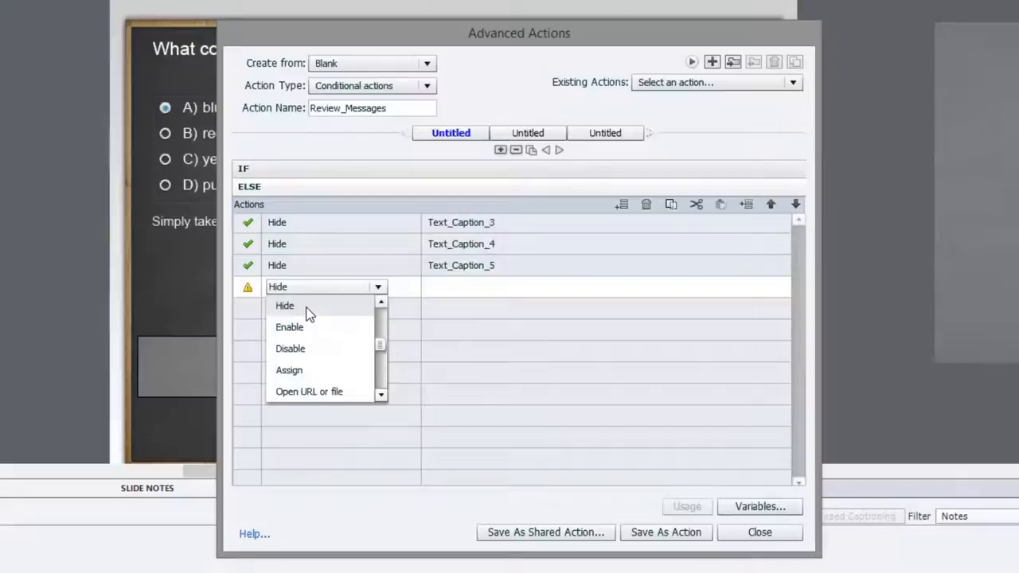
pyautogui.click(284, 306)
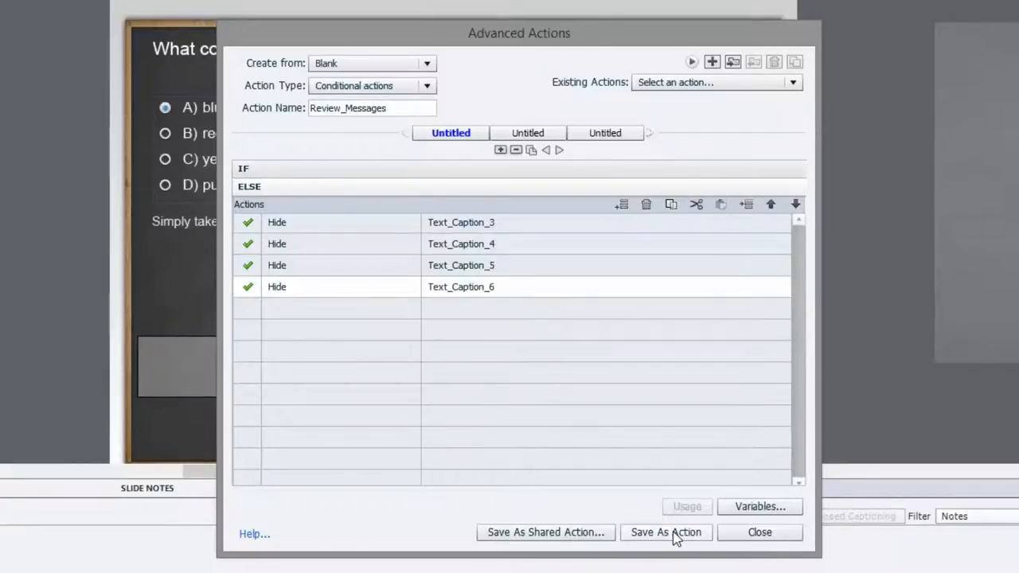
pyautogui.moveTo(569, 322)
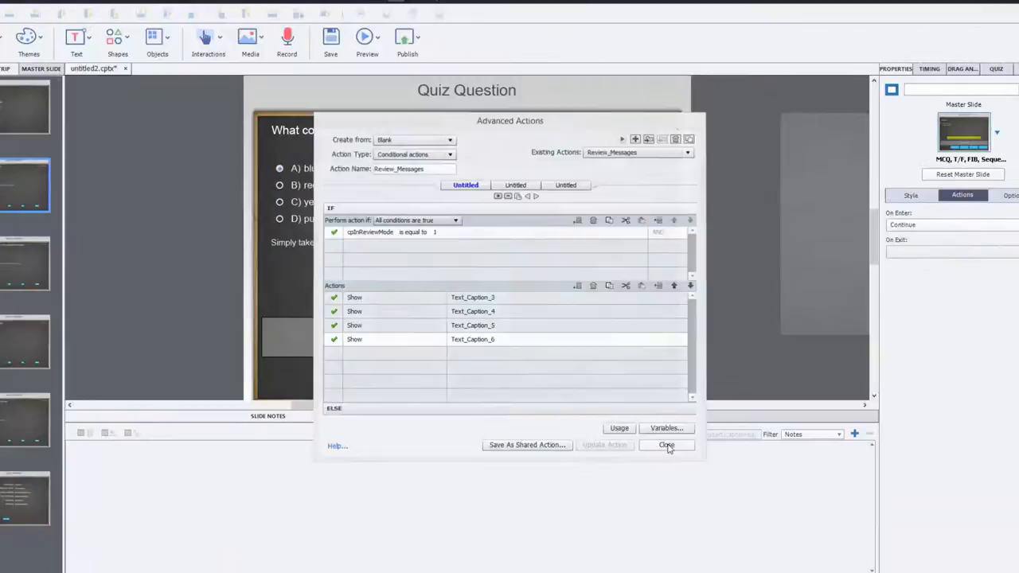
# - Close Advanced Actions and set question 2's On Enter to execute Review_Messages
pyautogui.click(666, 445)
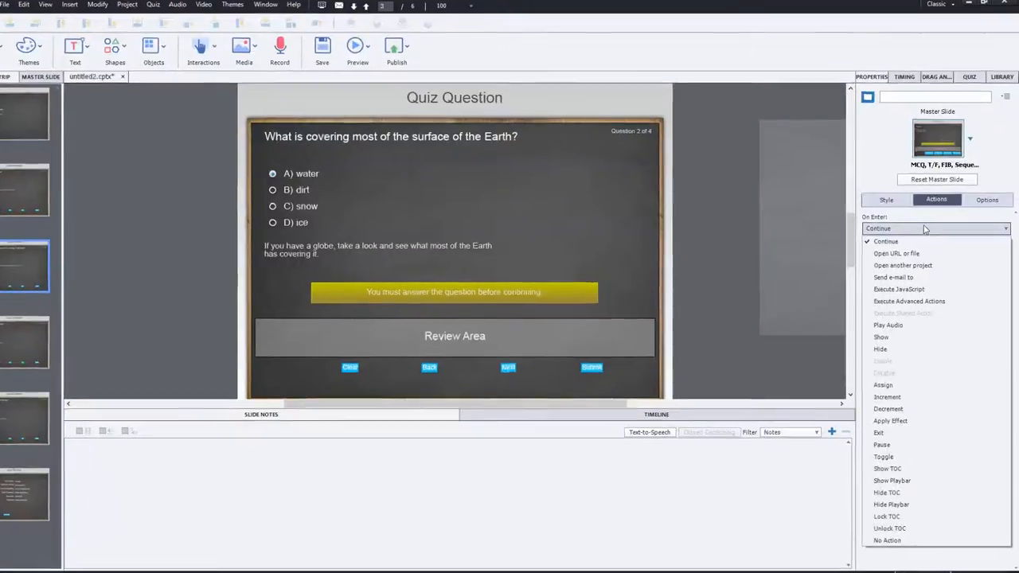
pyautogui.click(909, 301)
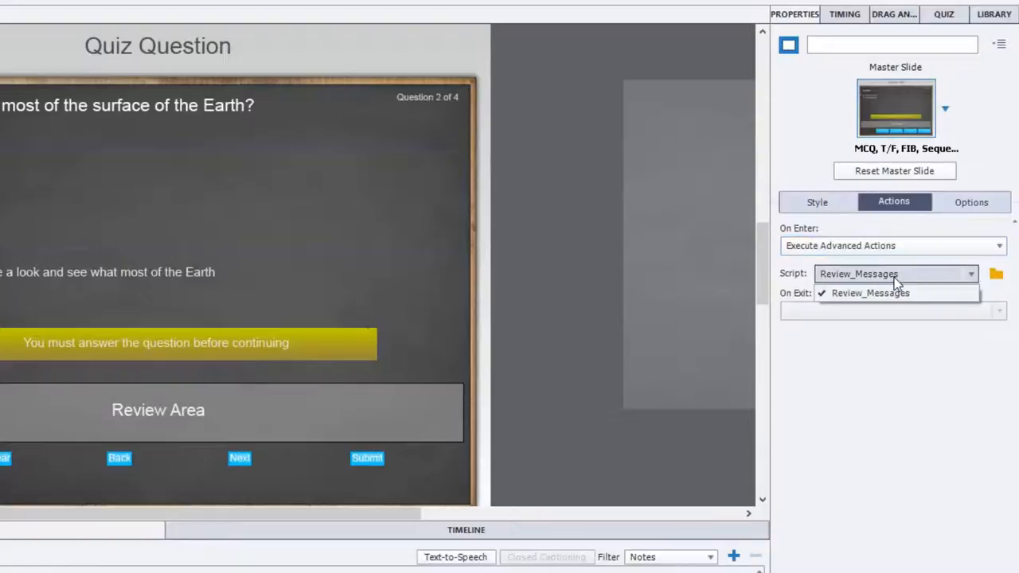
pyautogui.click(870, 292)
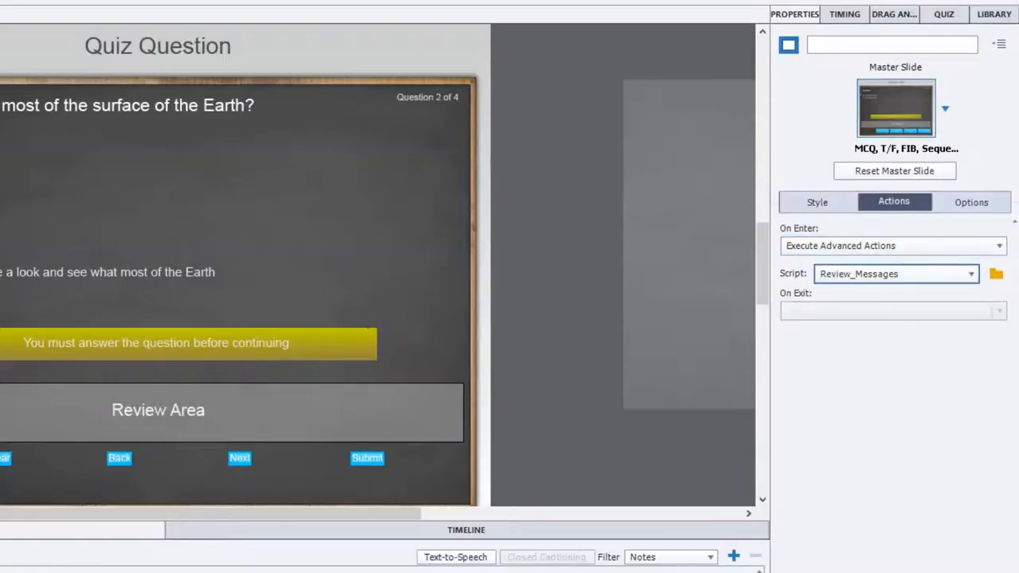
# - Set questions 3 and 4 to run Review_Messages on enter, then preview the quiz
pyautogui.click(892, 245)
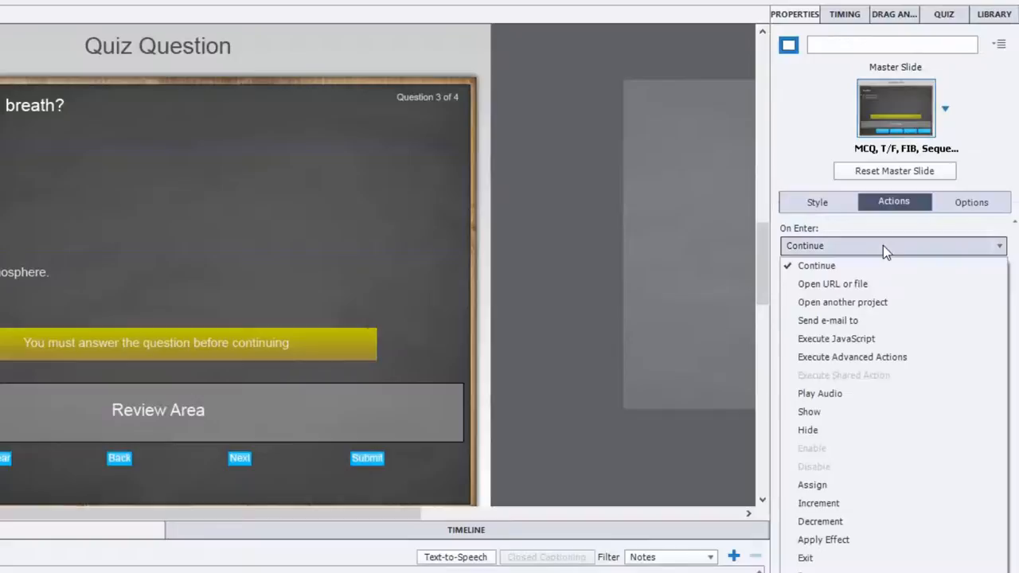
pyautogui.click(851, 356)
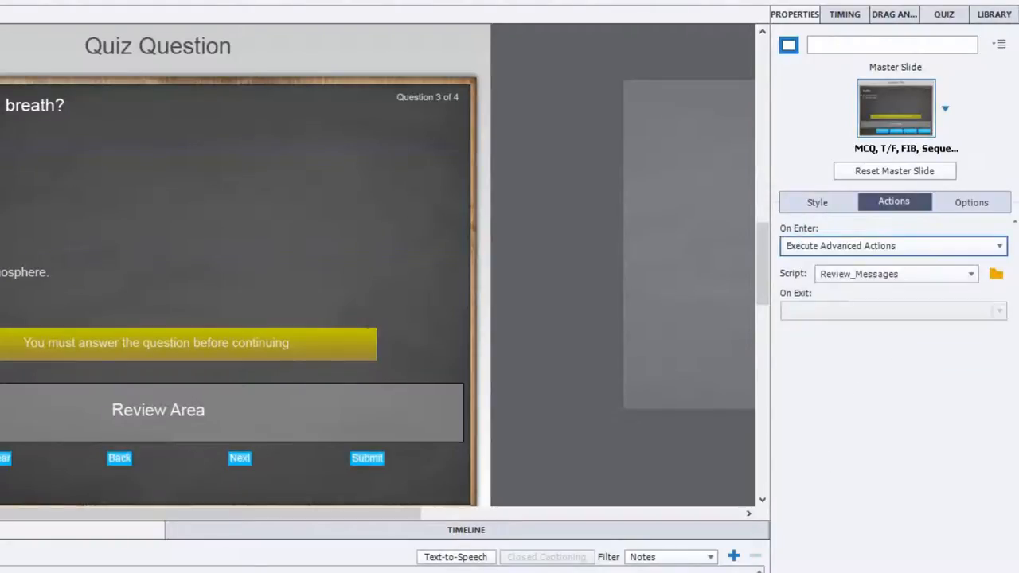
pyautogui.click(891, 246)
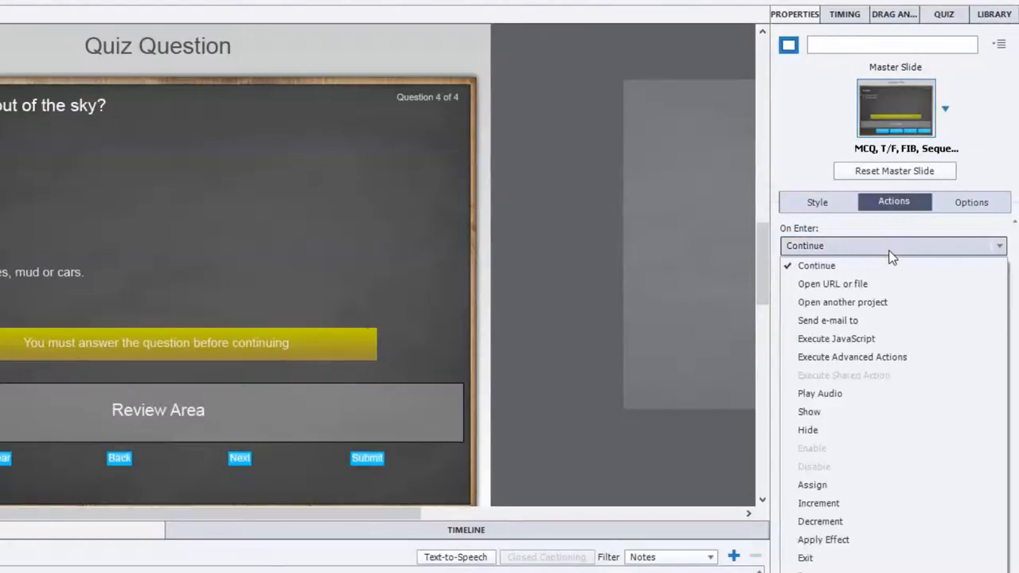
pyautogui.click(852, 356)
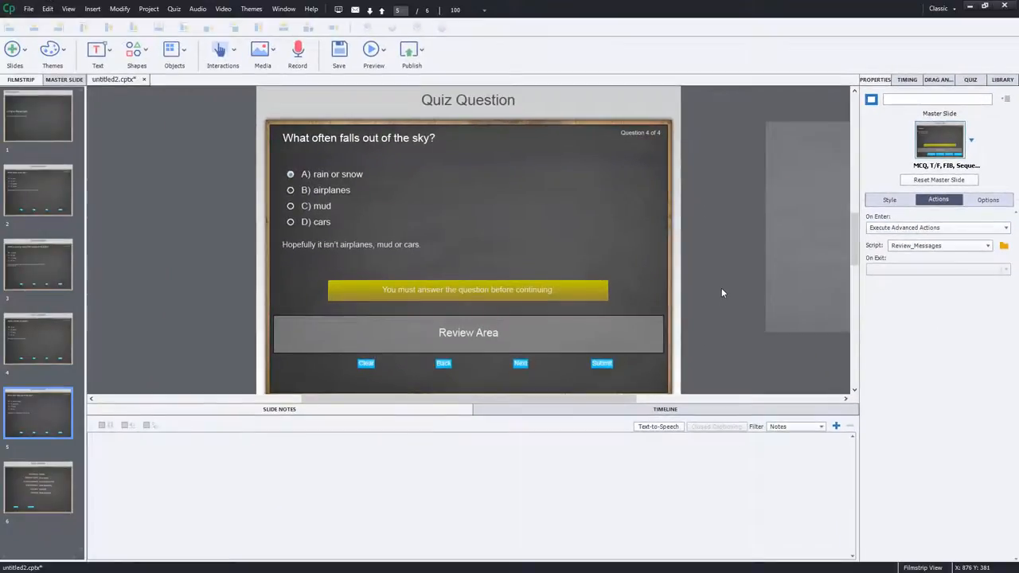
pyautogui.click(373, 52)
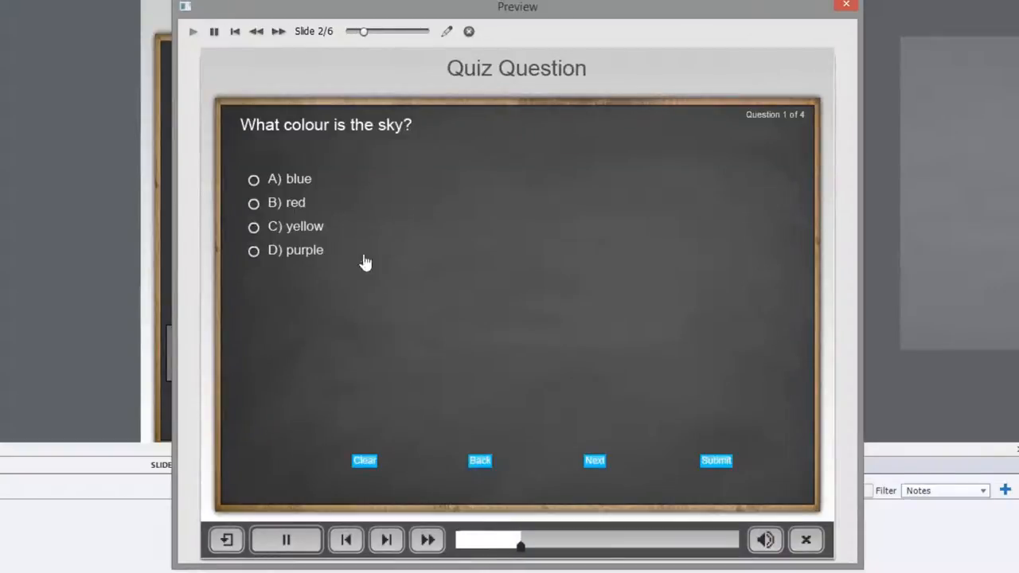
# - Answer question 1 with purple and question 2 with dirt, submitting each
pyautogui.click(253, 250)
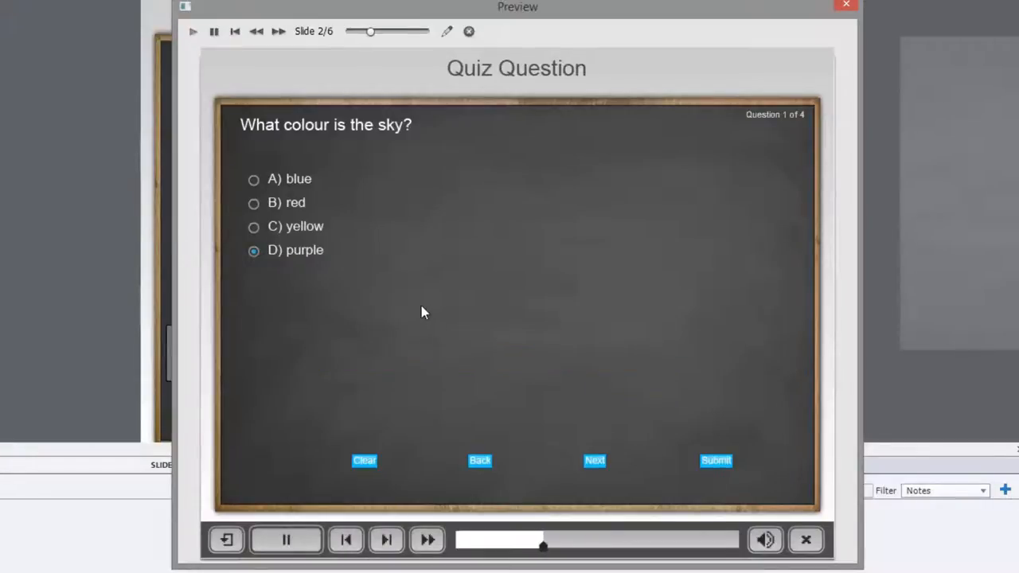
pyautogui.click(594, 460)
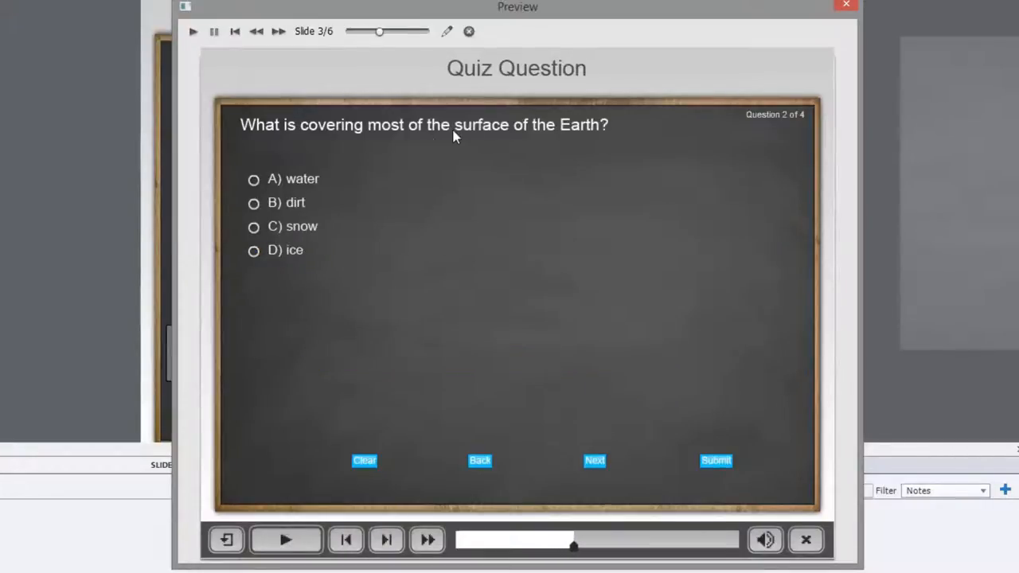
pyautogui.moveTo(342, 199)
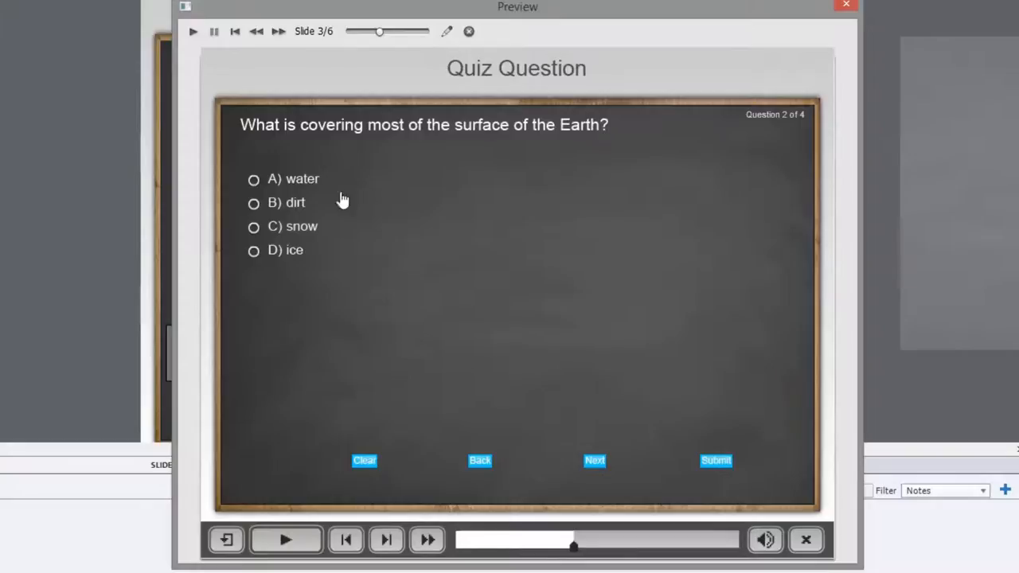
pyautogui.click(253, 203)
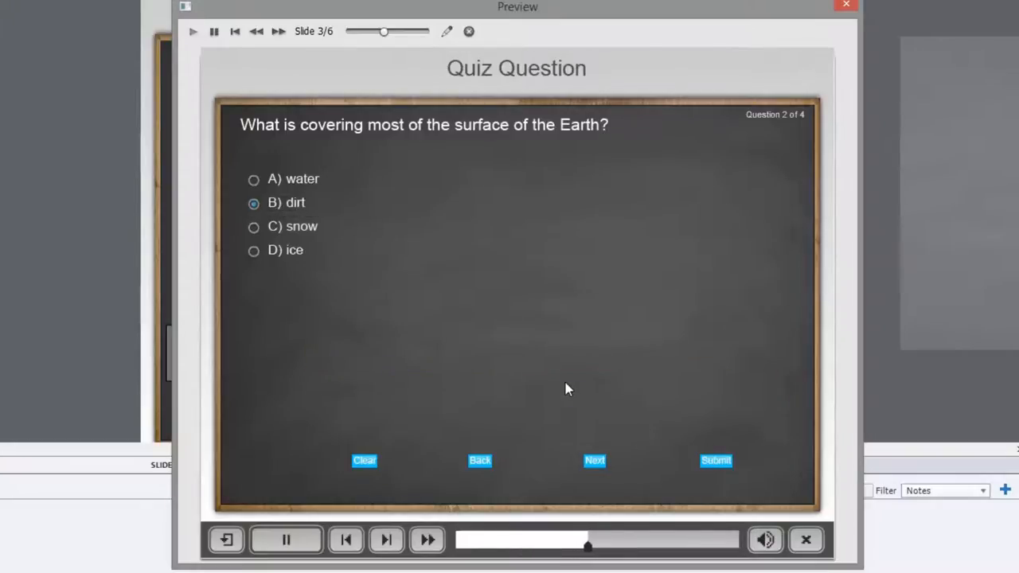
pyautogui.click(594, 460)
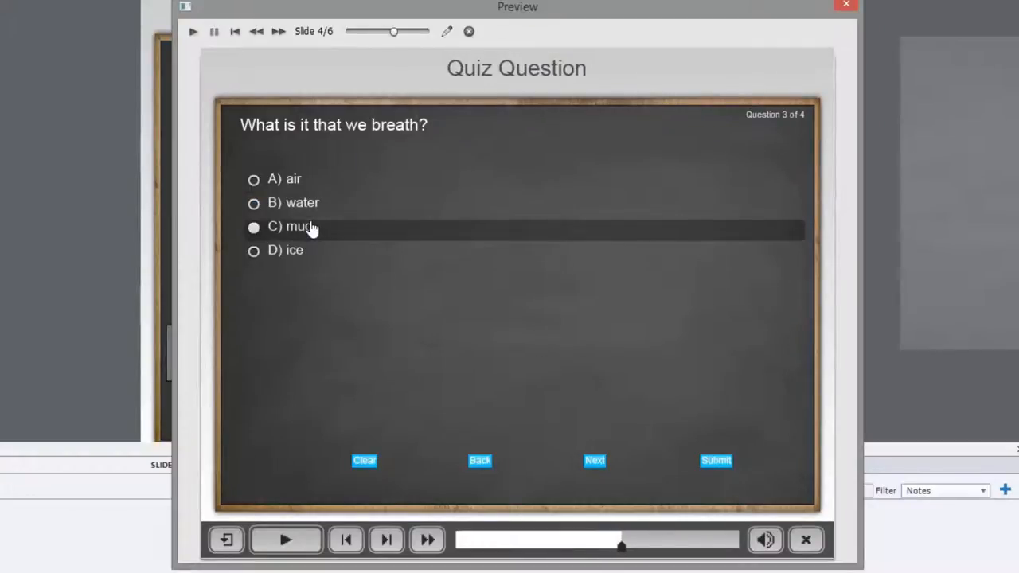
# - Answer question 3 with mud and question 4 with cars, continuing to the results
pyautogui.click(715, 460)
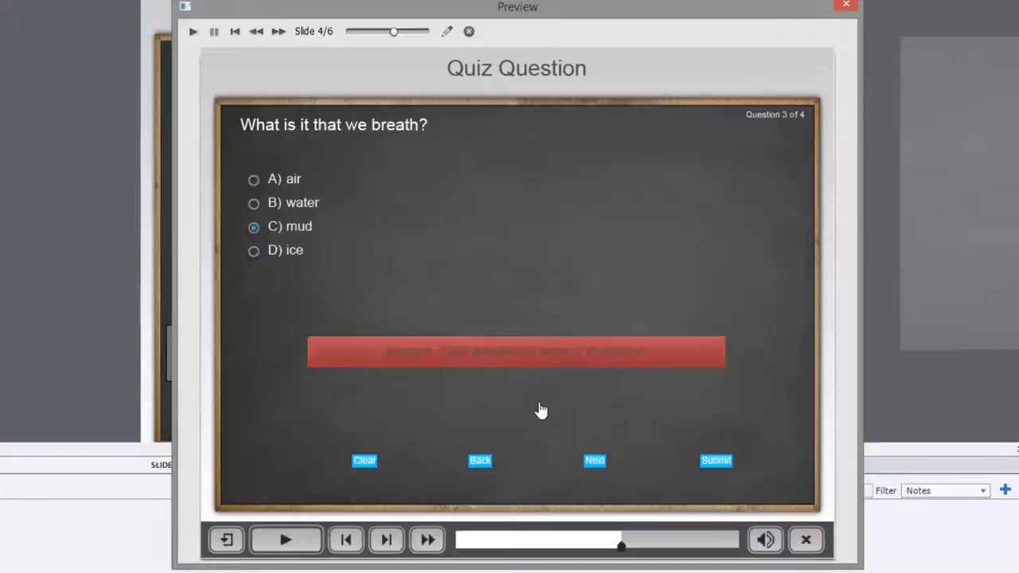
pyautogui.click(594, 460)
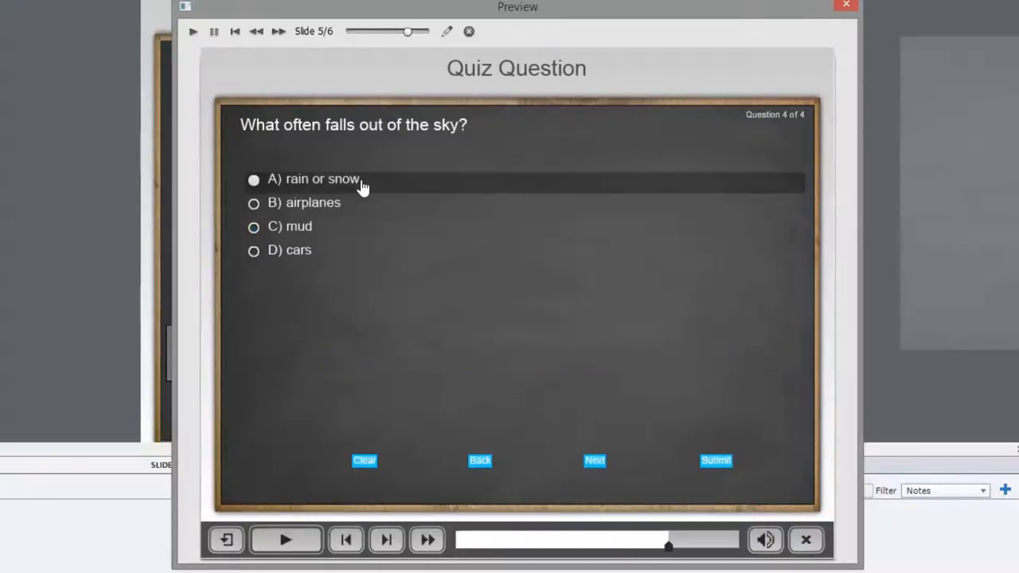
pyautogui.click(253, 249)
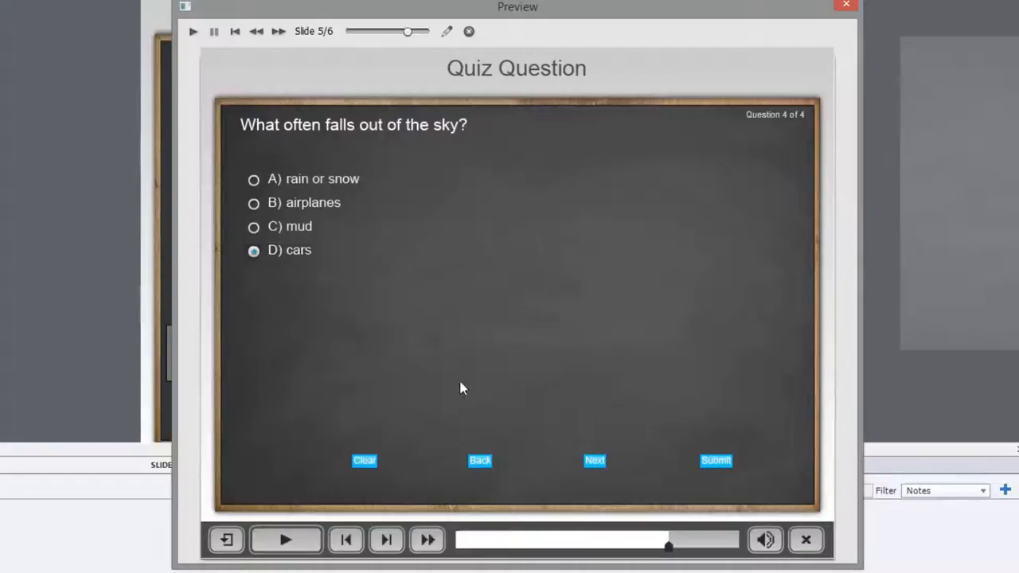
pyautogui.click(286, 540)
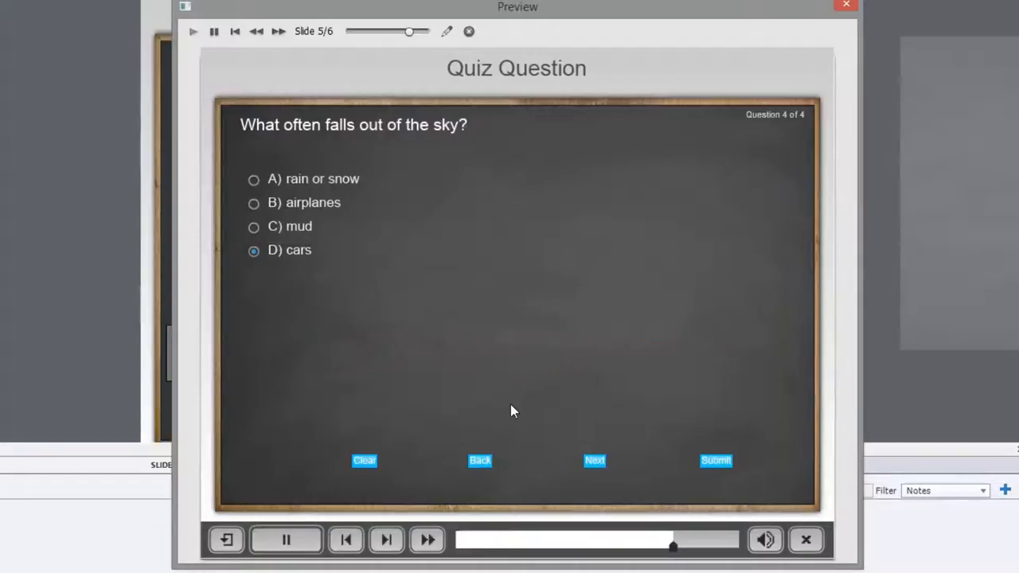
pyautogui.click(715, 460)
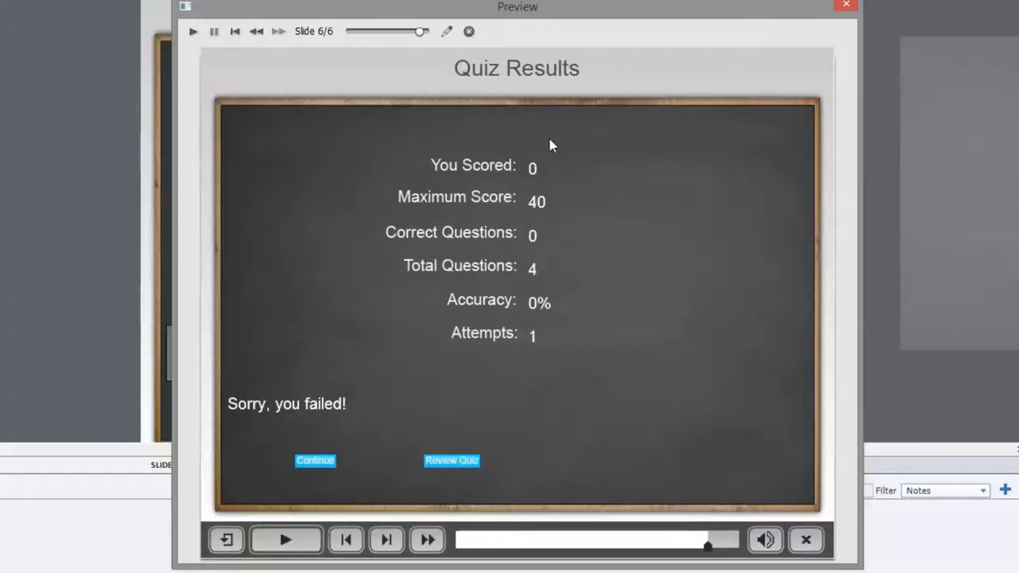
pyautogui.moveTo(228, 175)
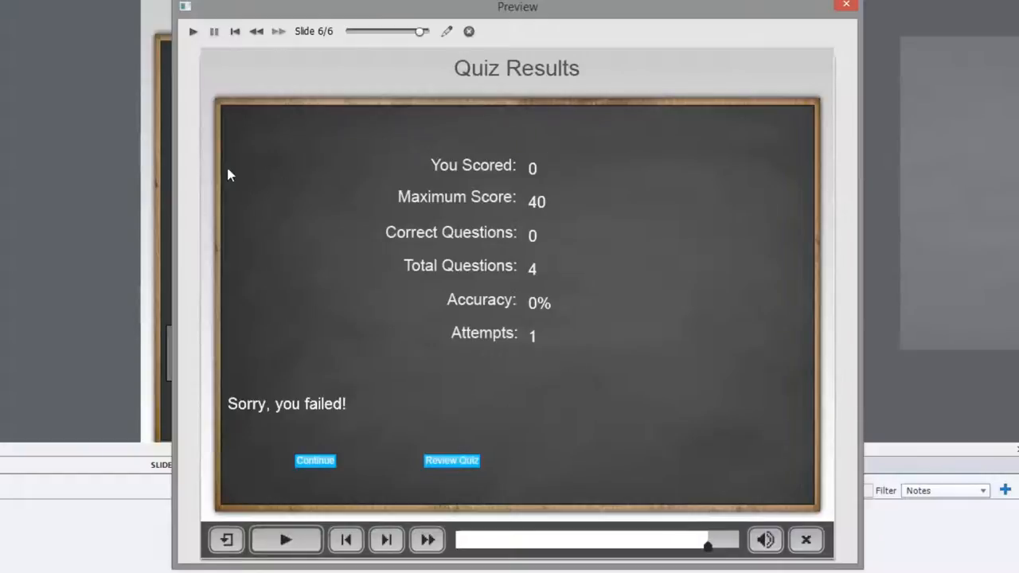
pyautogui.moveTo(569, 217)
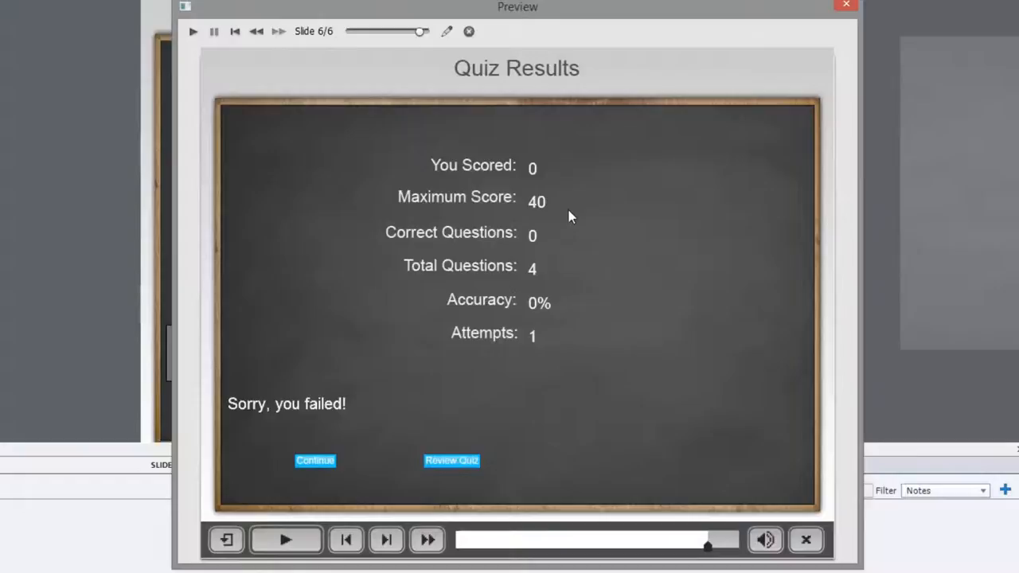
pyautogui.moveTo(557, 198)
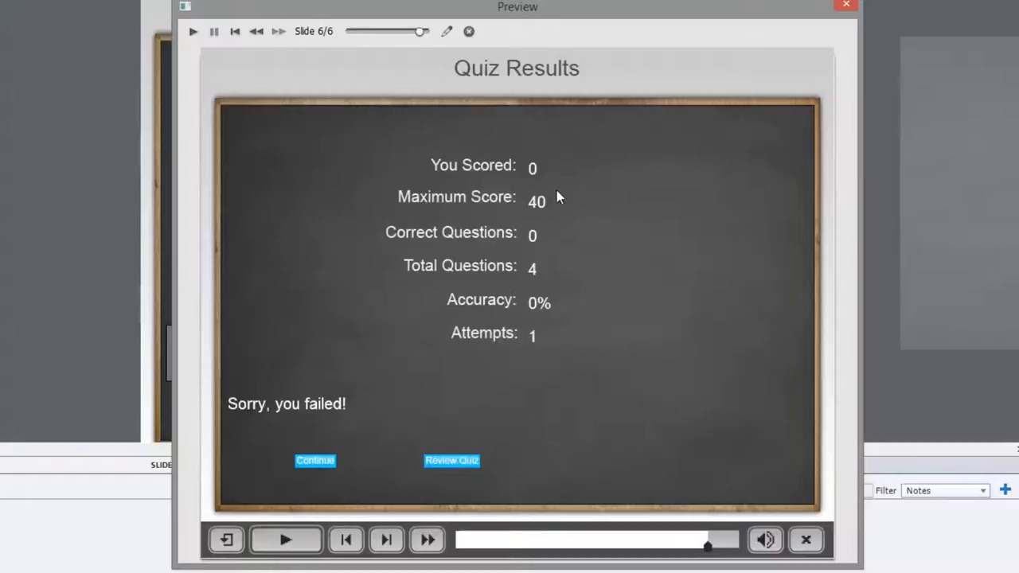
pyautogui.moveTo(542, 312)
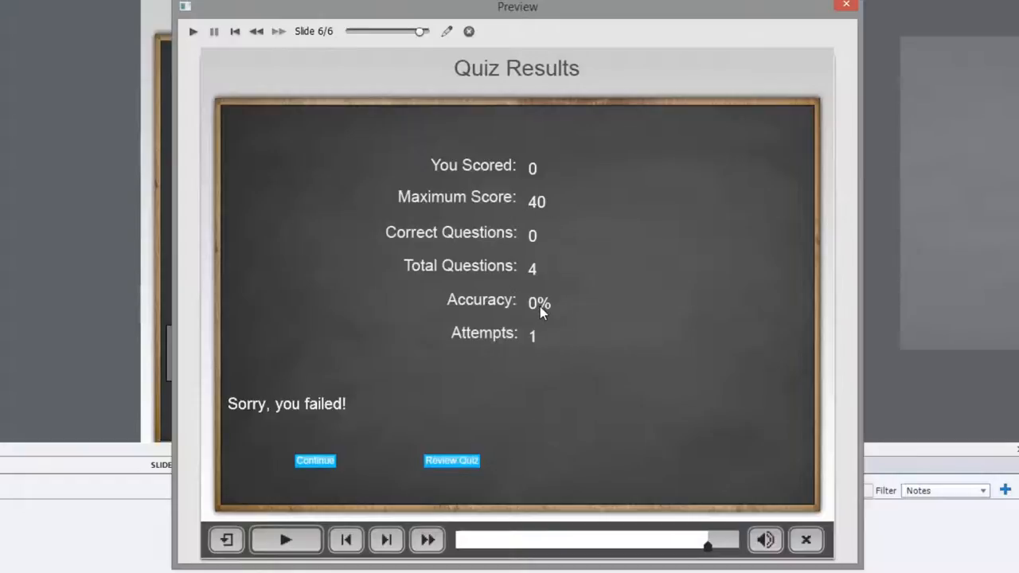
pyautogui.moveTo(362, 408)
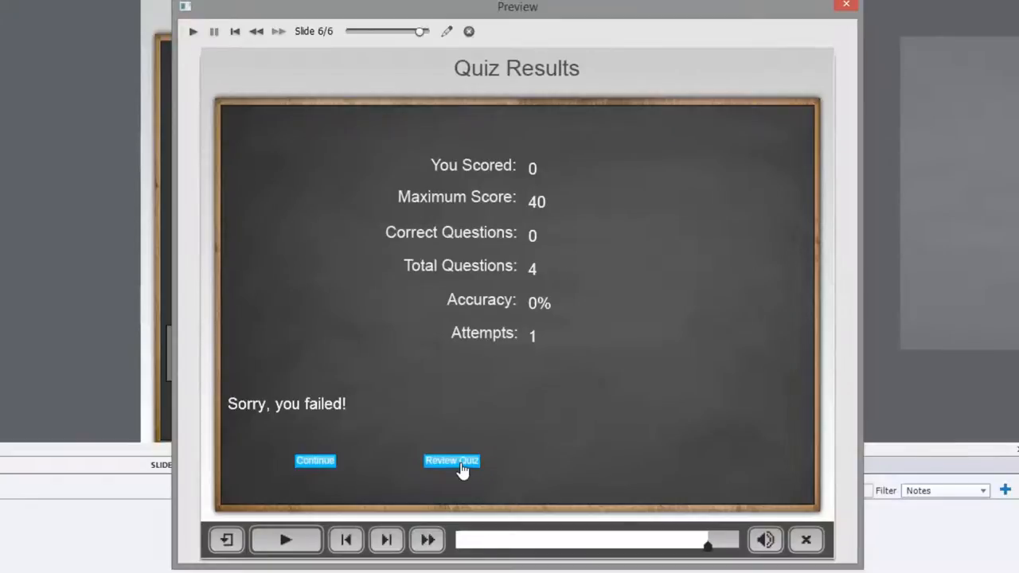
# - Click Review Quiz on the Quiz Results slide to enter review mode
pyautogui.click(451, 460)
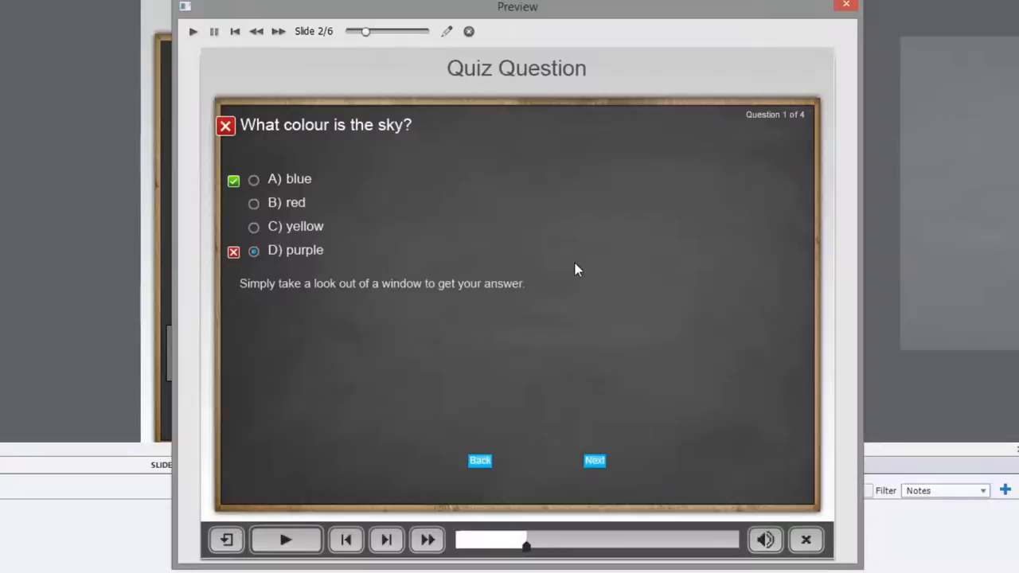
pyautogui.moveTo(314, 183)
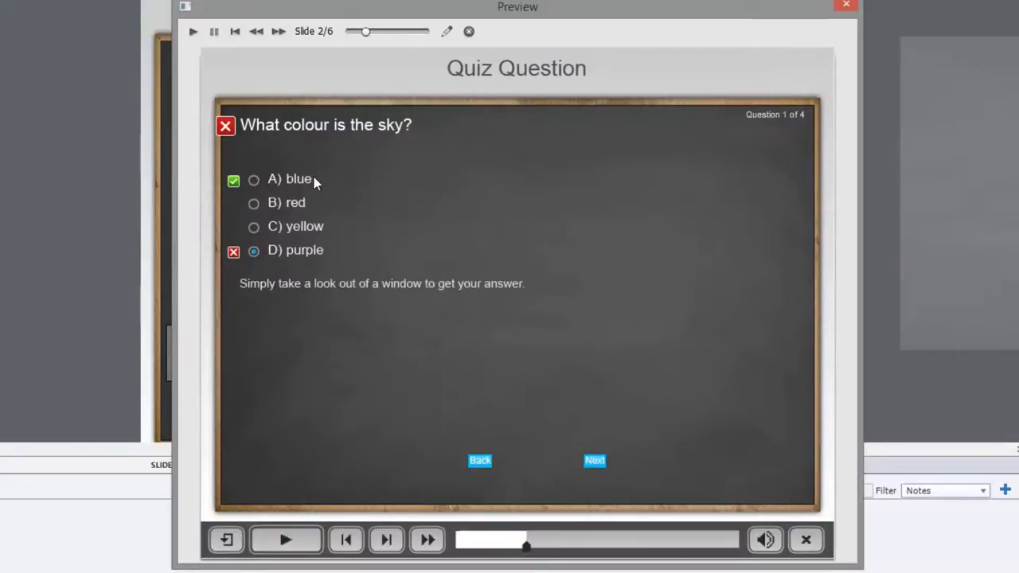
pyautogui.moveTo(289, 265)
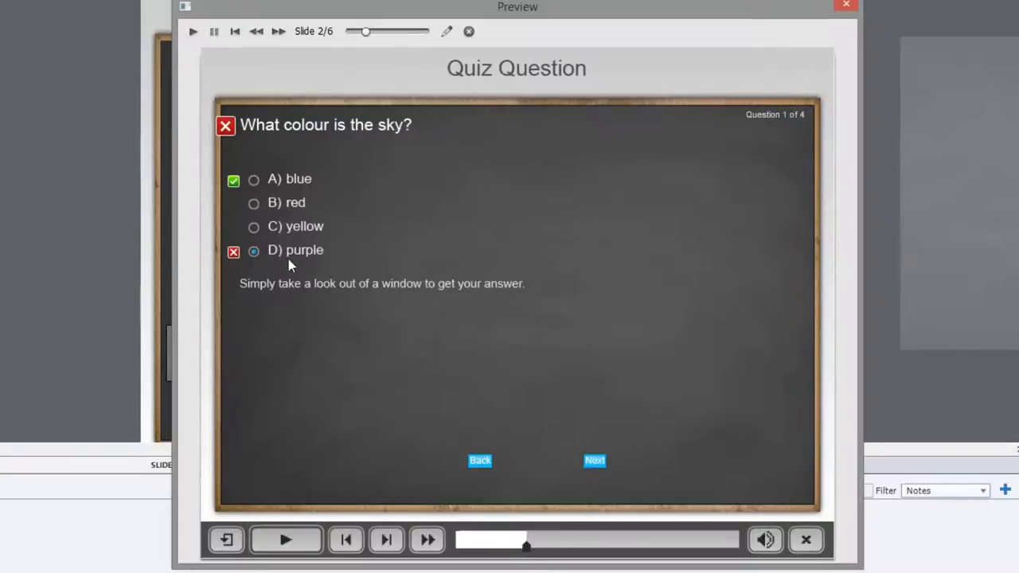
pyautogui.moveTo(317, 256)
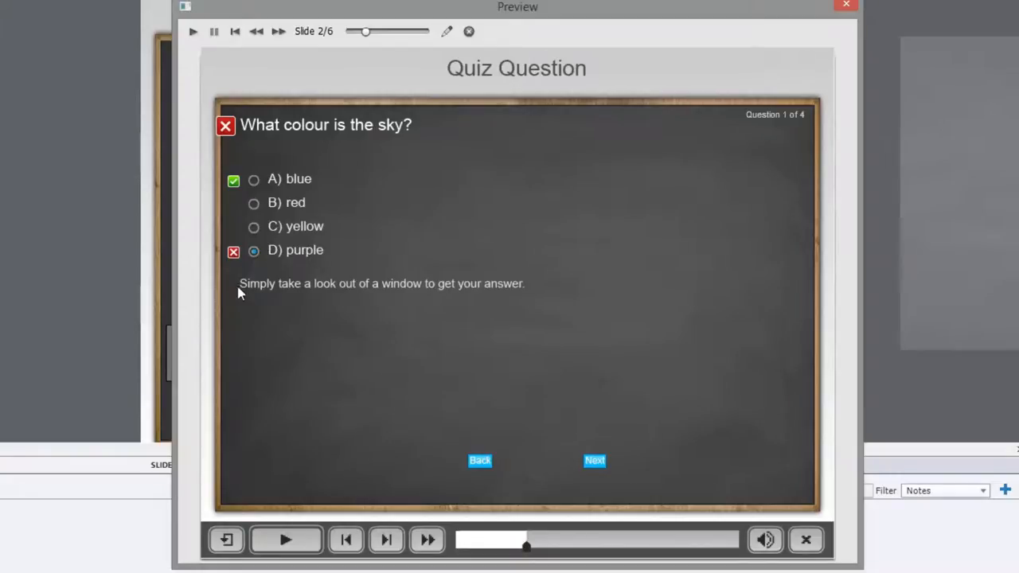
pyautogui.moveTo(296, 291)
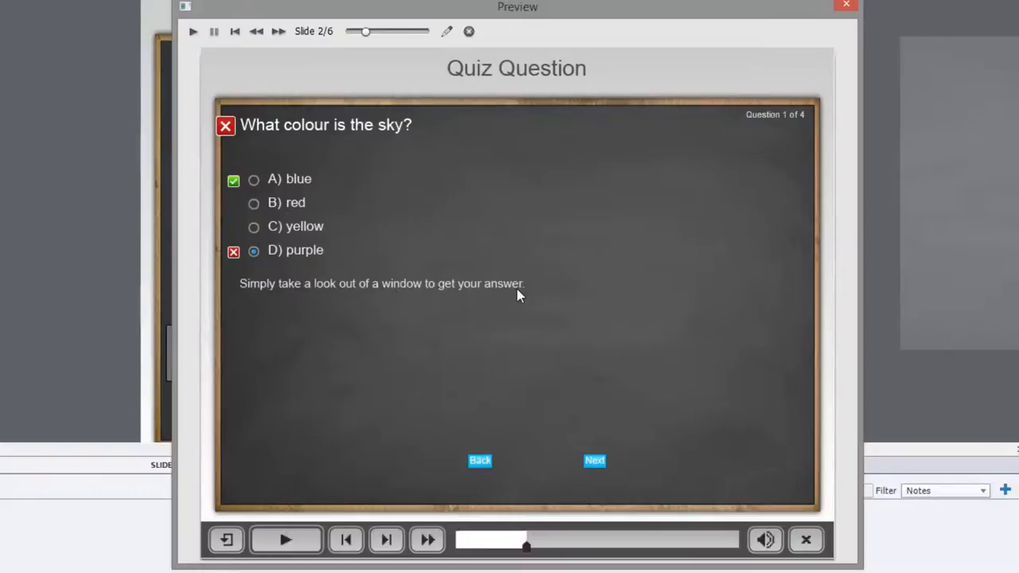
pyautogui.moveTo(595, 460)
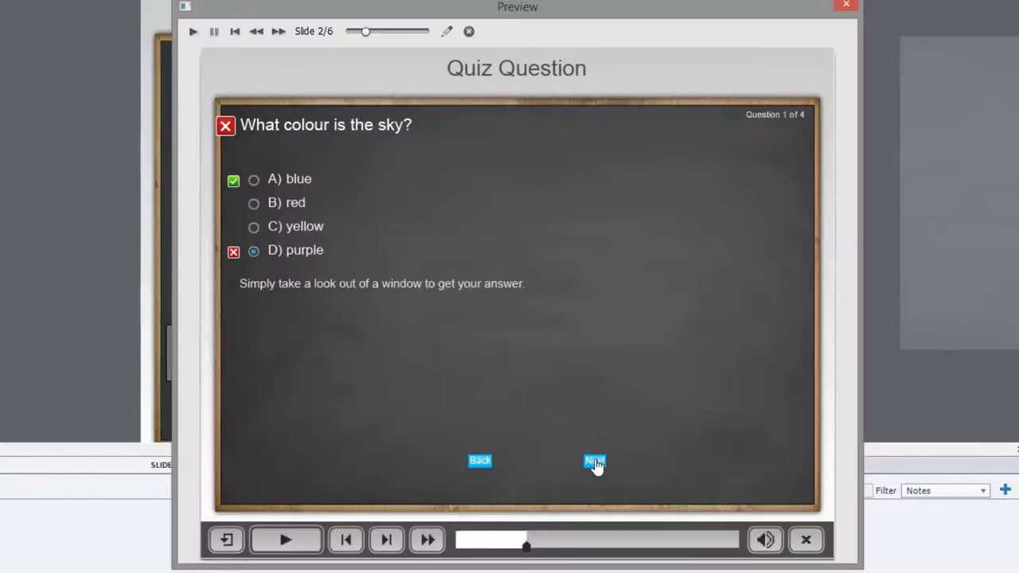
# - Advance the review through questions 2 and 3 to question 4, checking each hint caption
pyautogui.click(594, 460)
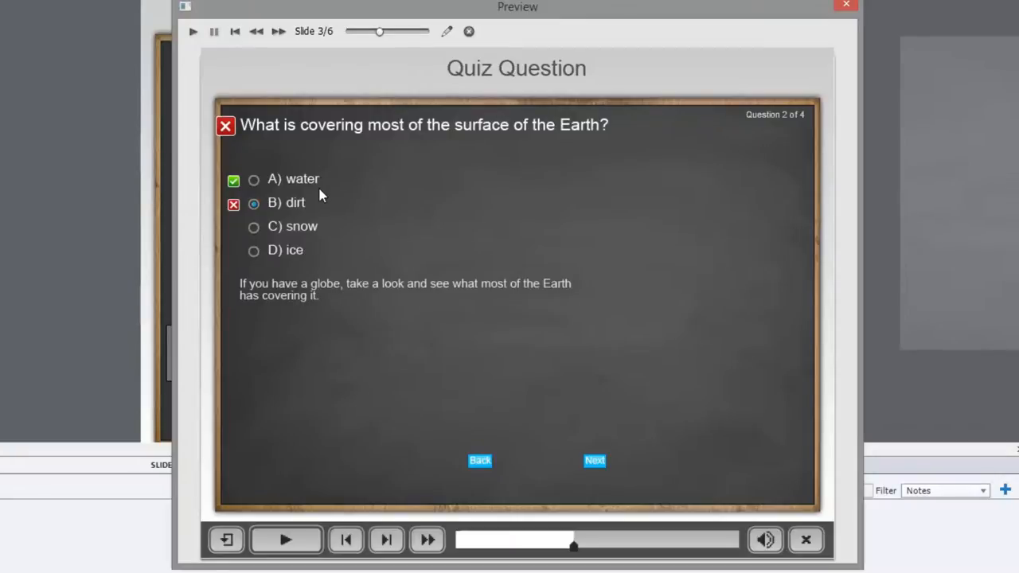
pyautogui.moveTo(275, 225)
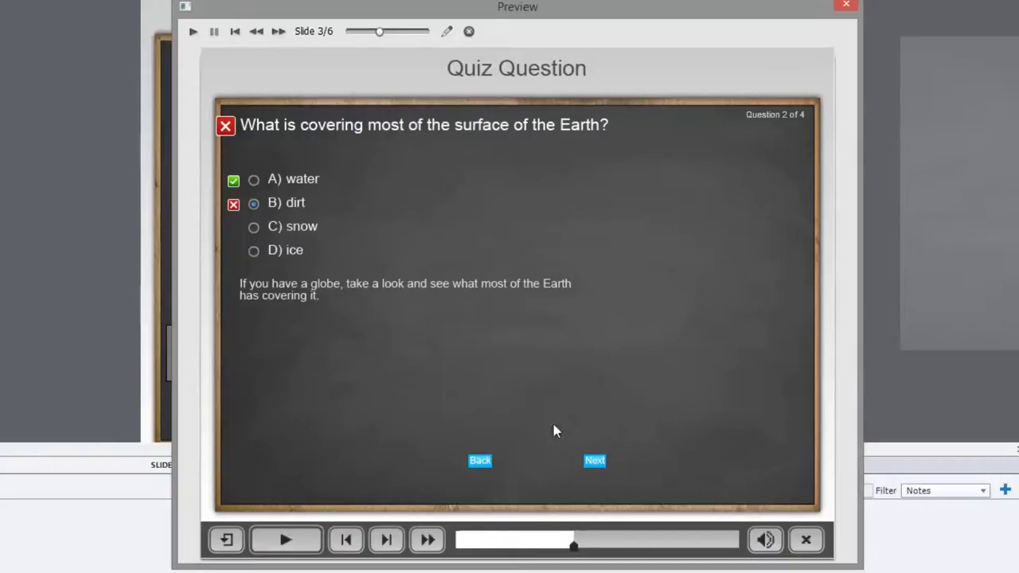
pyautogui.click(595, 460)
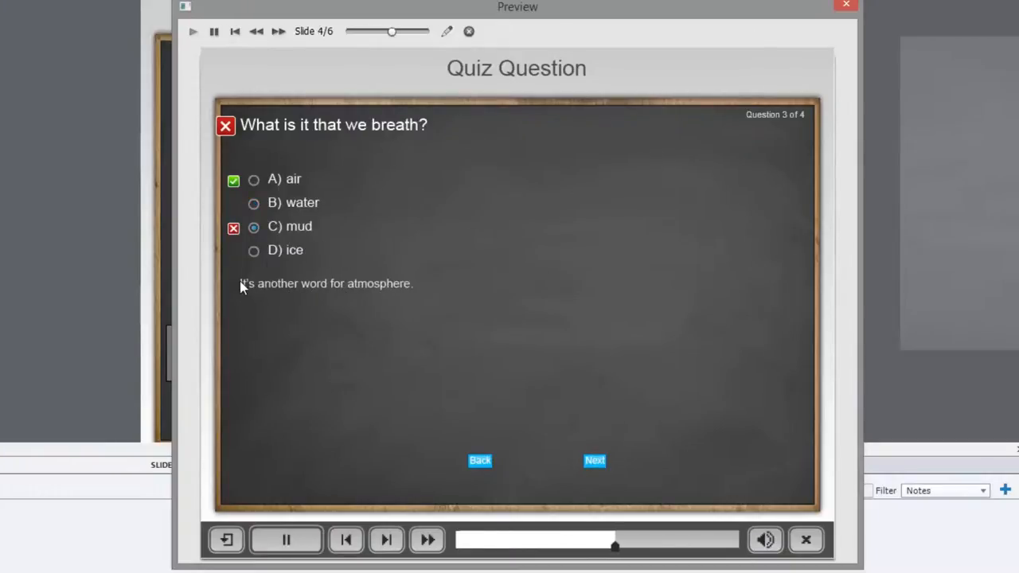
pyautogui.click(286, 540)
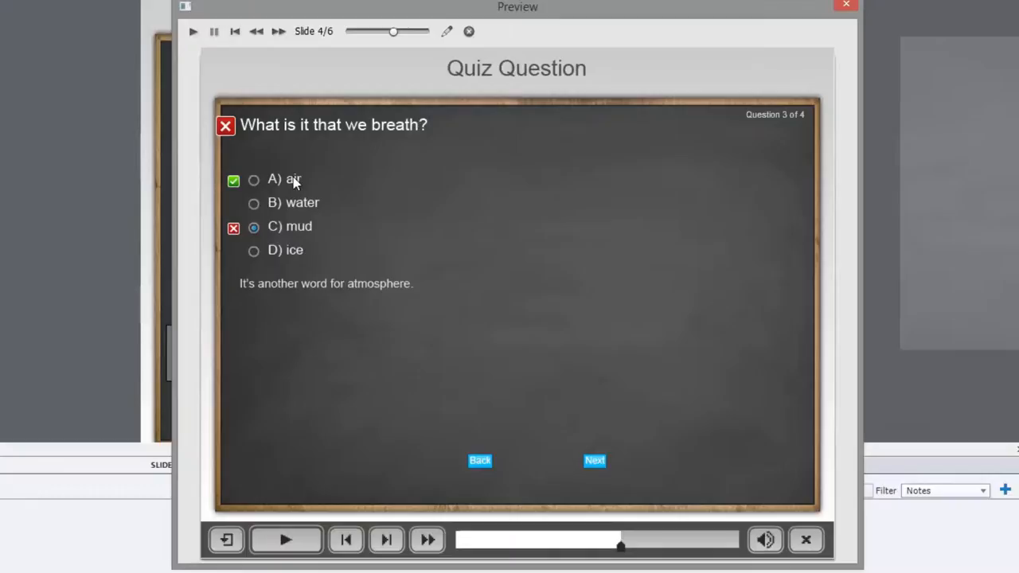
pyautogui.click(595, 460)
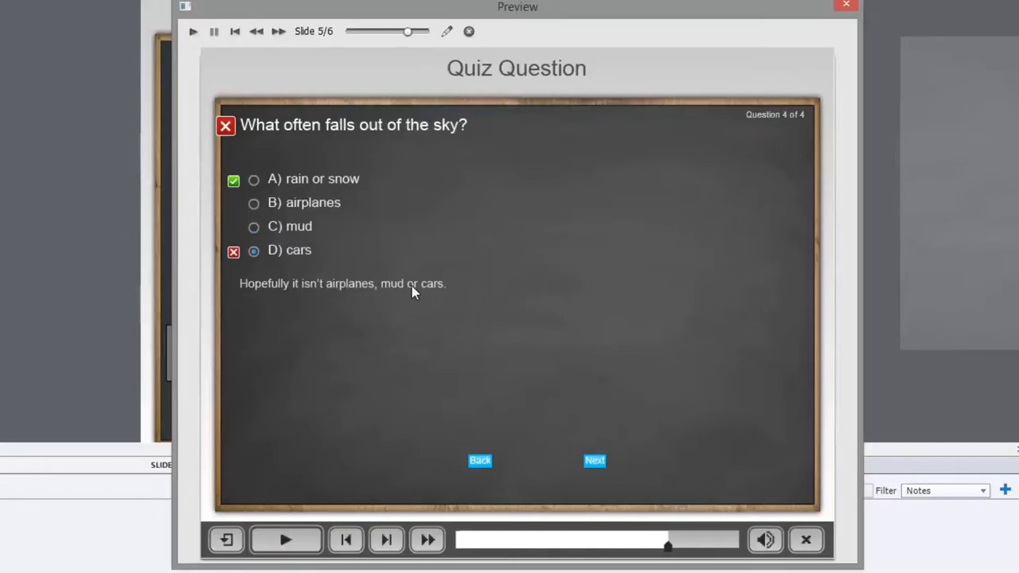
pyautogui.moveTo(288, 192)
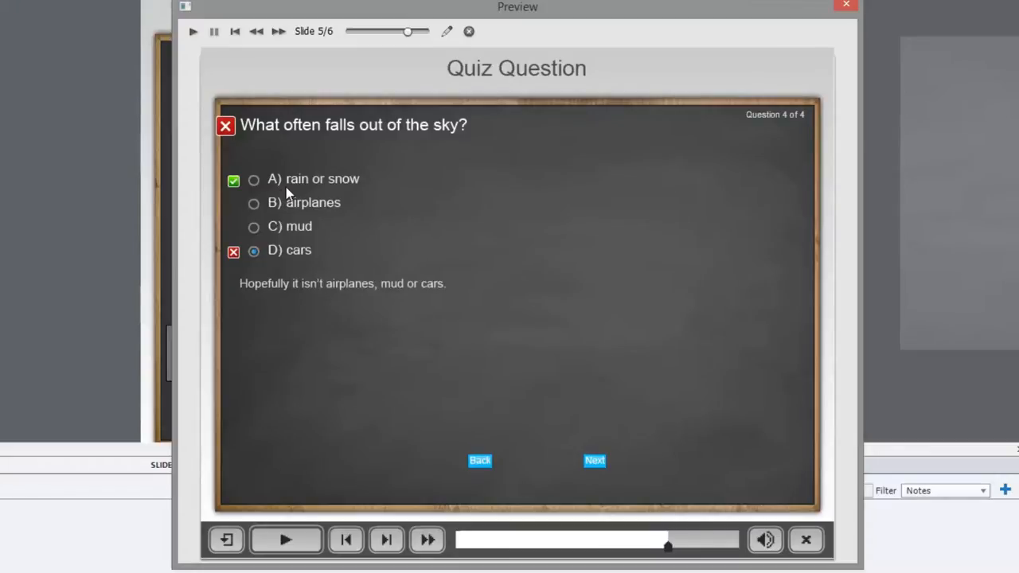
pyautogui.moveTo(501, 310)
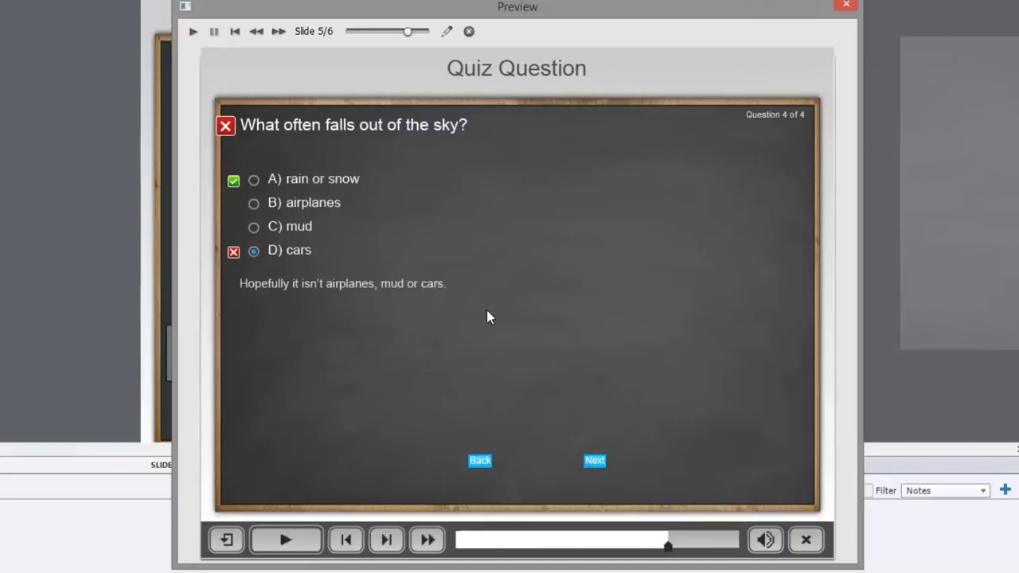
pyautogui.moveTo(645, 472)
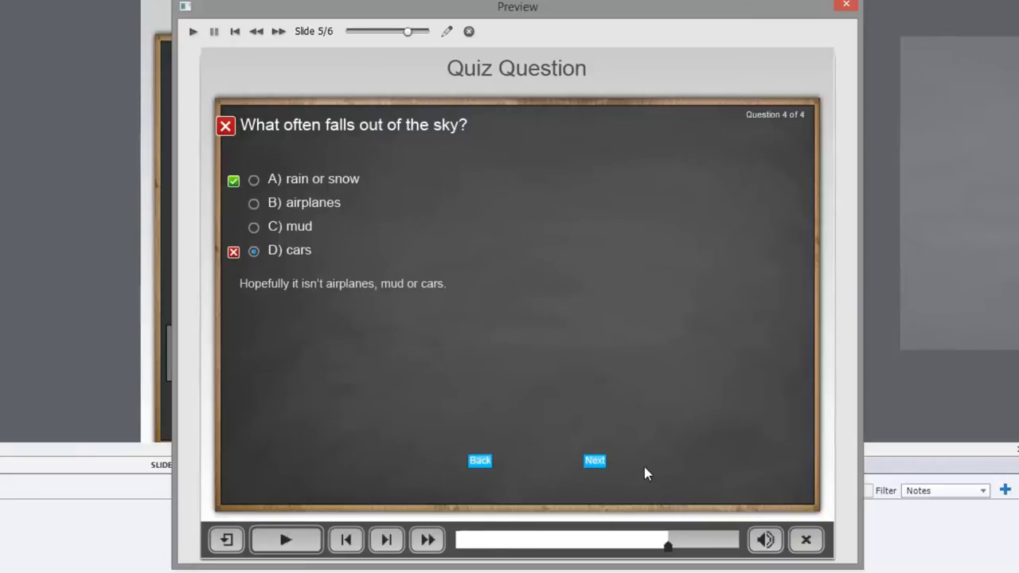